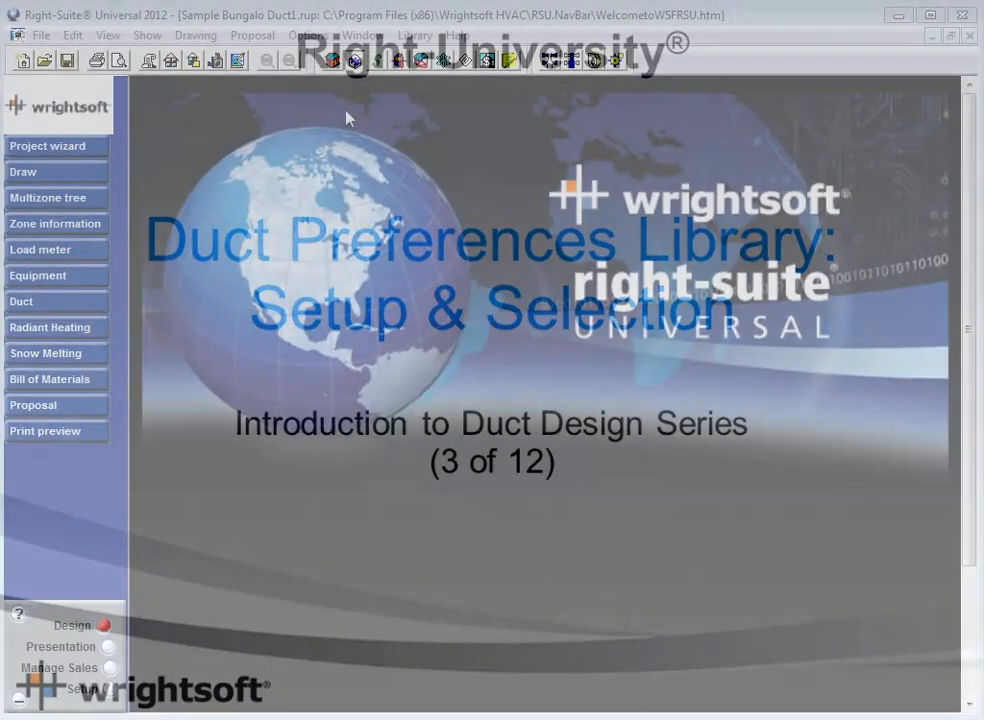
Step: Show the Right-D Duct Preferences for Entire House page from the project views menu
{"action": "left_click", "coordinate": [146, 36]}
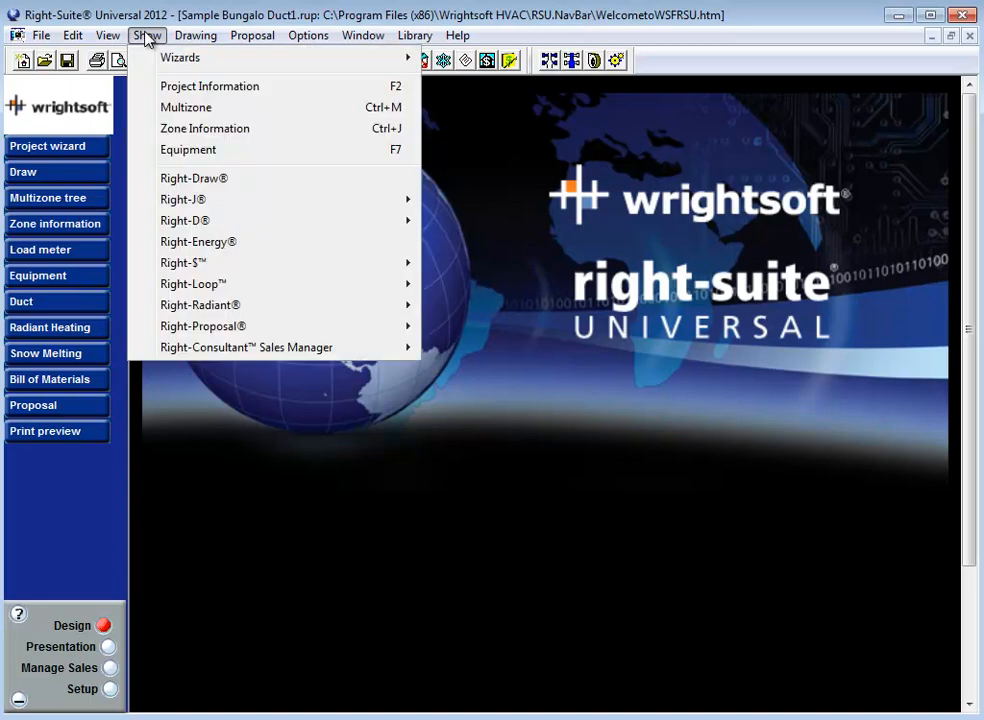
{"action": "mouse_move", "coordinate": [184, 220]}
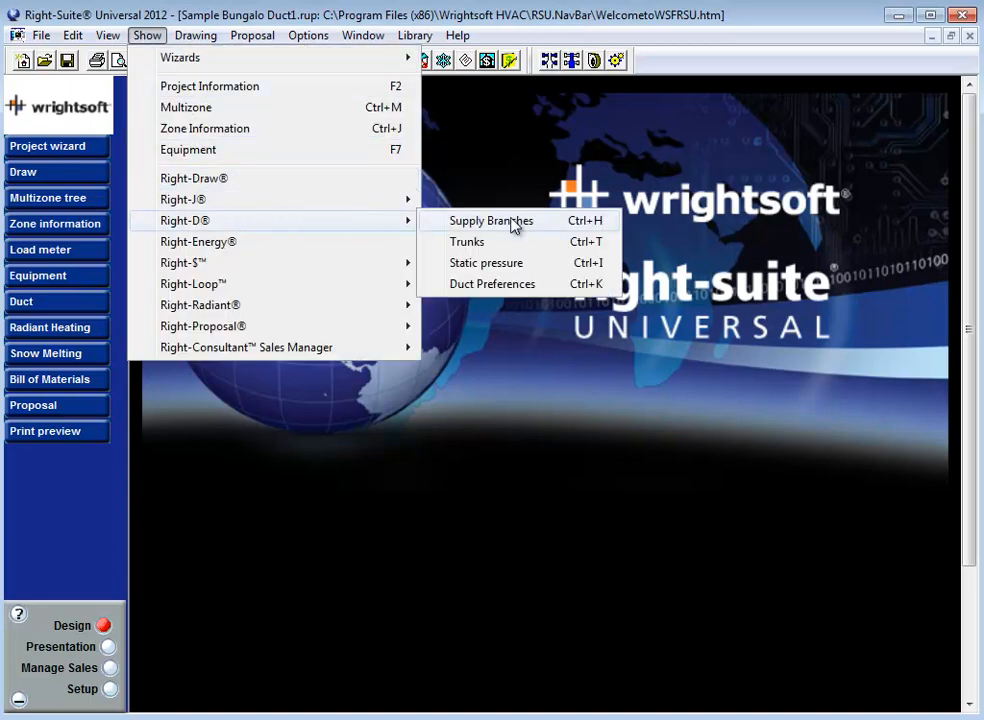
{"action": "left_click", "coordinate": [492, 284]}
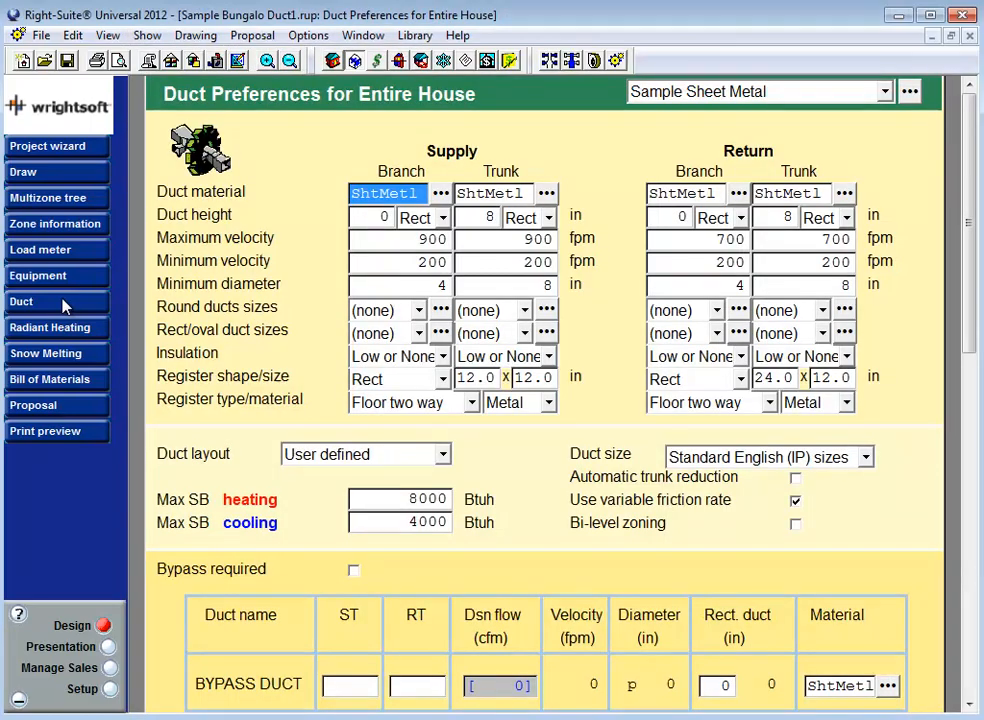
{"action": "left_click", "coordinate": [20, 300]}
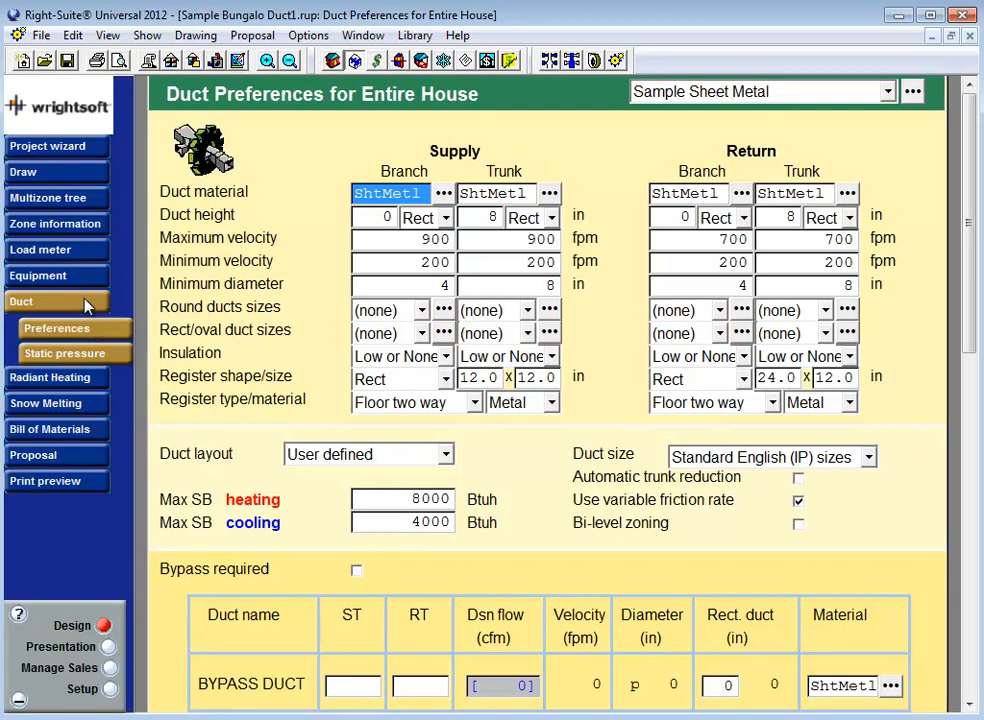
{"action": "left_click", "coordinate": [20, 300]}
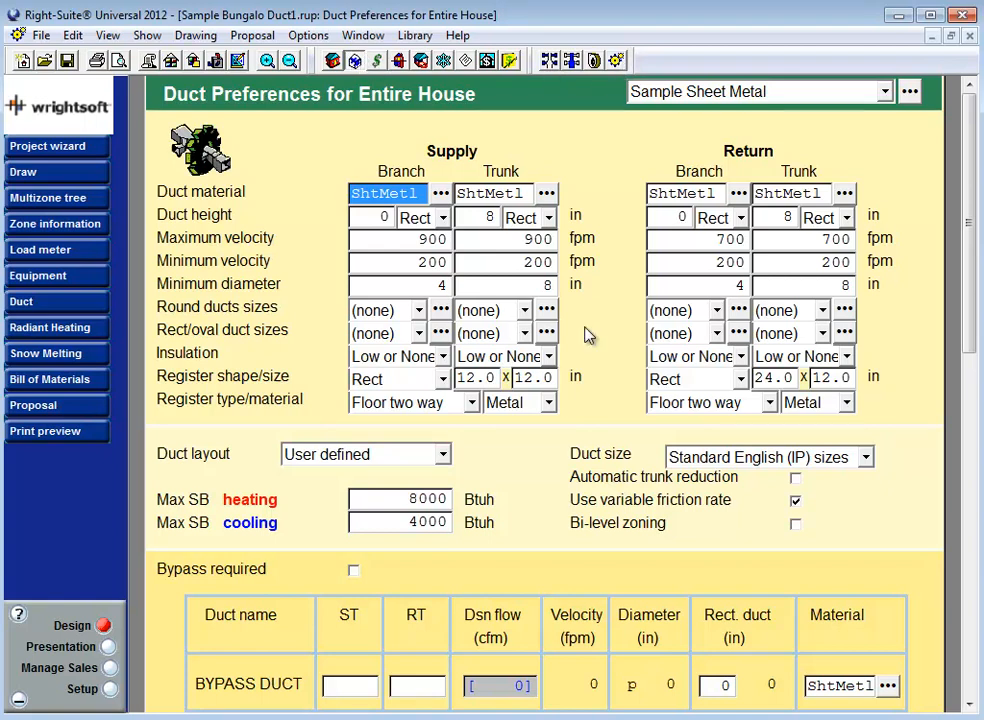
{"action": "mouse_move", "coordinate": [704, 188]}
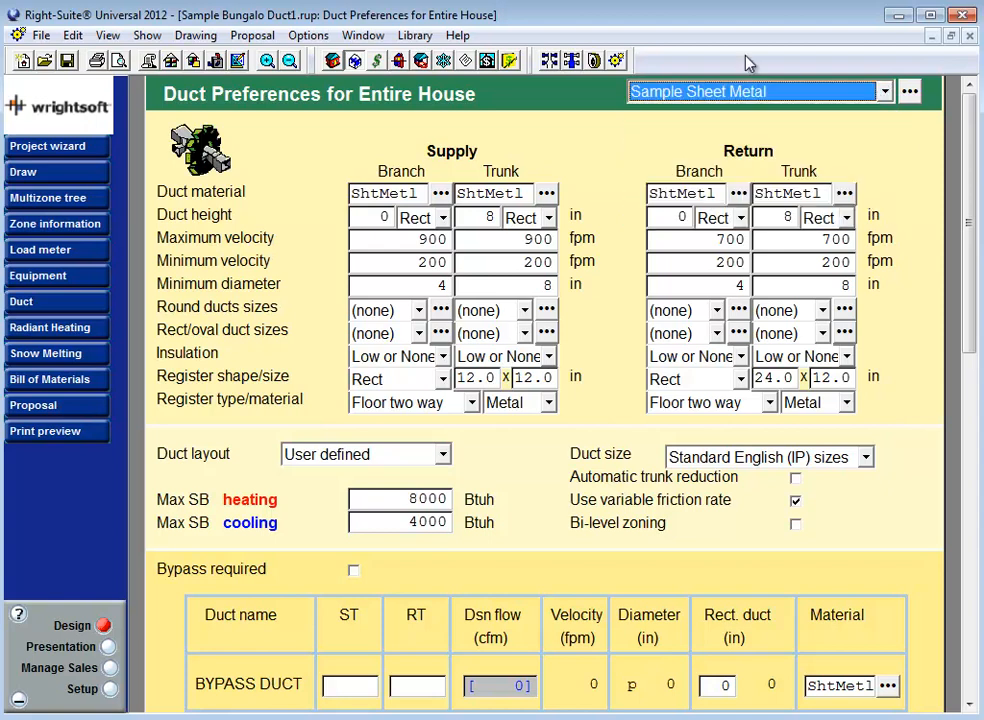
{"action": "mouse_move", "coordinate": [800, 78]}
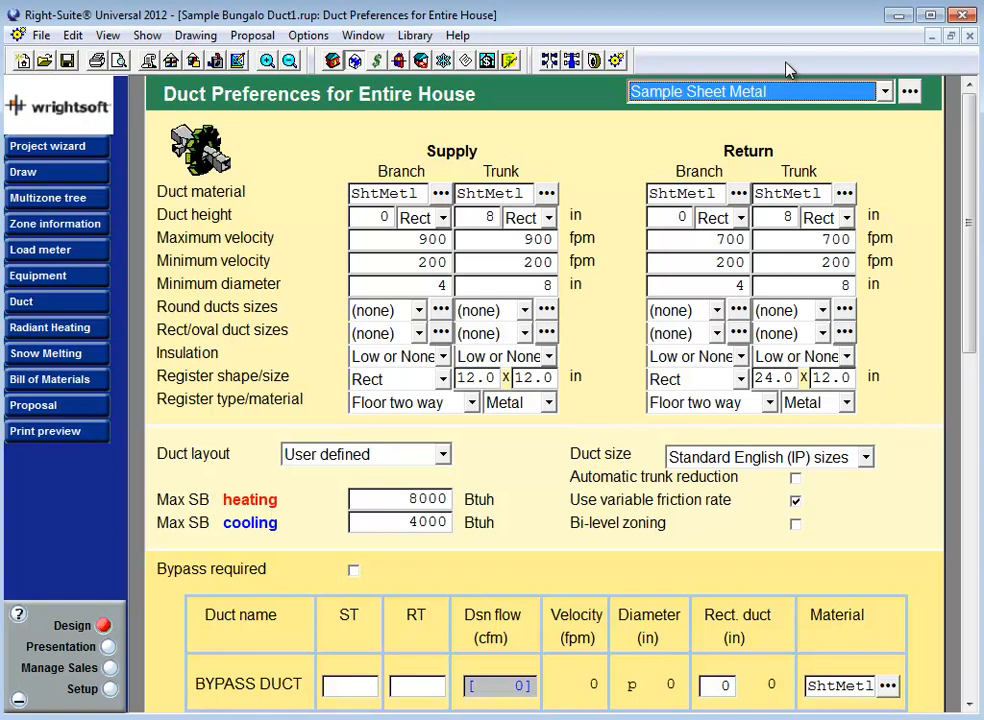
{"action": "left_click", "coordinate": [882, 92]}
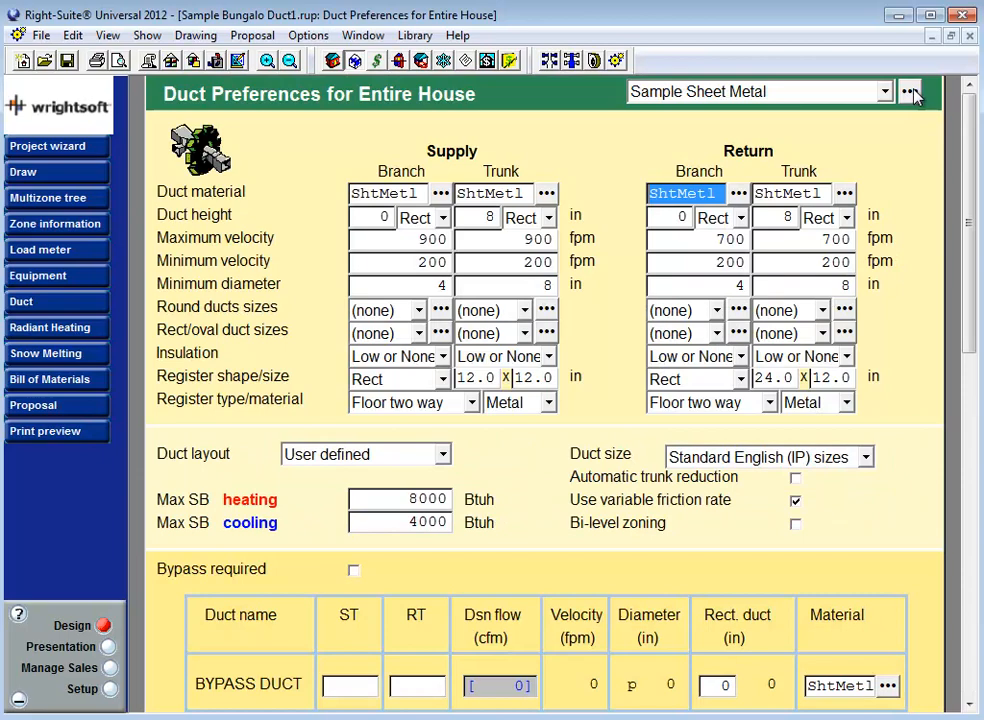
Step: Start the duct preferences library wizard and bring up the Sample Sheet Metal supply and return values
{"action": "left_click", "coordinate": [908, 92]}
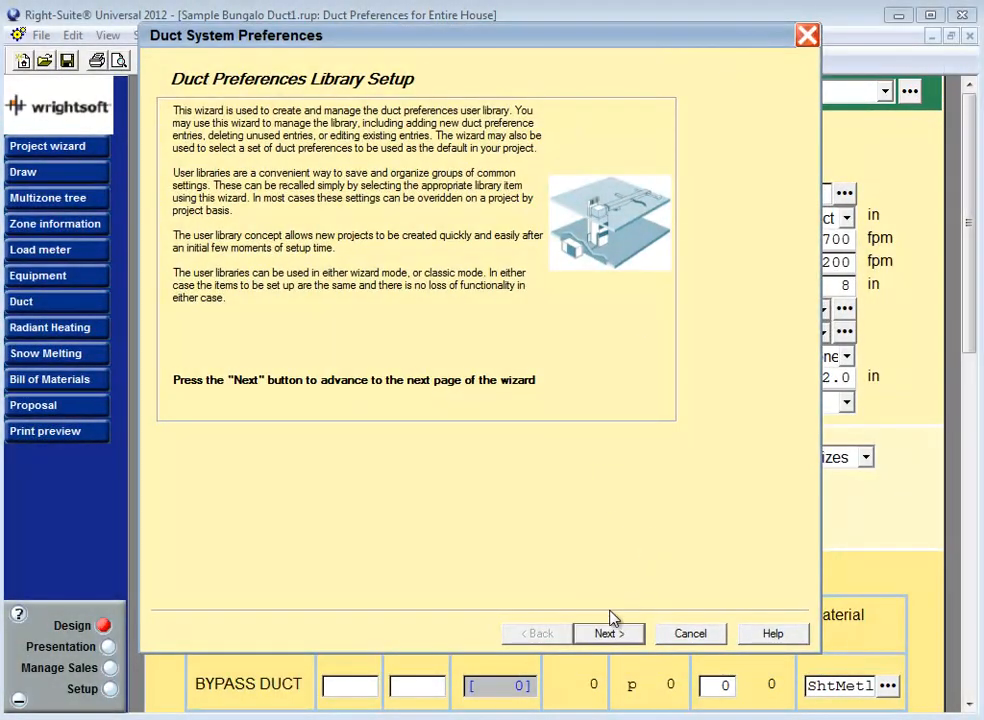
{"action": "left_click", "coordinate": [608, 632]}
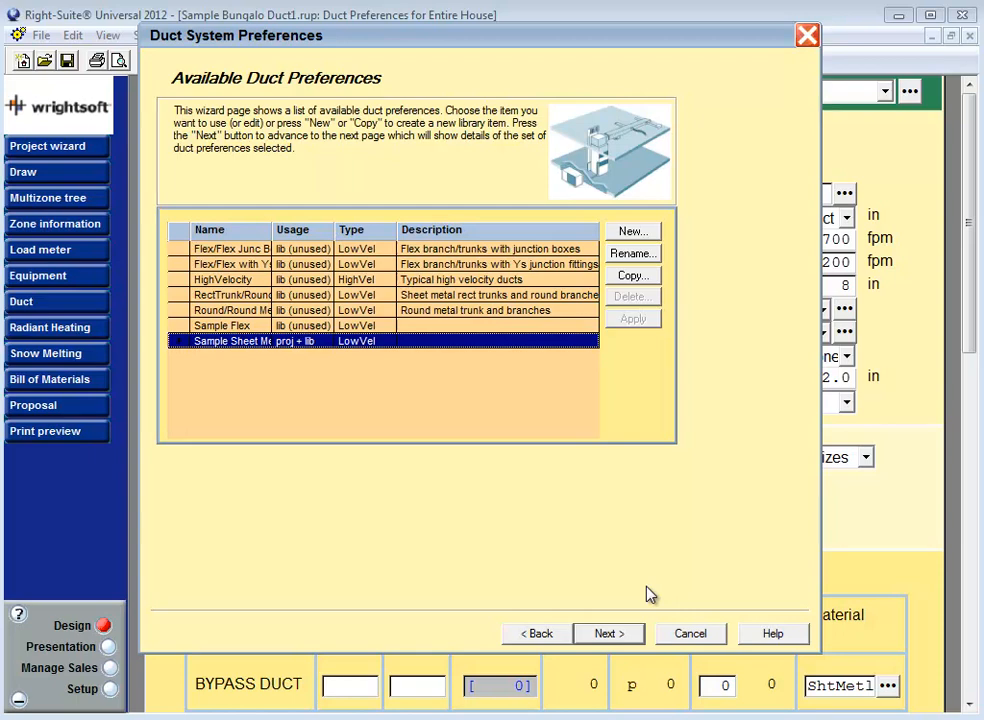
{"action": "mouse_move", "coordinate": [484, 368]}
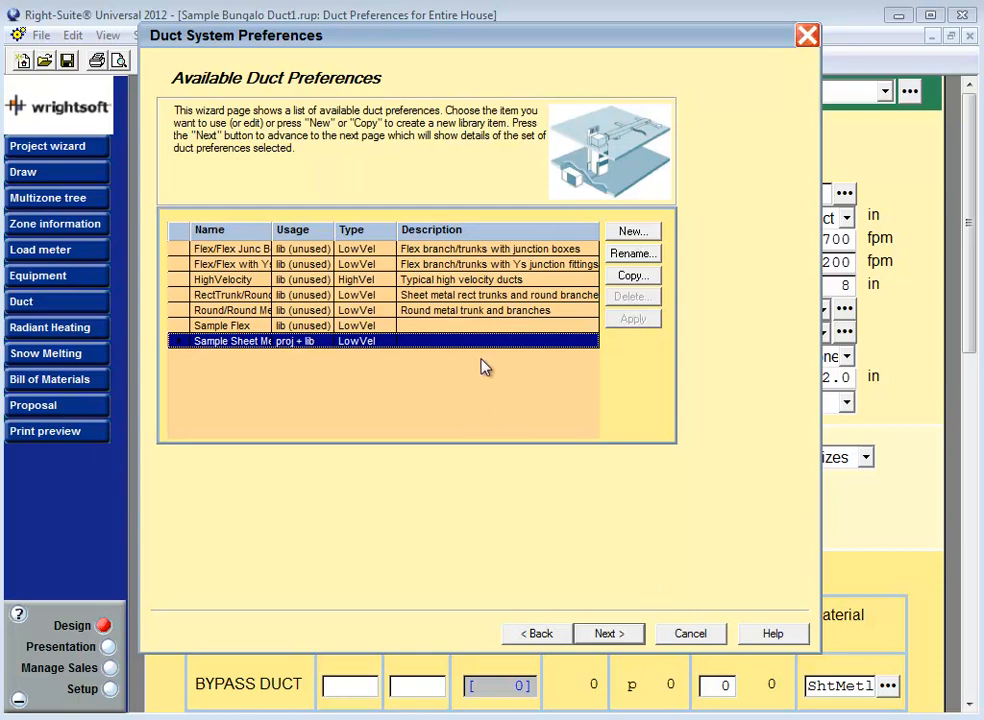
{"action": "left_click", "coordinate": [608, 632]}
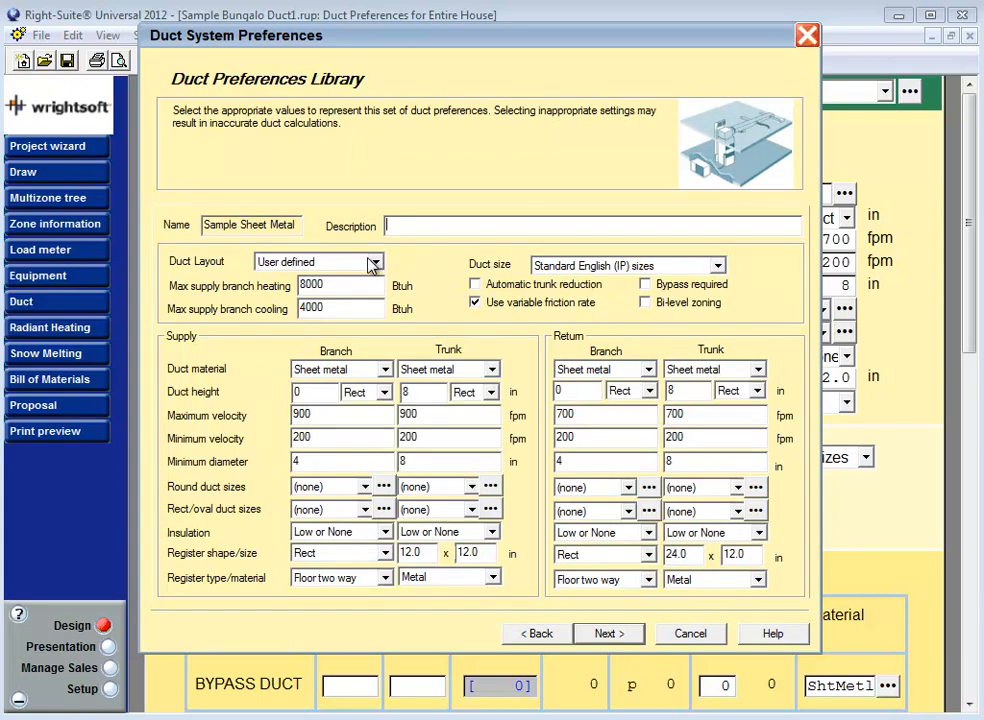
{"action": "left_click", "coordinate": [374, 262]}
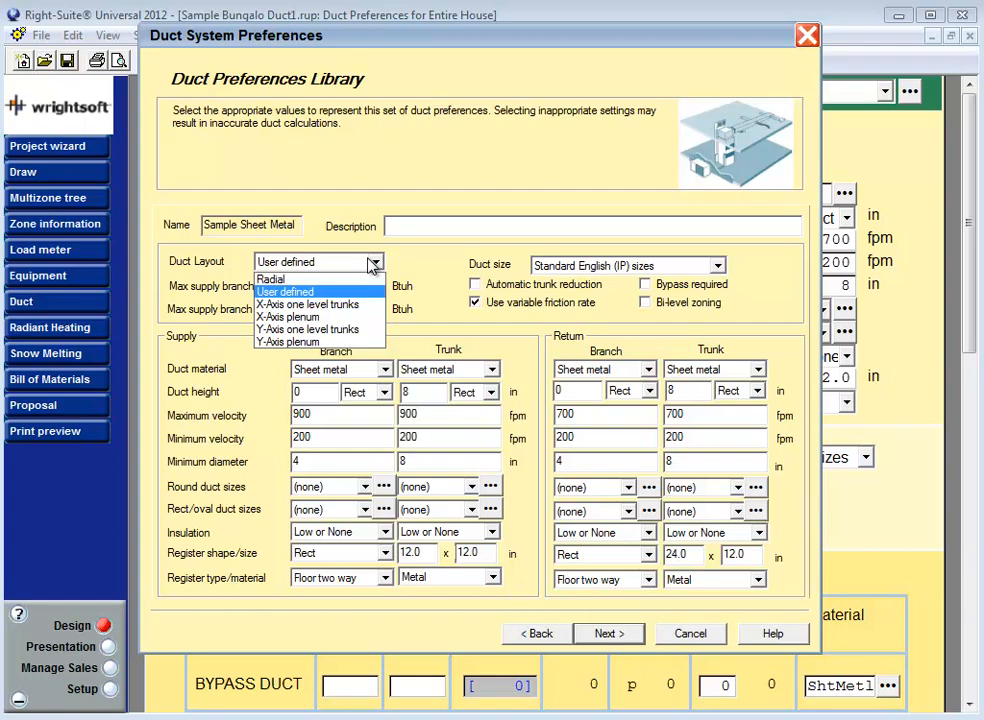
{"action": "mouse_move", "coordinate": [284, 280]}
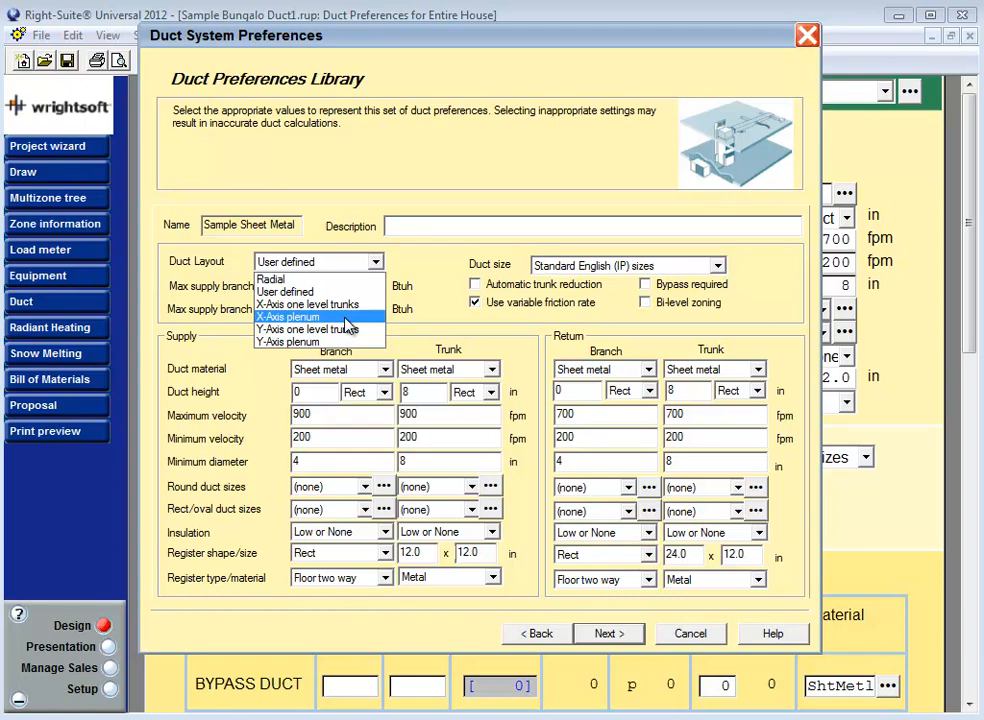
{"action": "mouse_move", "coordinate": [310, 304]}
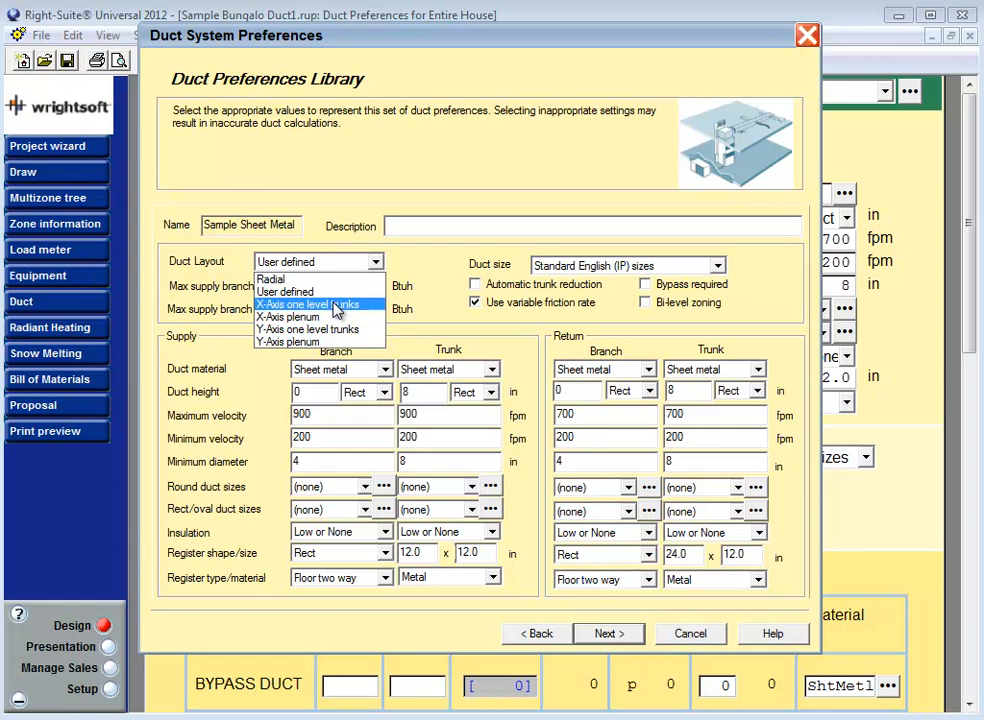
{"action": "mouse_move", "coordinate": [332, 328]}
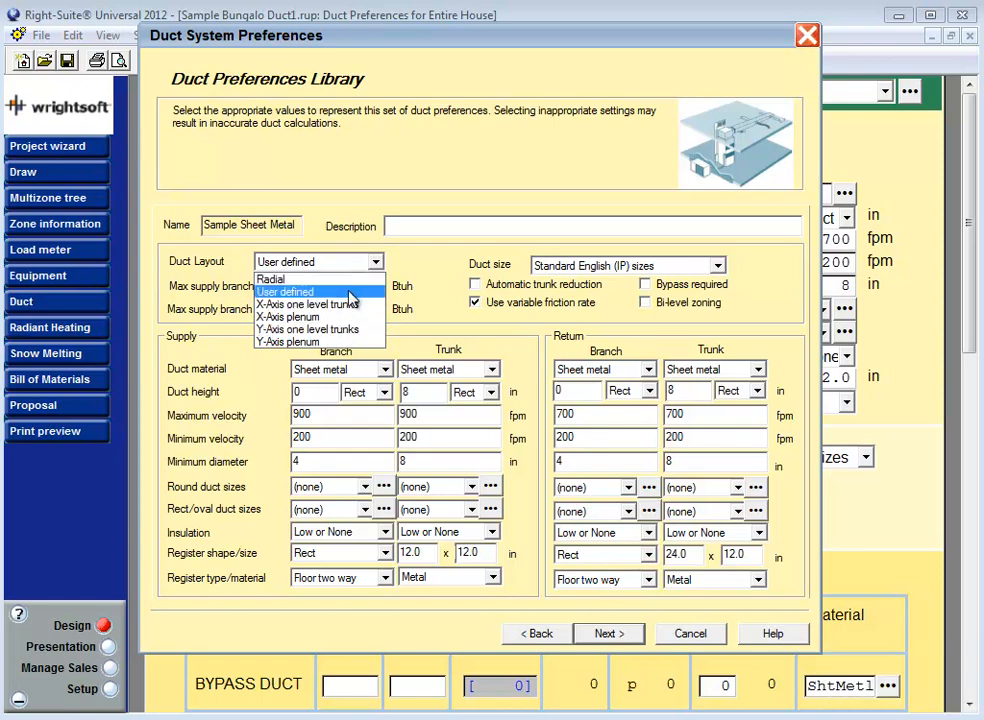
{"action": "left_click", "coordinate": [312, 292]}
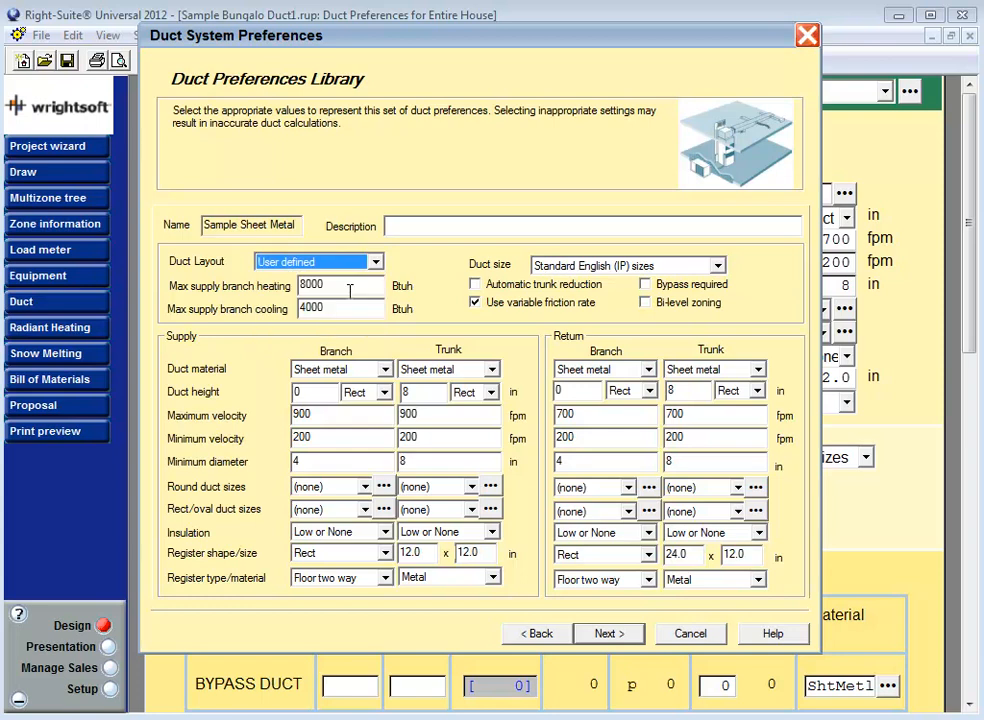
{"action": "left_click", "coordinate": [340, 308]}
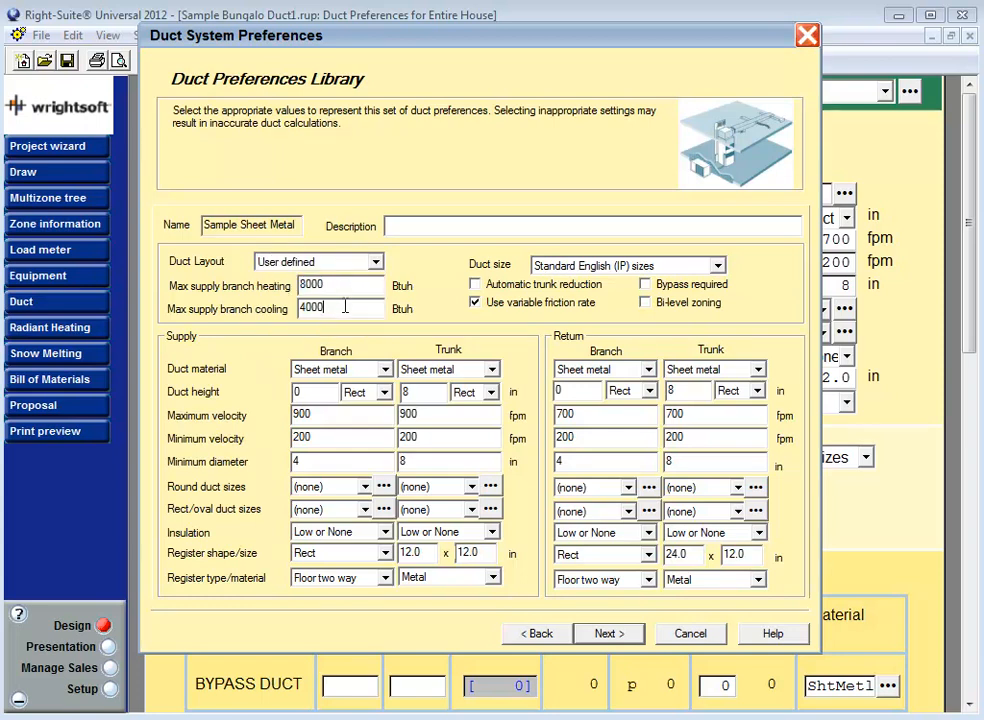
{"action": "triple_click", "coordinate": [340, 308]}
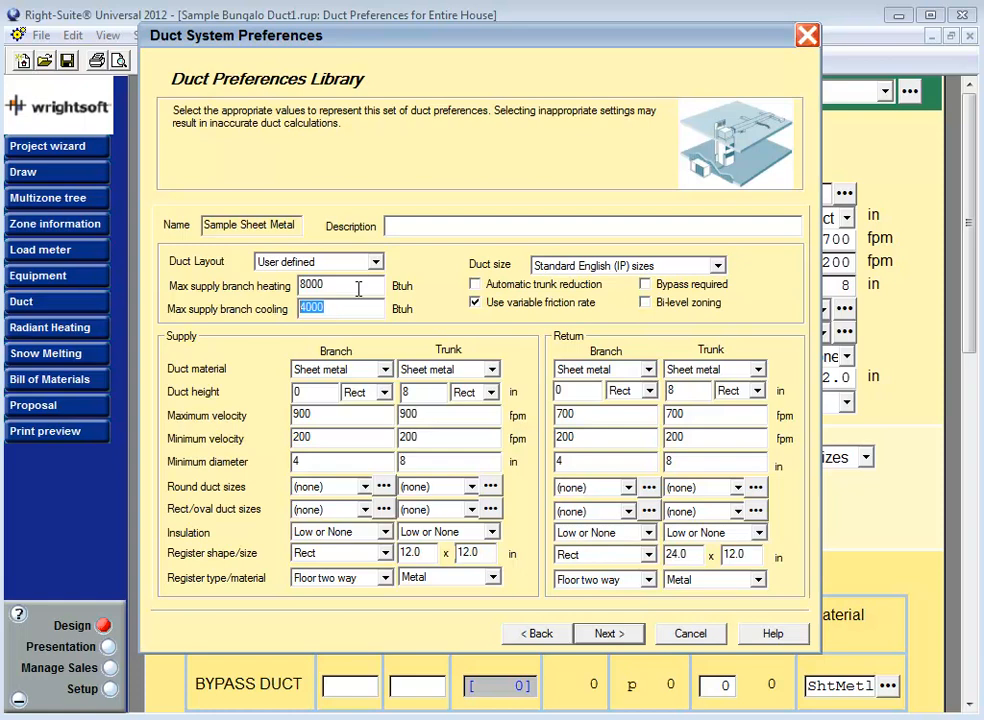
{"action": "mouse_move", "coordinate": [656, 288]}
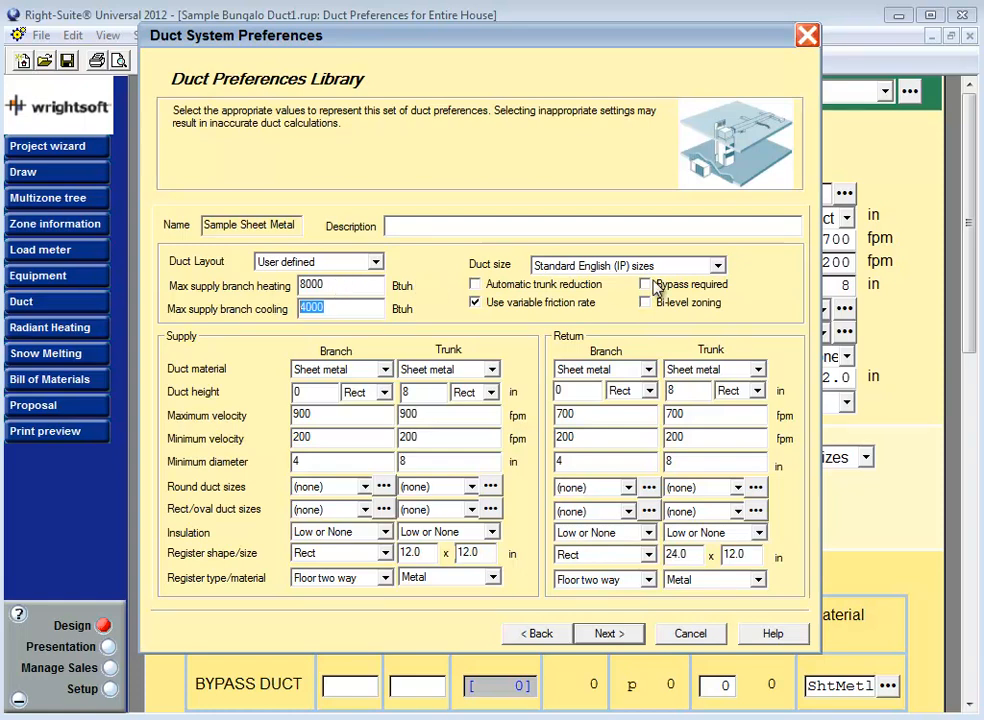
{"action": "left_click", "coordinate": [716, 264]}
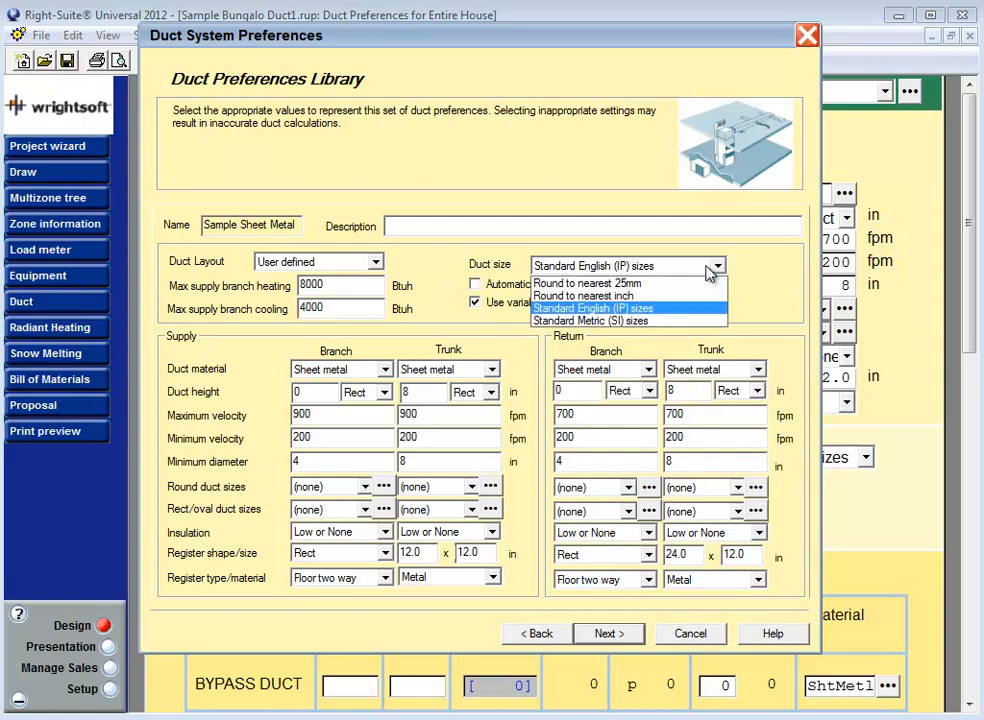
{"action": "mouse_move", "coordinate": [696, 312]}
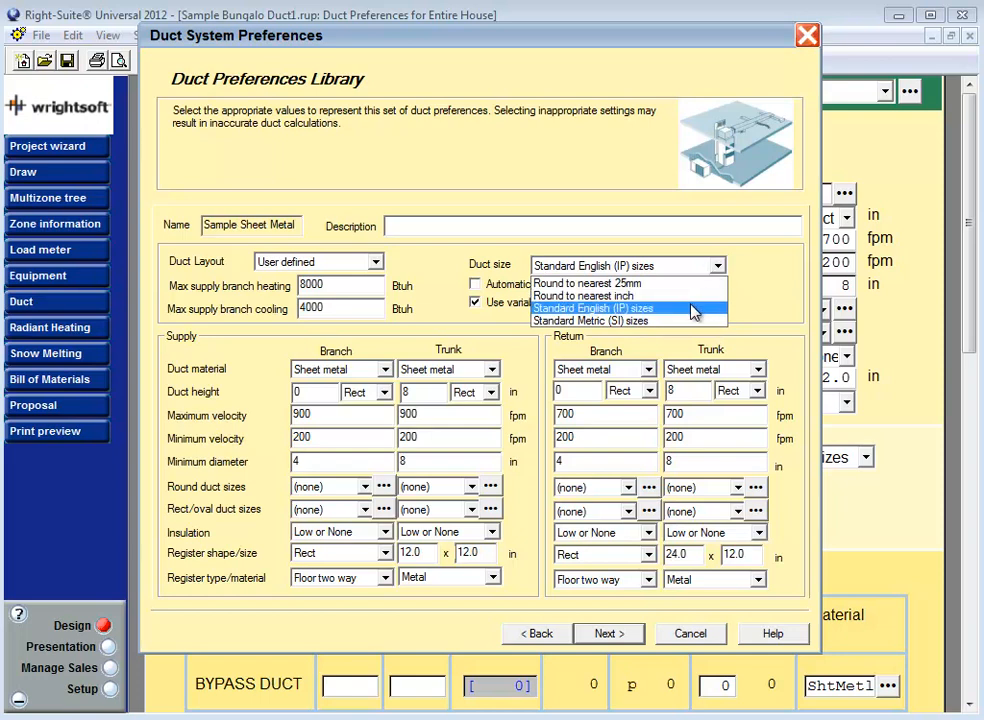
{"action": "left_click", "coordinate": [592, 308]}
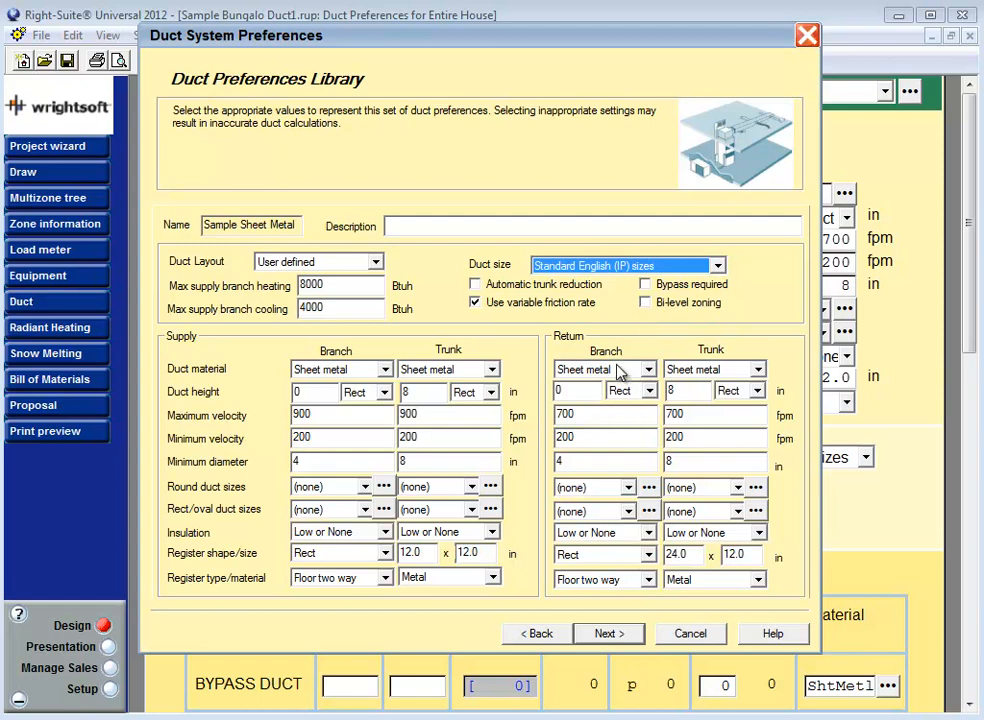
{"action": "mouse_move", "coordinate": [176, 370]}
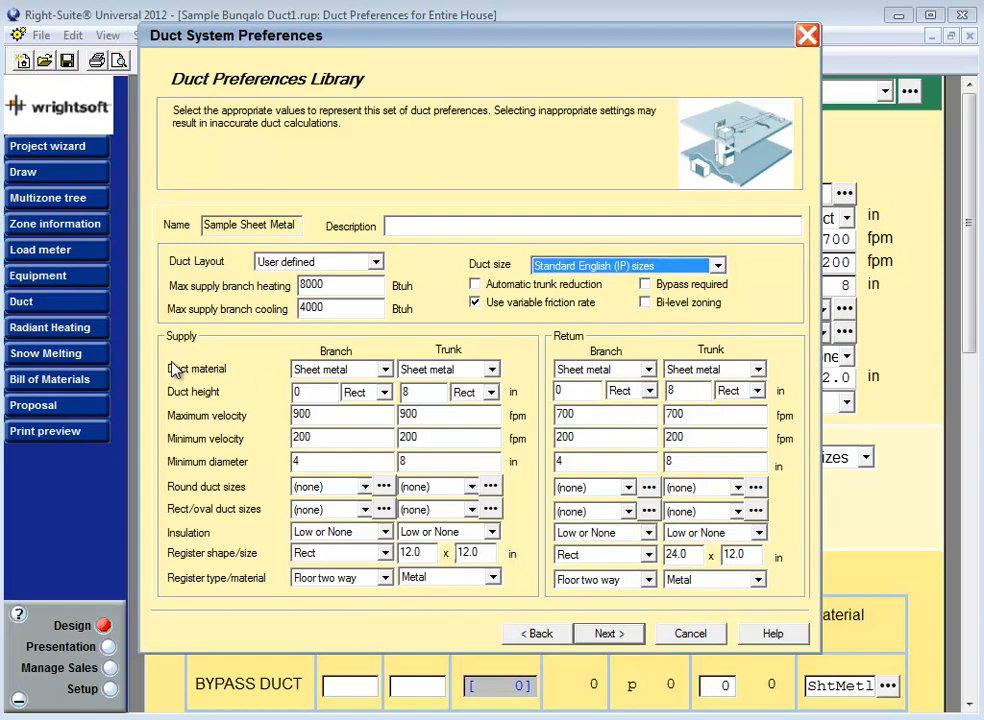
{"action": "mouse_move", "coordinate": [588, 330]}
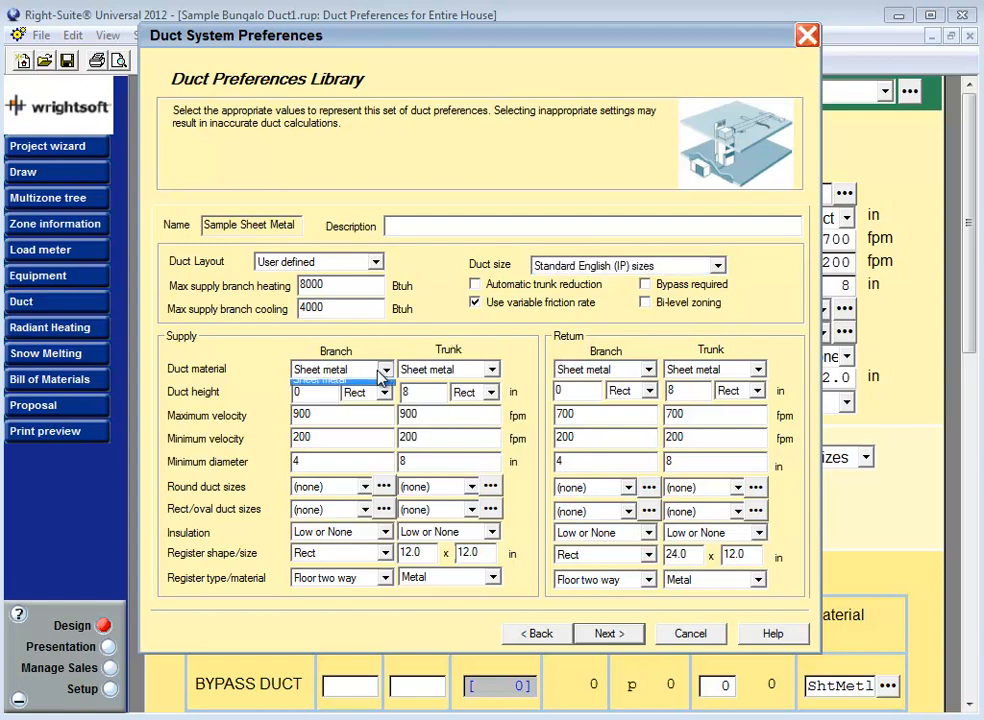
{"action": "left_click", "coordinate": [384, 368]}
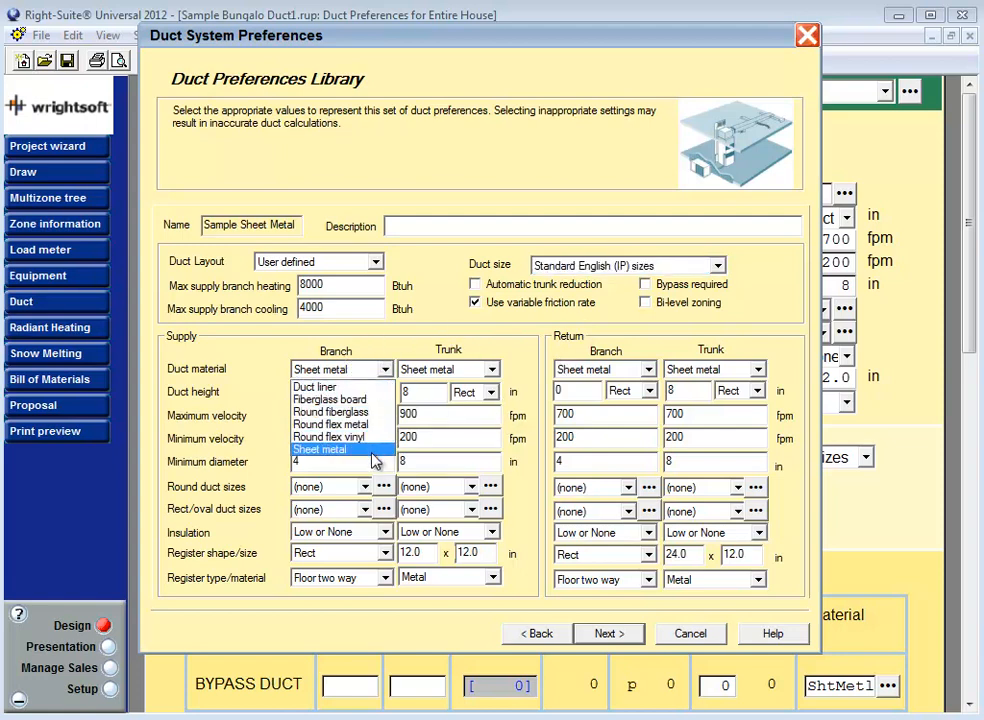
{"action": "left_click", "coordinate": [320, 448]}
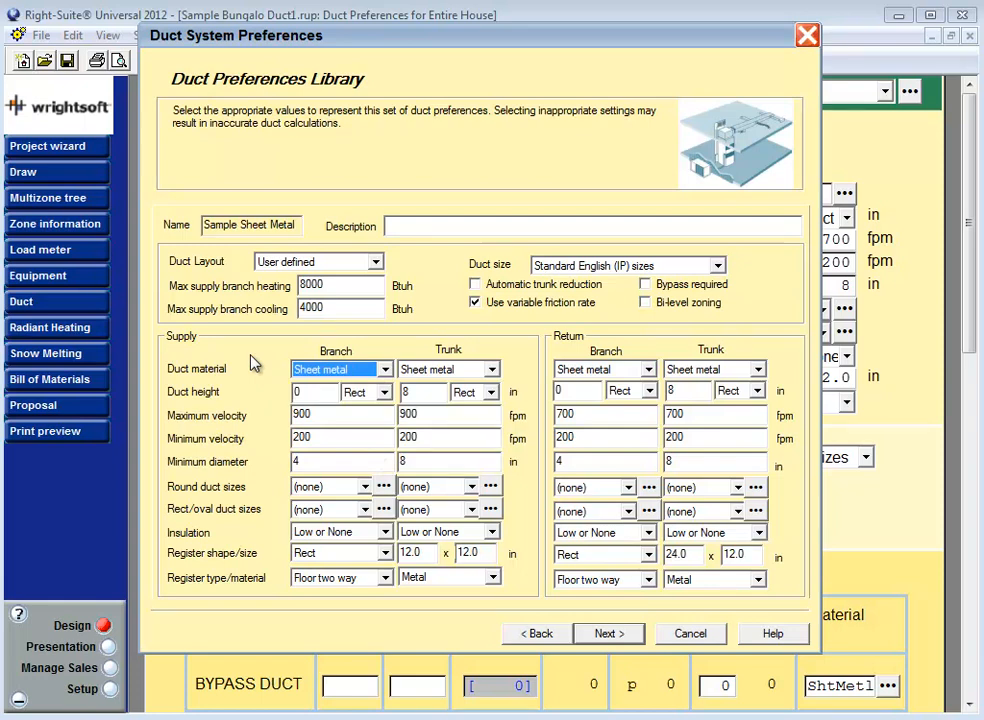
{"action": "mouse_move", "coordinate": [278, 352]}
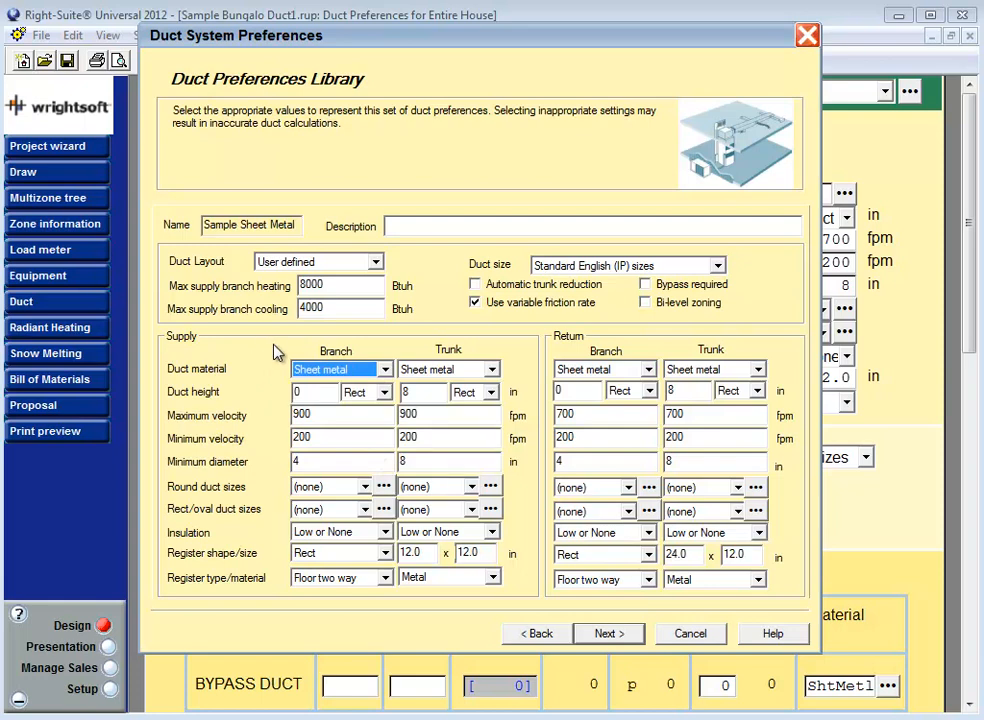
{"action": "left_click", "coordinate": [384, 368]}
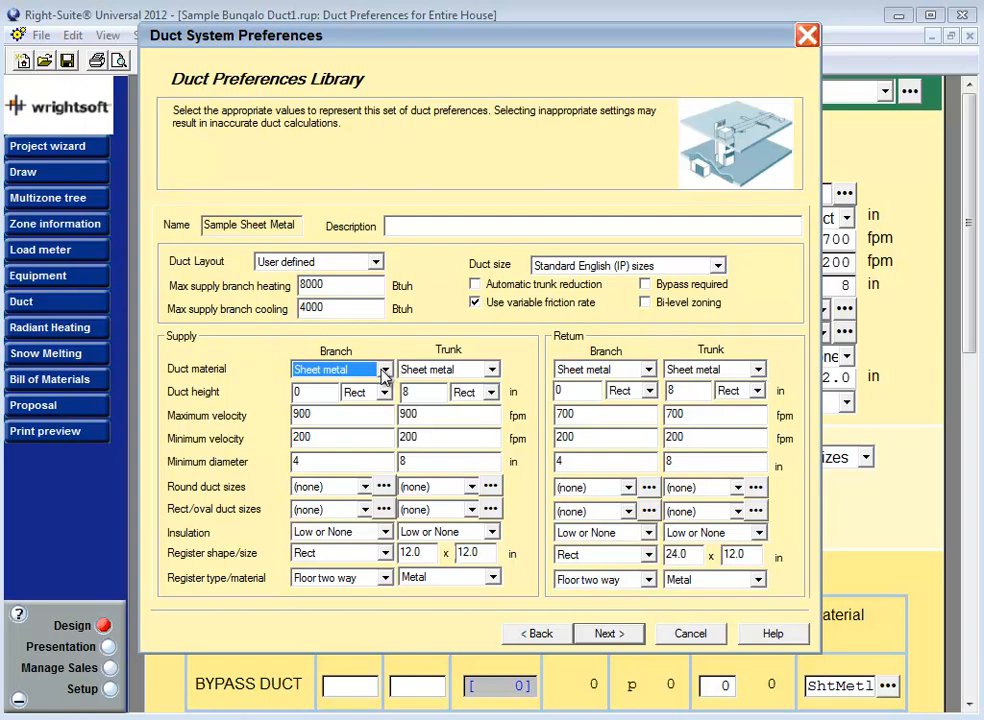
{"action": "mouse_move", "coordinate": [716, 362]}
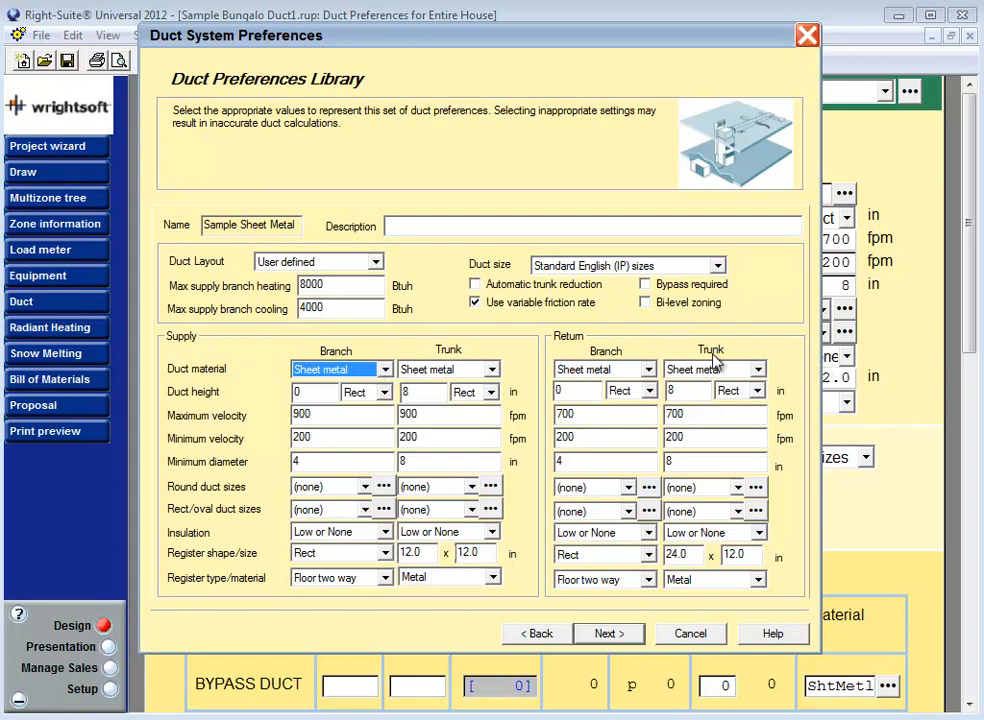
{"action": "mouse_move", "coordinate": [284, 414]}
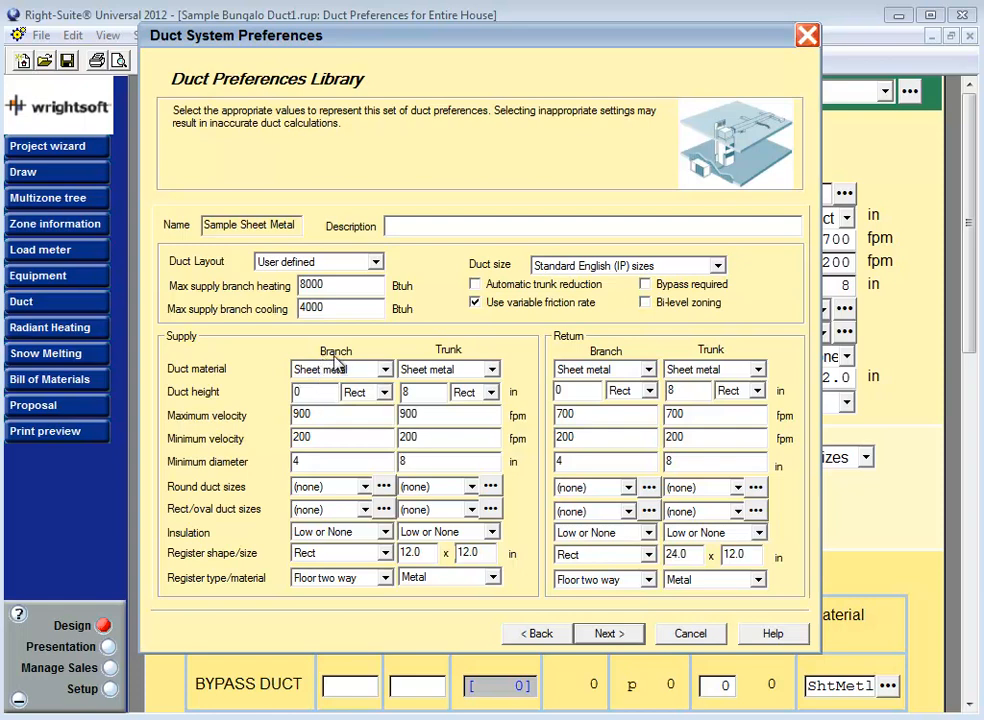
{"action": "left_click", "coordinate": [310, 390]}
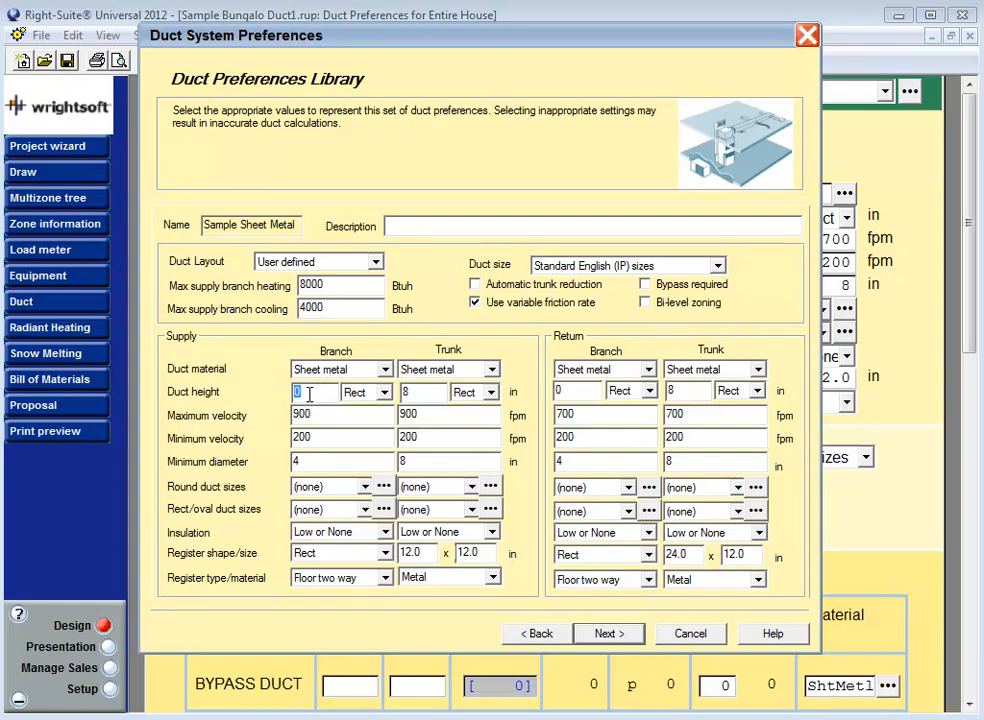
{"action": "left_click", "coordinate": [384, 392]}
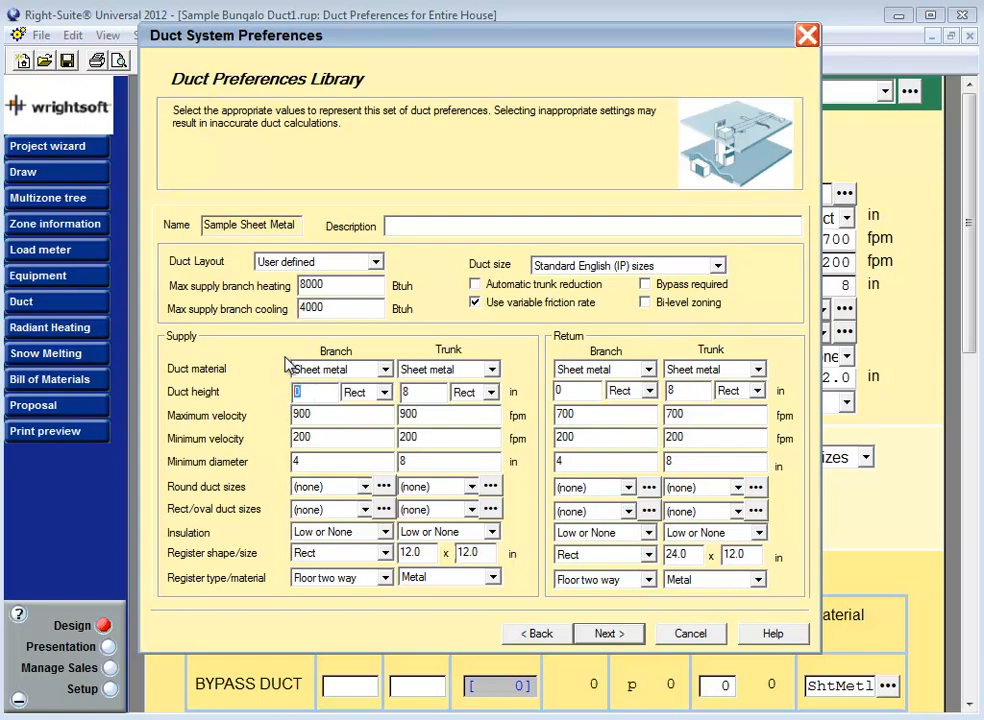
{"action": "mouse_move", "coordinate": [320, 390]}
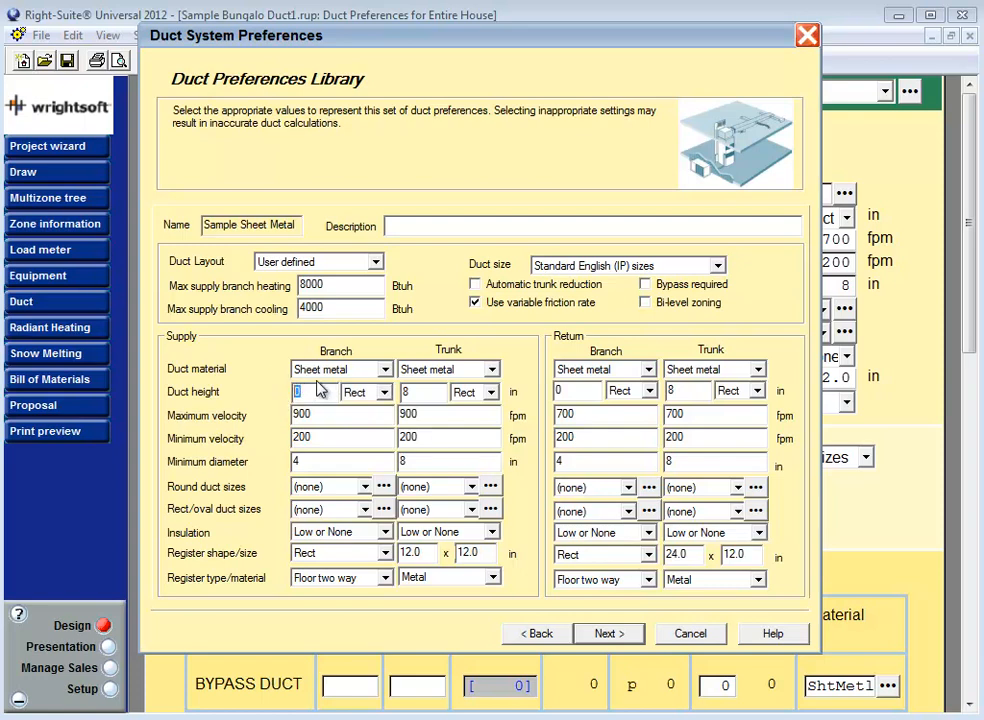
{"action": "left_click", "coordinate": [416, 390]}
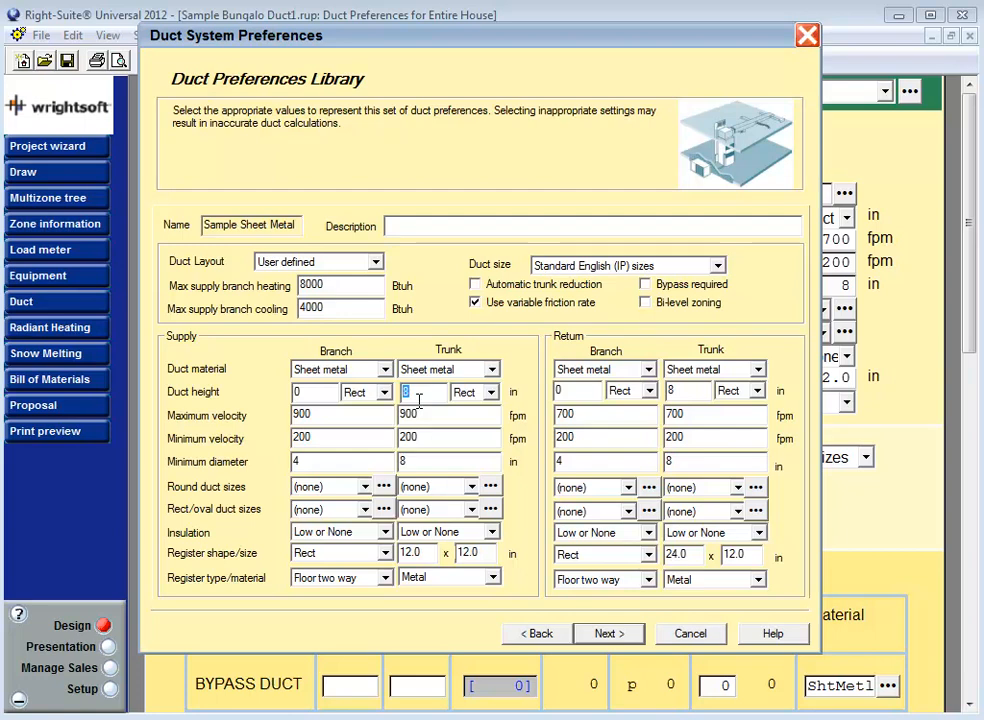
{"action": "left_click", "coordinate": [492, 390]}
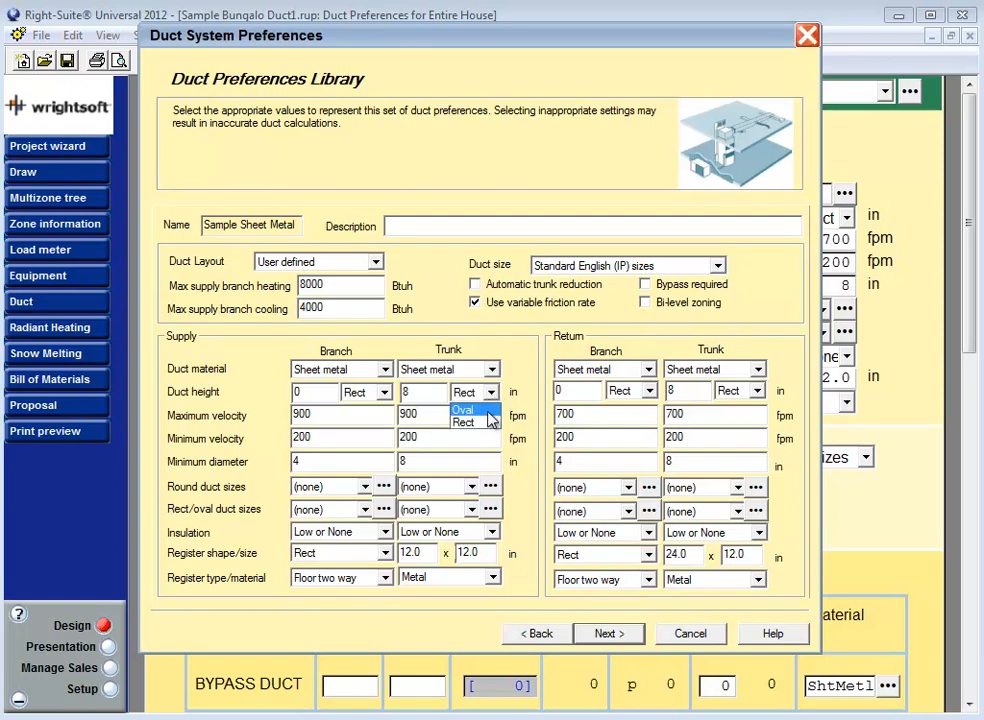
{"action": "mouse_move", "coordinate": [464, 422]}
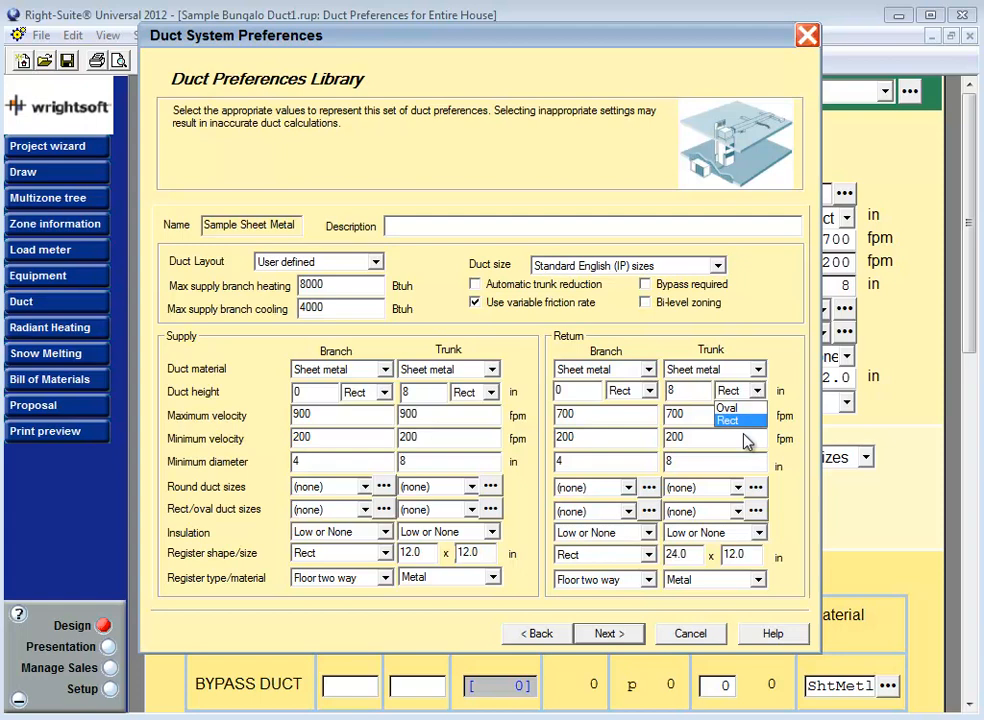
{"action": "left_click", "coordinate": [730, 420]}
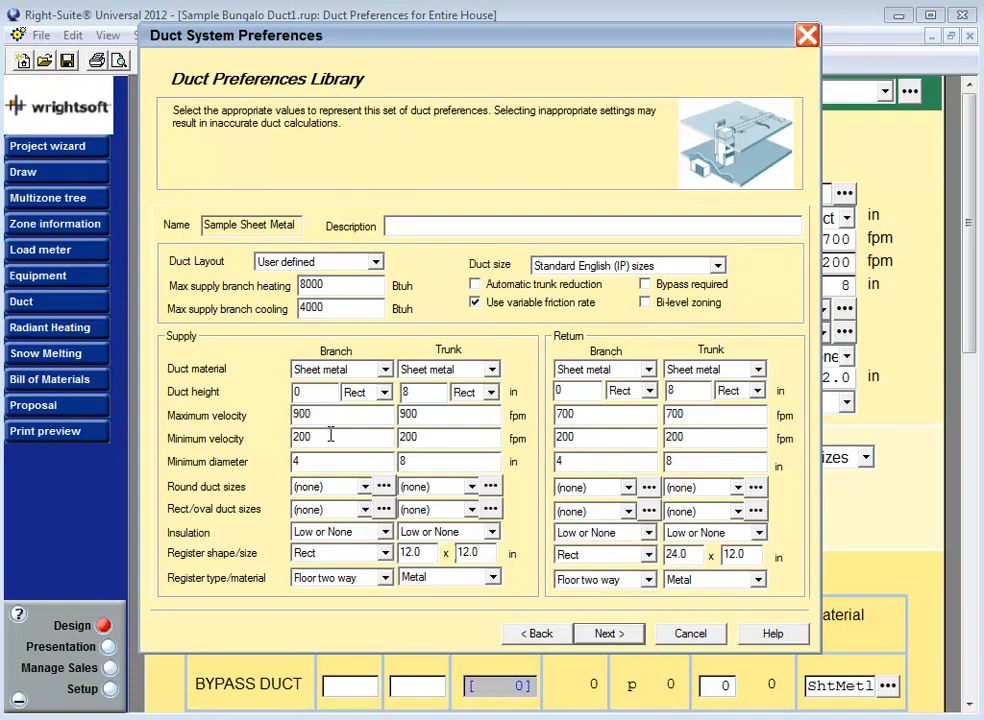
{"action": "triple_click", "coordinate": [320, 436]}
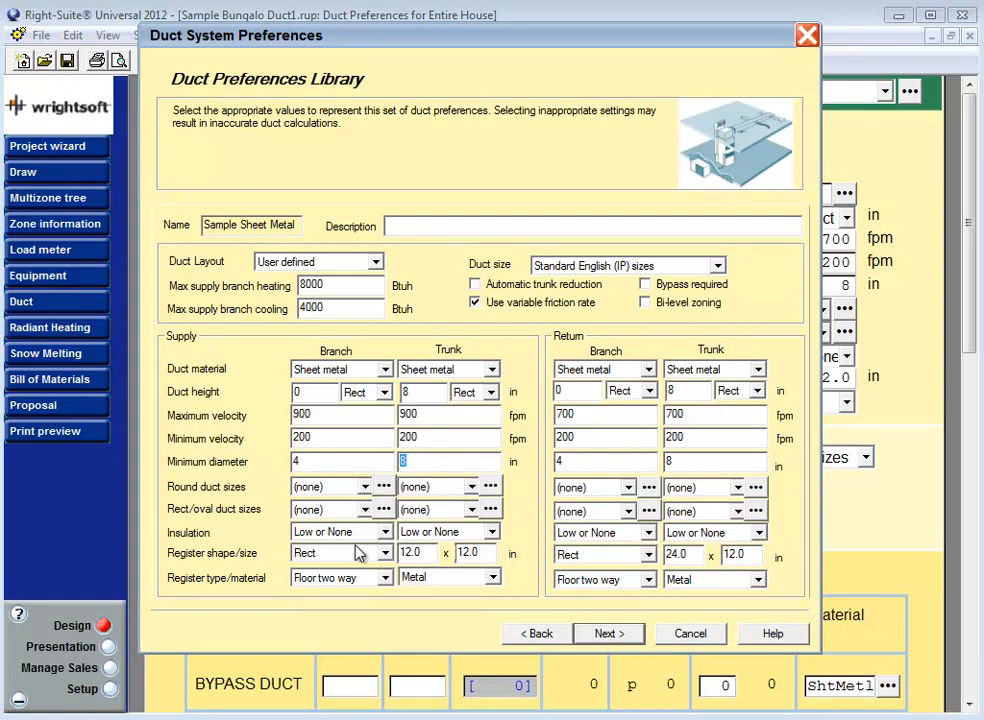
{"action": "mouse_move", "coordinate": [298, 544]}
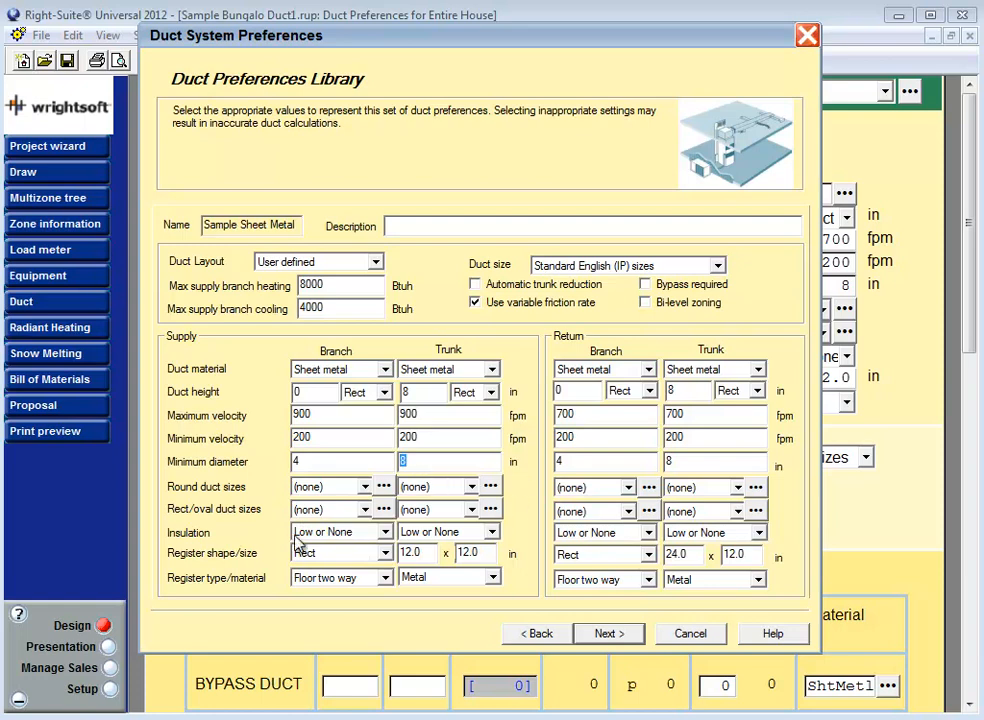
{"action": "mouse_move", "coordinate": [536, 508]}
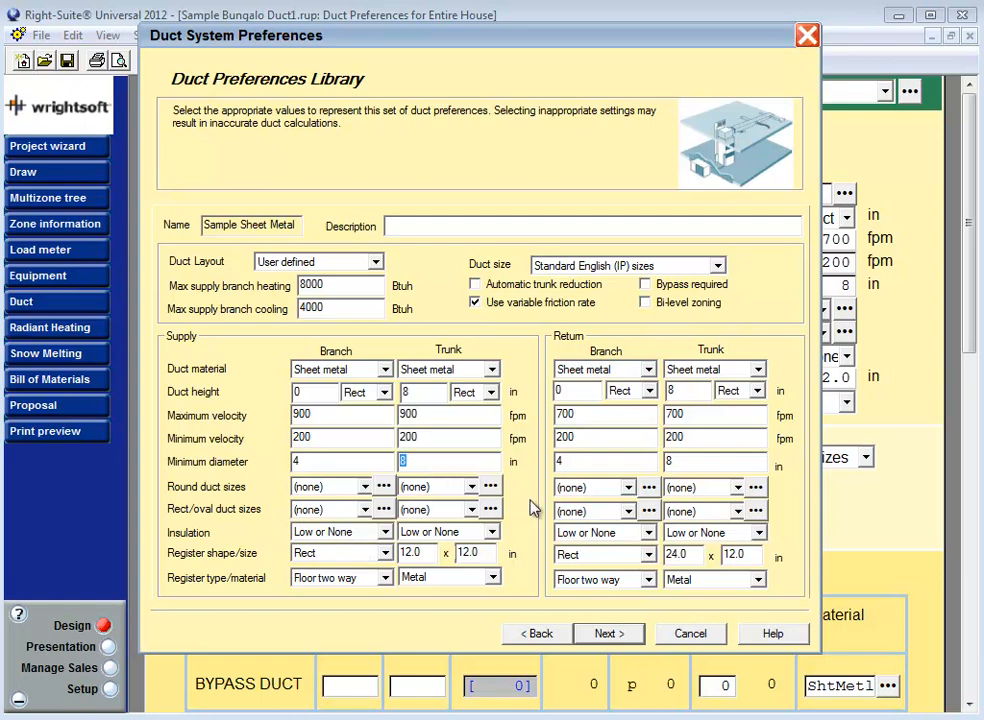
{"action": "left_click", "coordinate": [330, 488]}
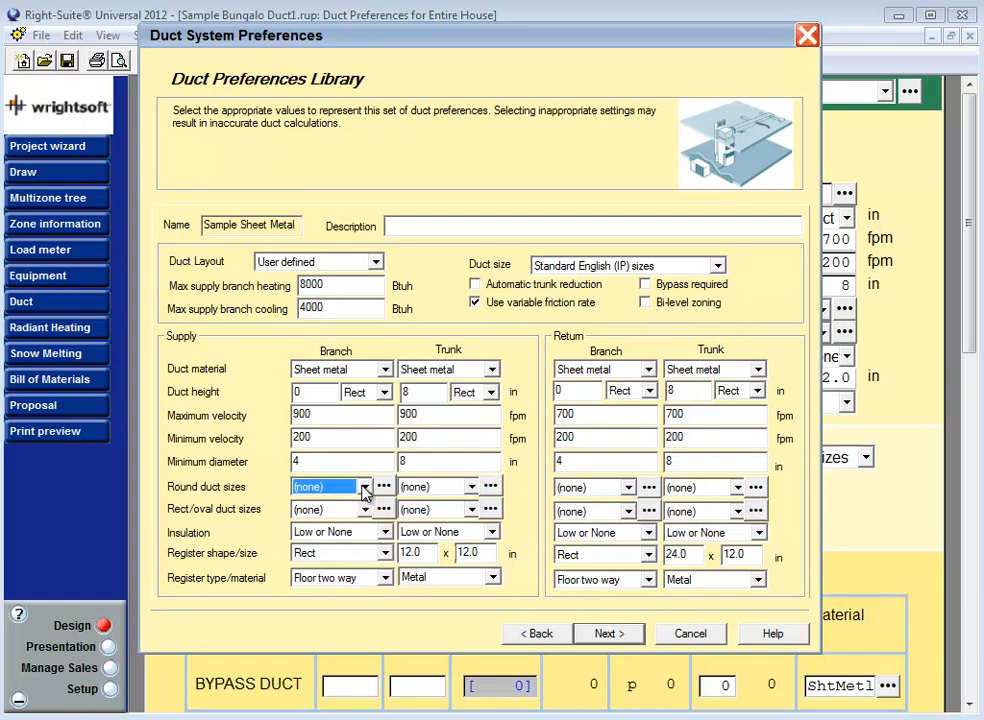
{"action": "mouse_move", "coordinate": [358, 522]}
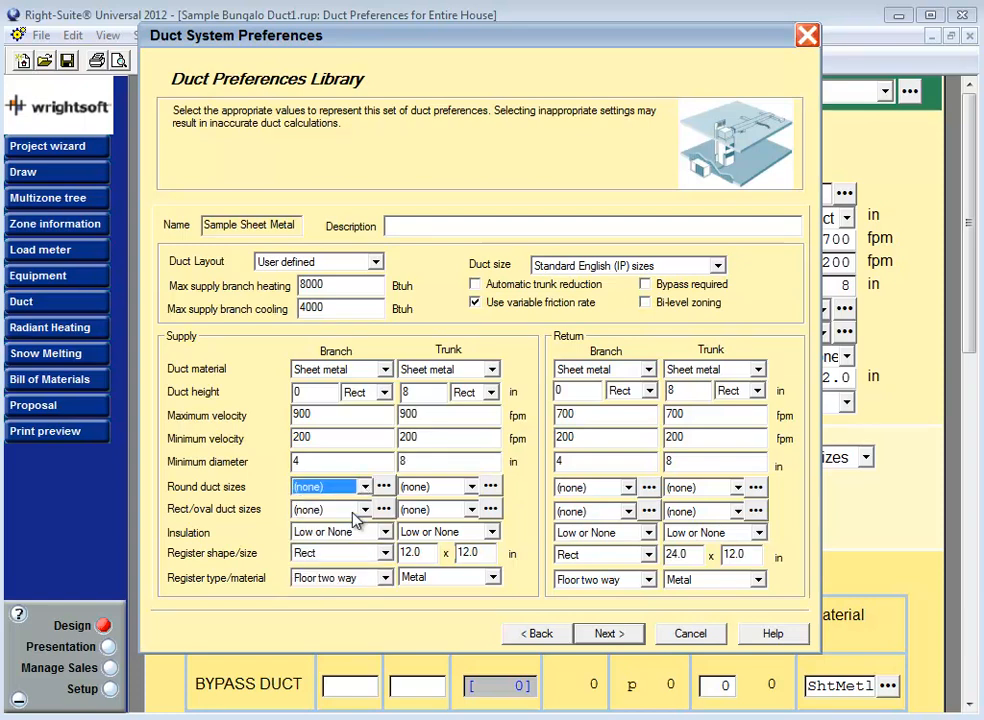
{"action": "mouse_move", "coordinate": [444, 540]}
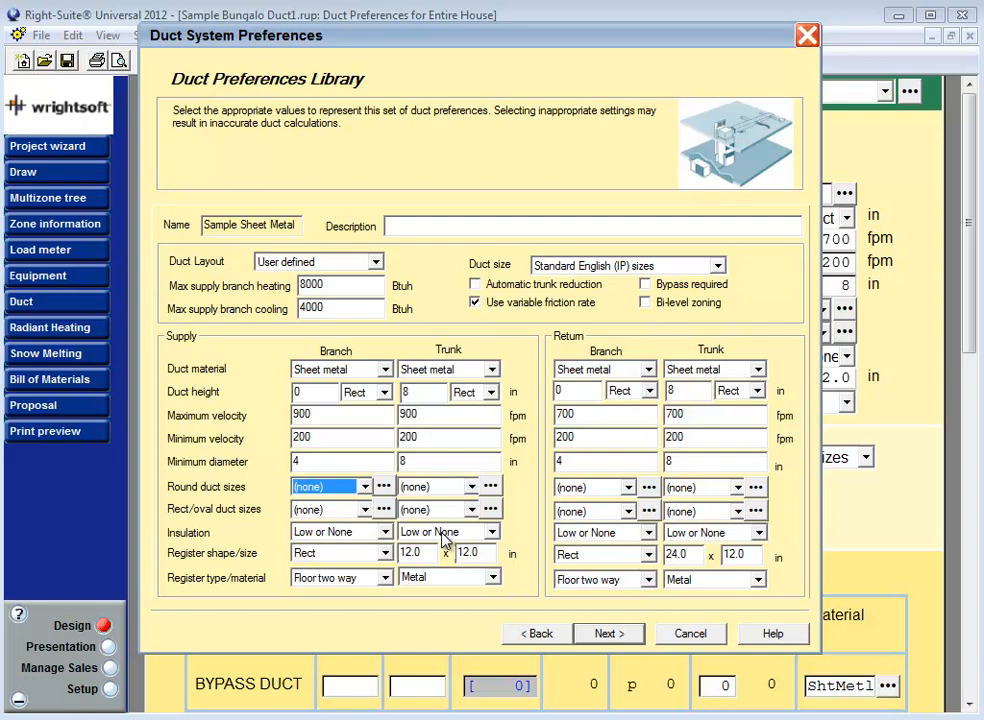
{"action": "mouse_move", "coordinate": [390, 540]}
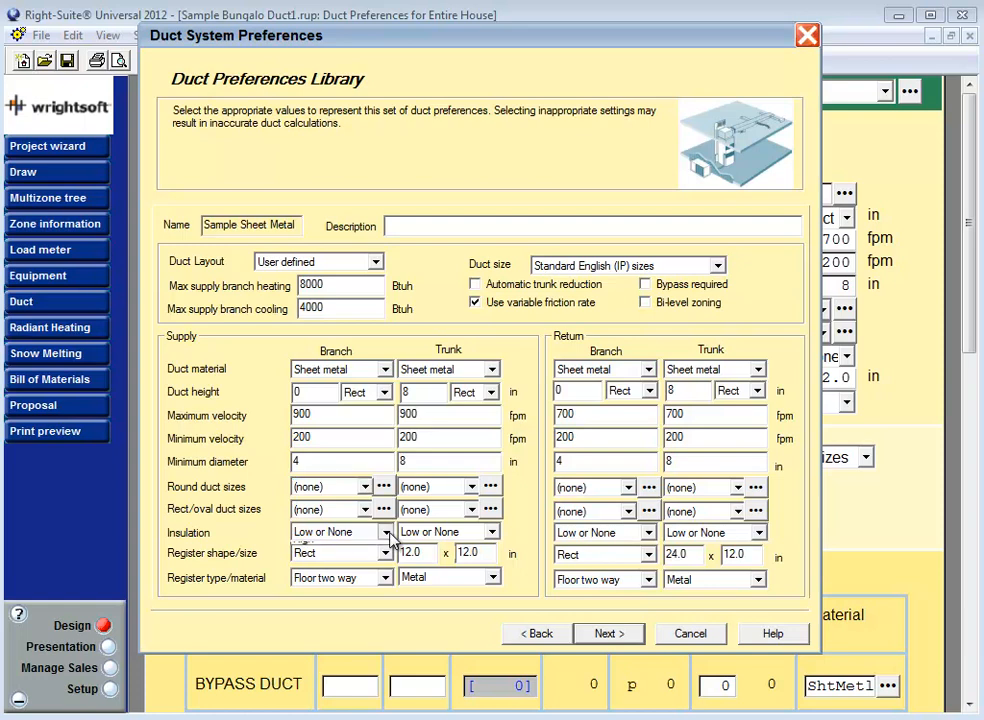
{"action": "left_click", "coordinate": [384, 532]}
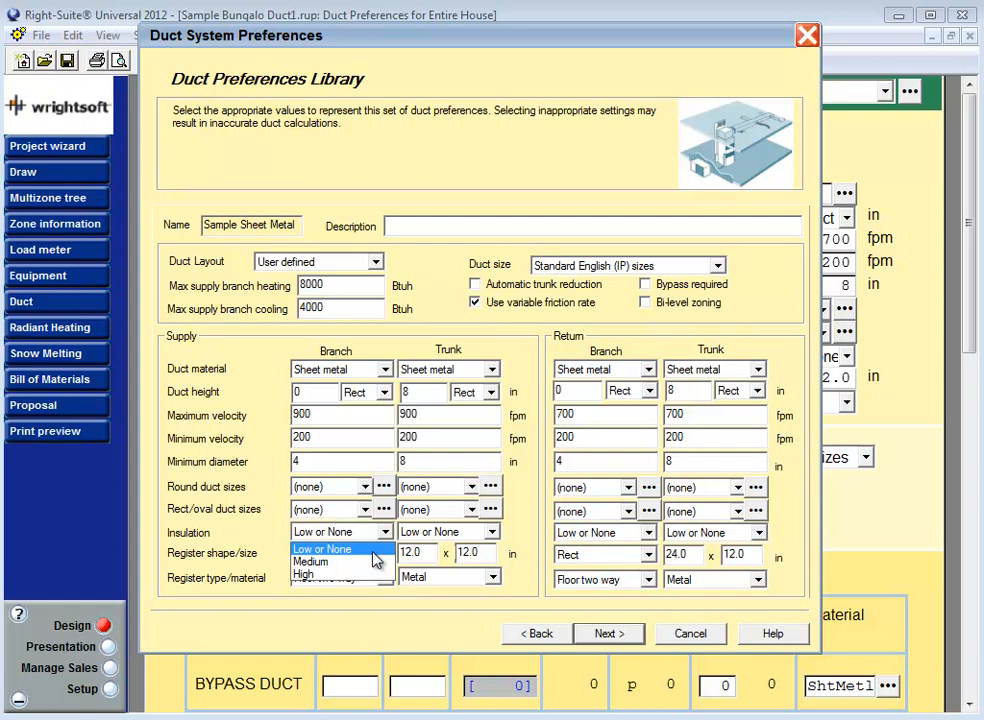
Step: Keep branch supply insulation at Low or None and continue to the Fittings page
{"action": "left_click", "coordinate": [322, 532]}
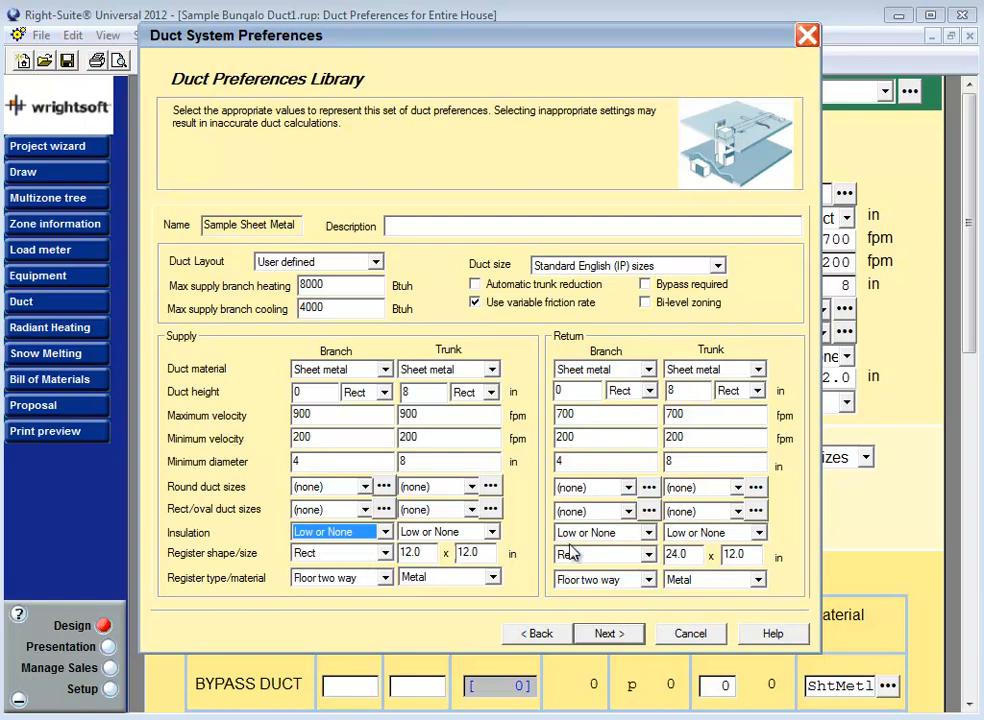
{"action": "mouse_move", "coordinate": [380, 560]}
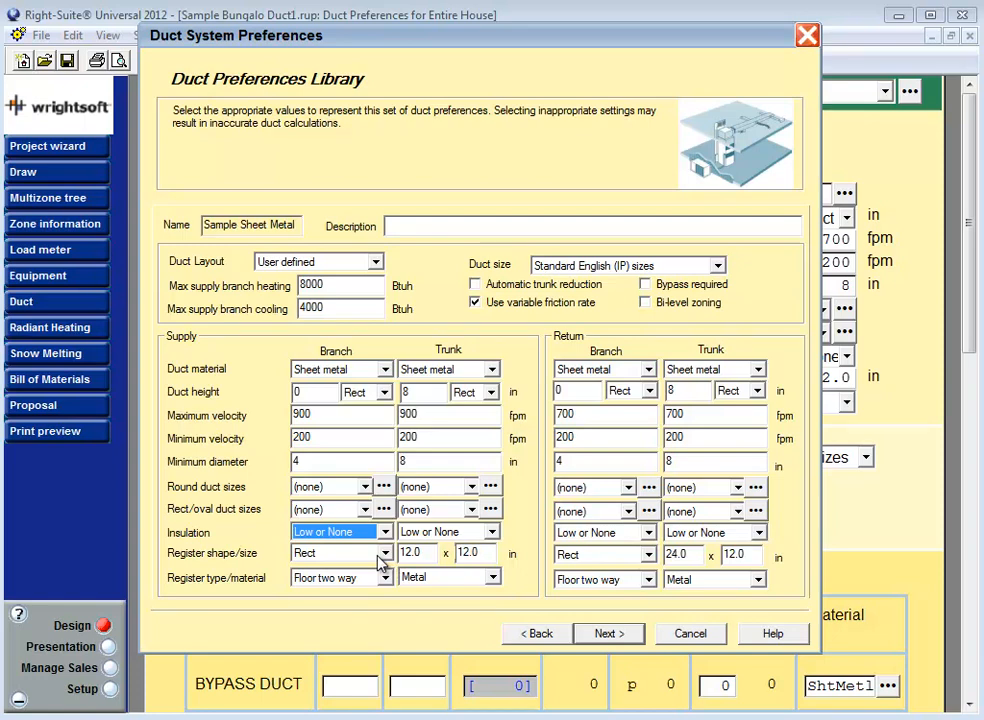
{"action": "mouse_move", "coordinate": [528, 444]}
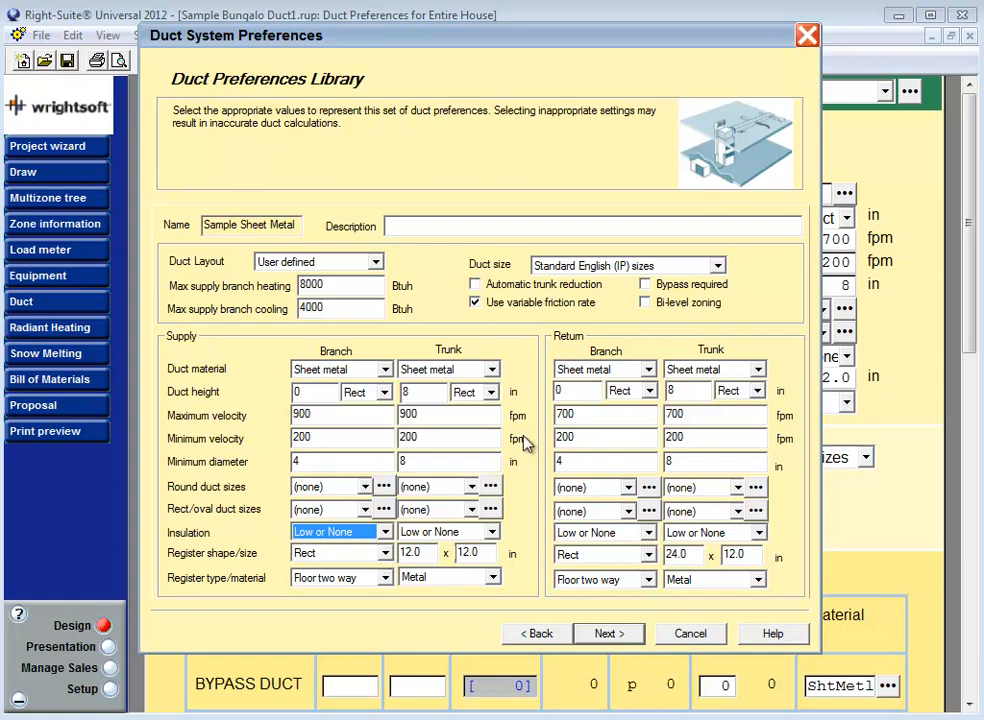
{"action": "mouse_move", "coordinate": [360, 564]}
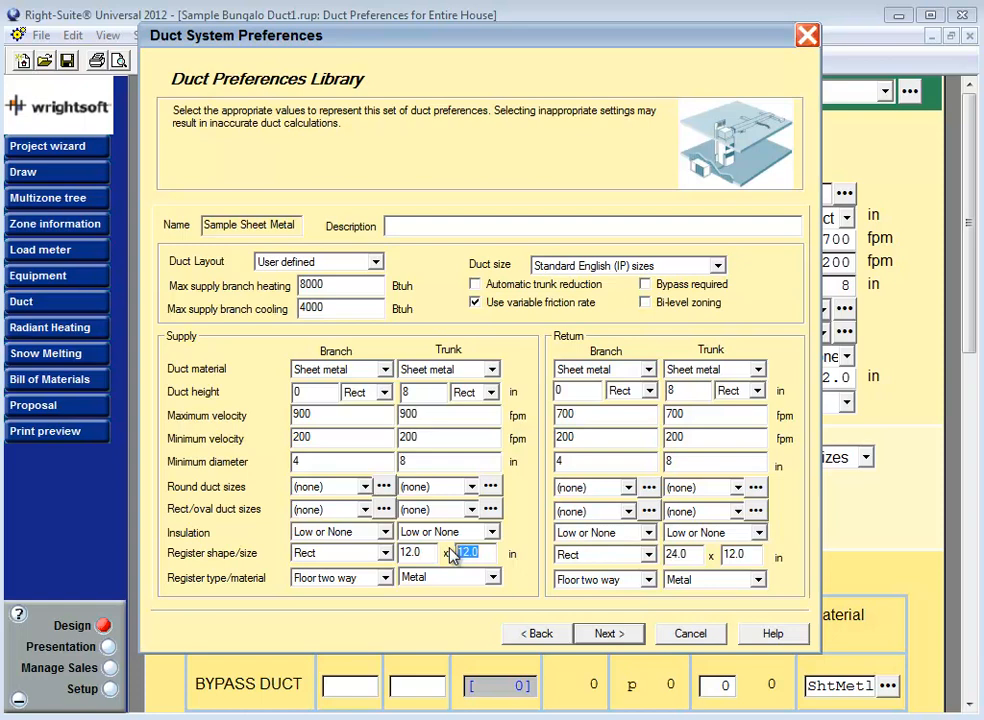
{"action": "mouse_move", "coordinate": [640, 556]}
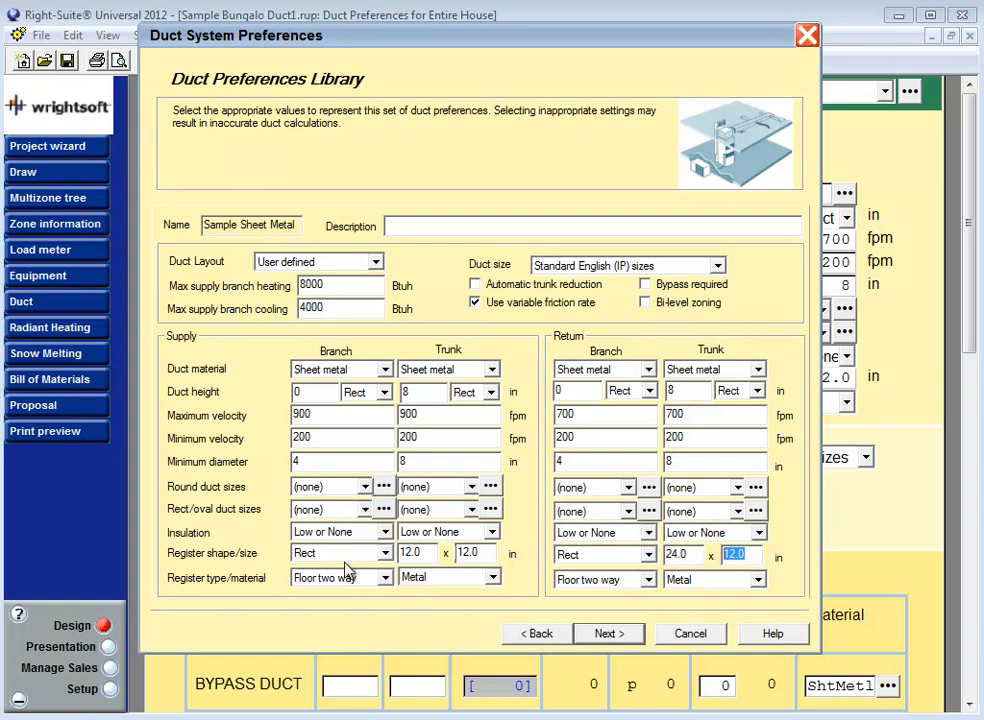
{"action": "mouse_move", "coordinate": [380, 588]}
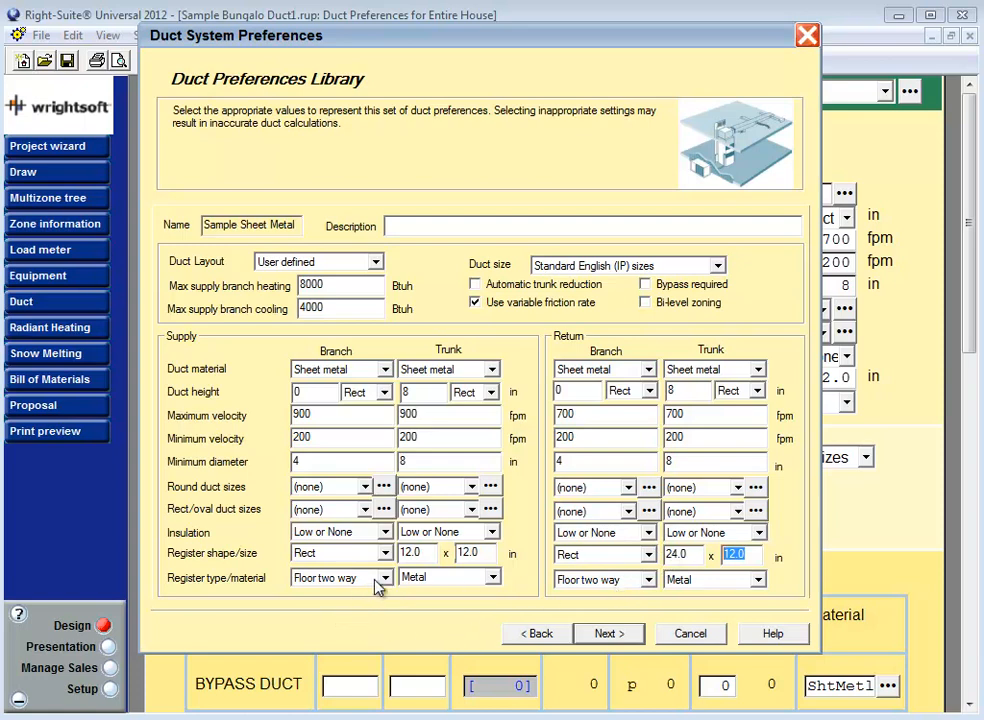
{"action": "mouse_move", "coordinate": [390, 582]}
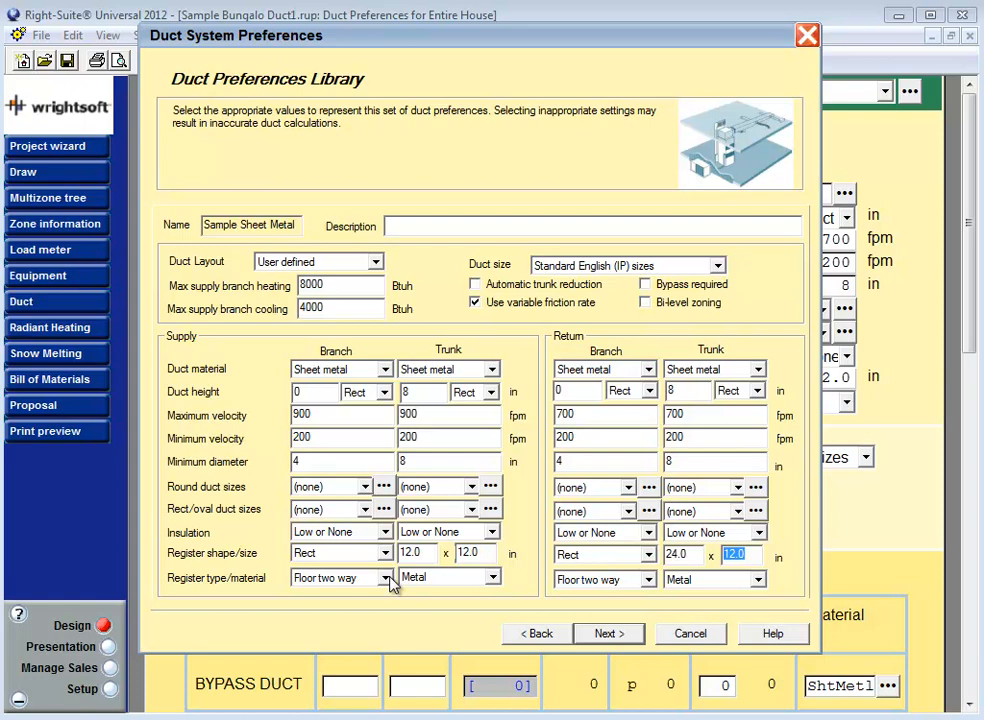
{"action": "mouse_move", "coordinate": [636, 582]}
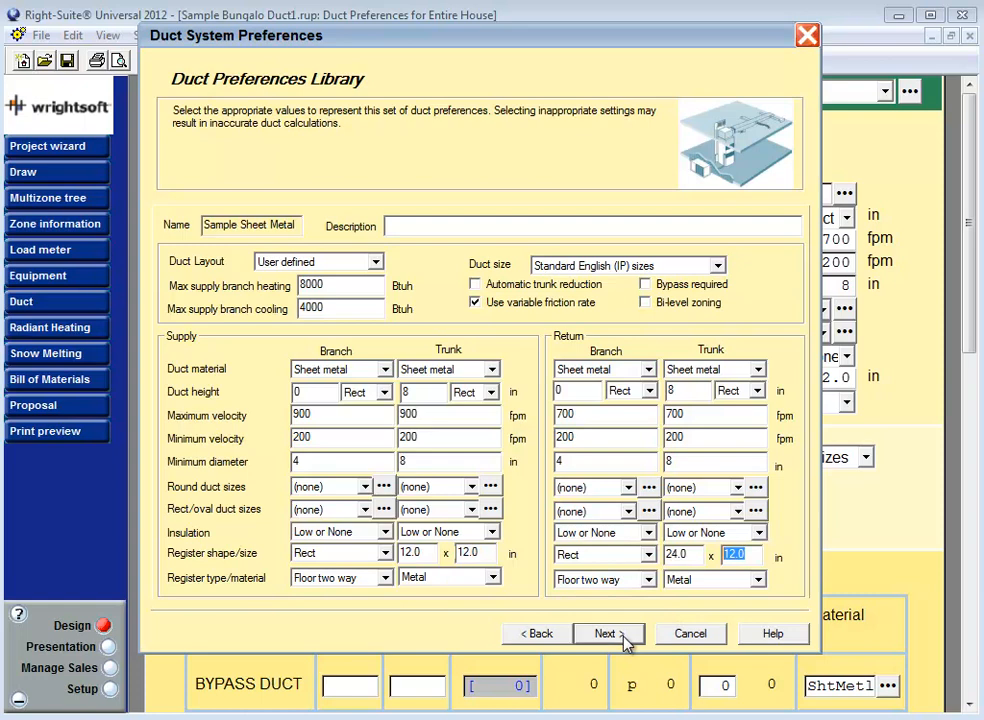
{"action": "left_click", "coordinate": [604, 632]}
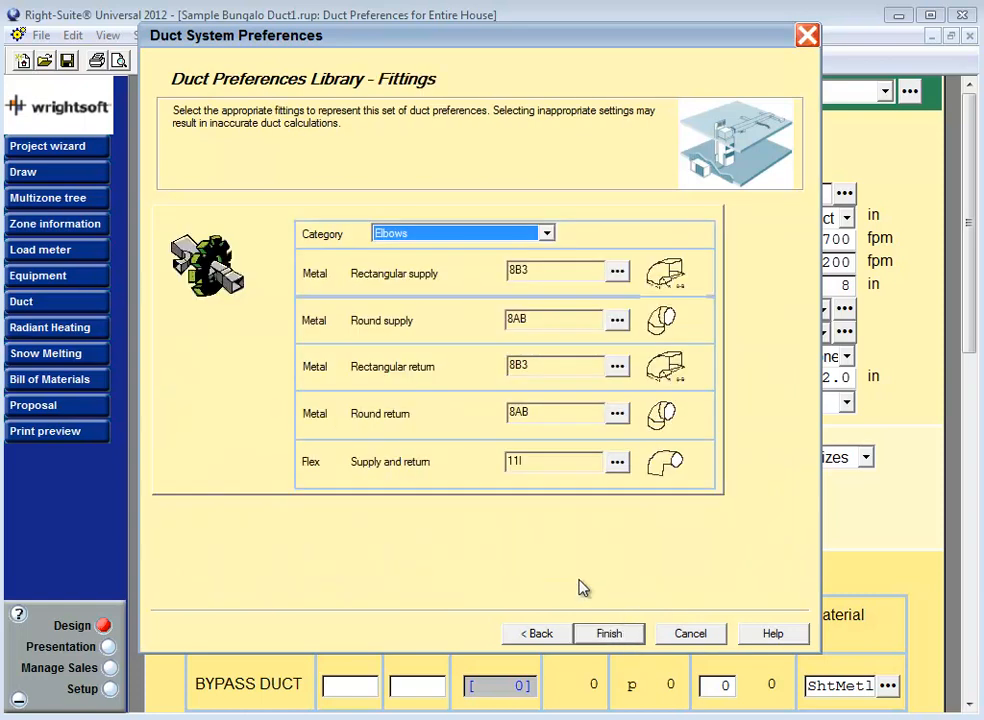
{"action": "mouse_move", "coordinate": [568, 586]}
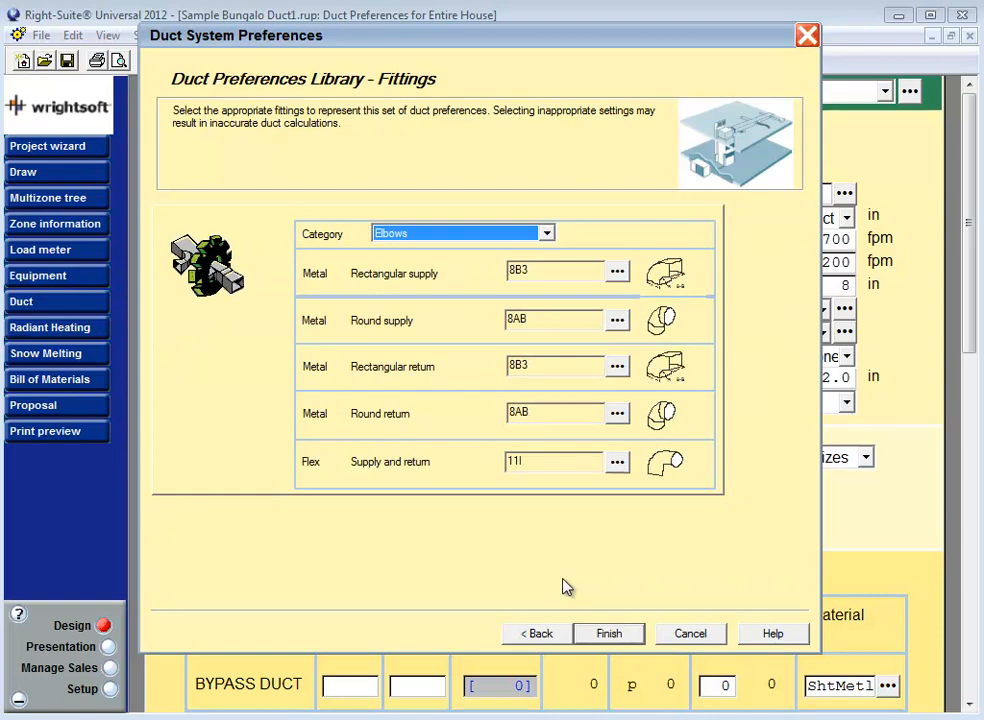
Step: Switch the fittings category to Boots (supply 4AD, return 6M) and show the supply boot catalog
{"action": "left_click", "coordinate": [546, 232]}
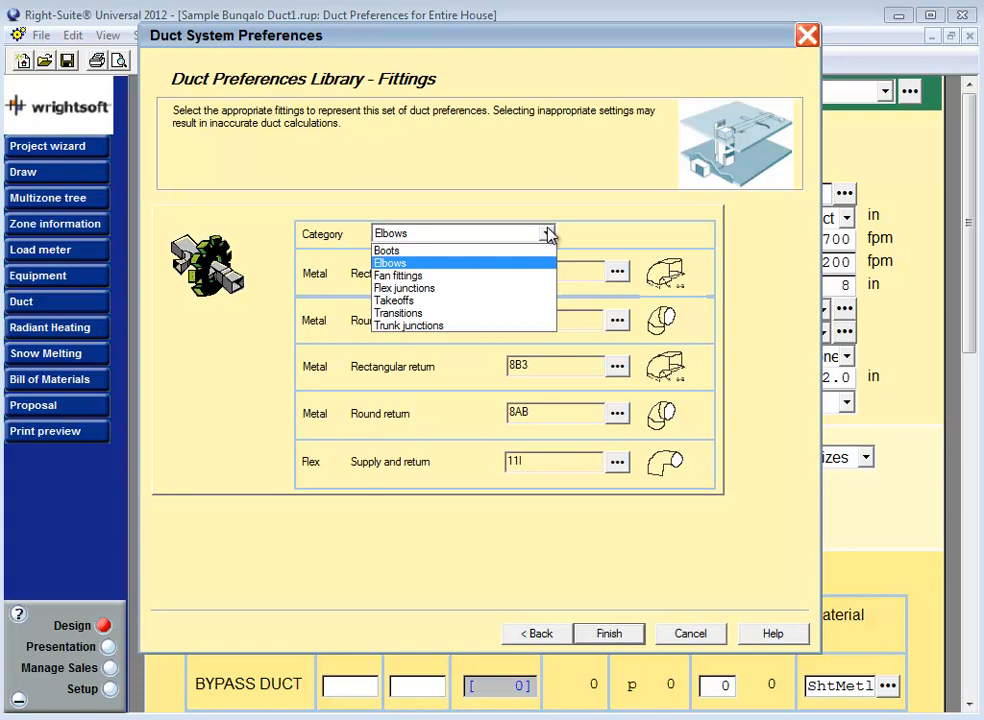
{"action": "mouse_move", "coordinate": [528, 288]}
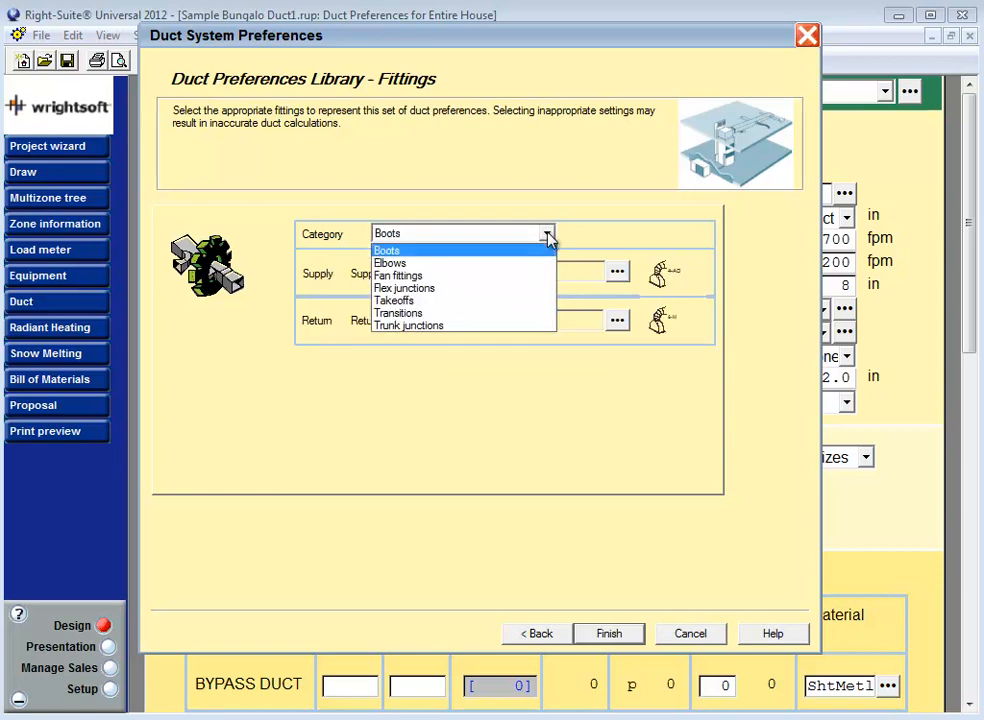
{"action": "left_click", "coordinate": [386, 250]}
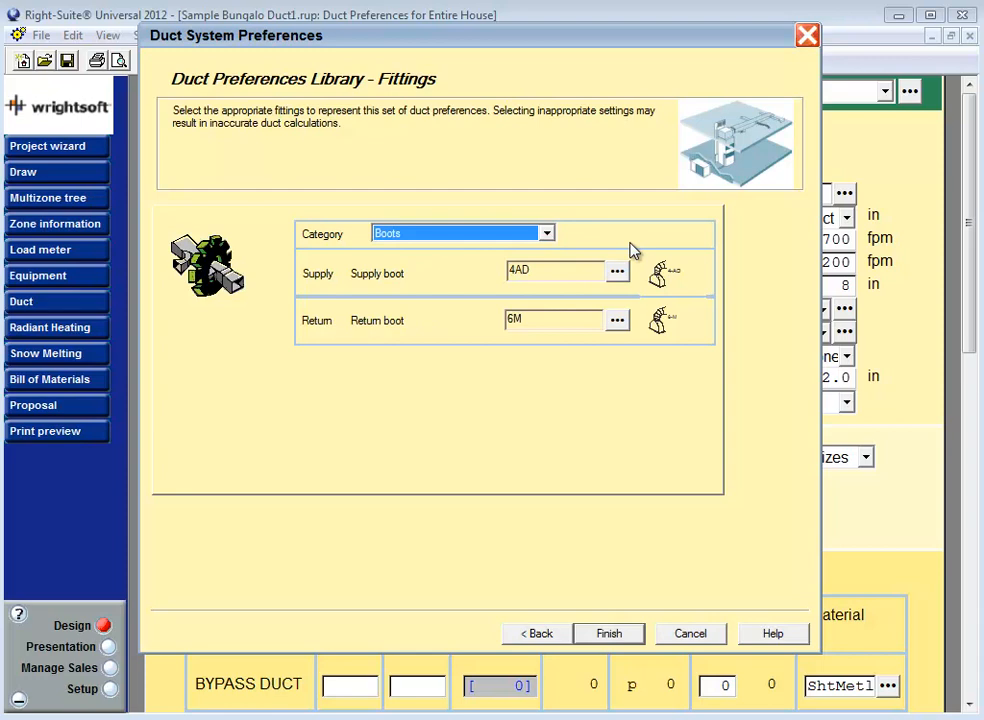
{"action": "mouse_move", "coordinate": [624, 280]}
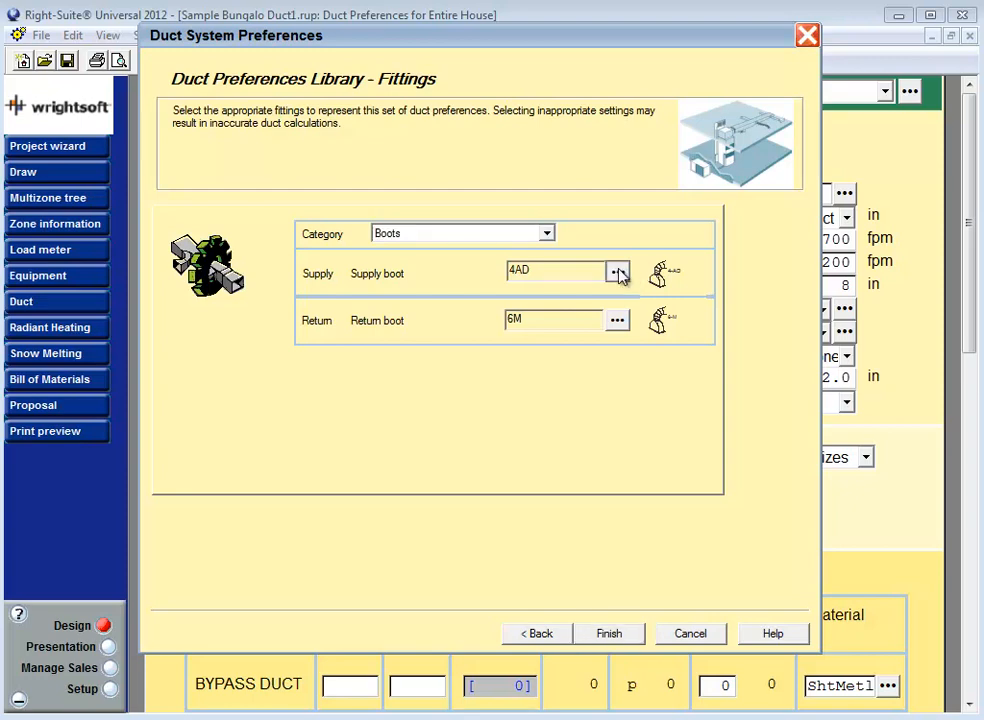
{"action": "left_click", "coordinate": [616, 272]}
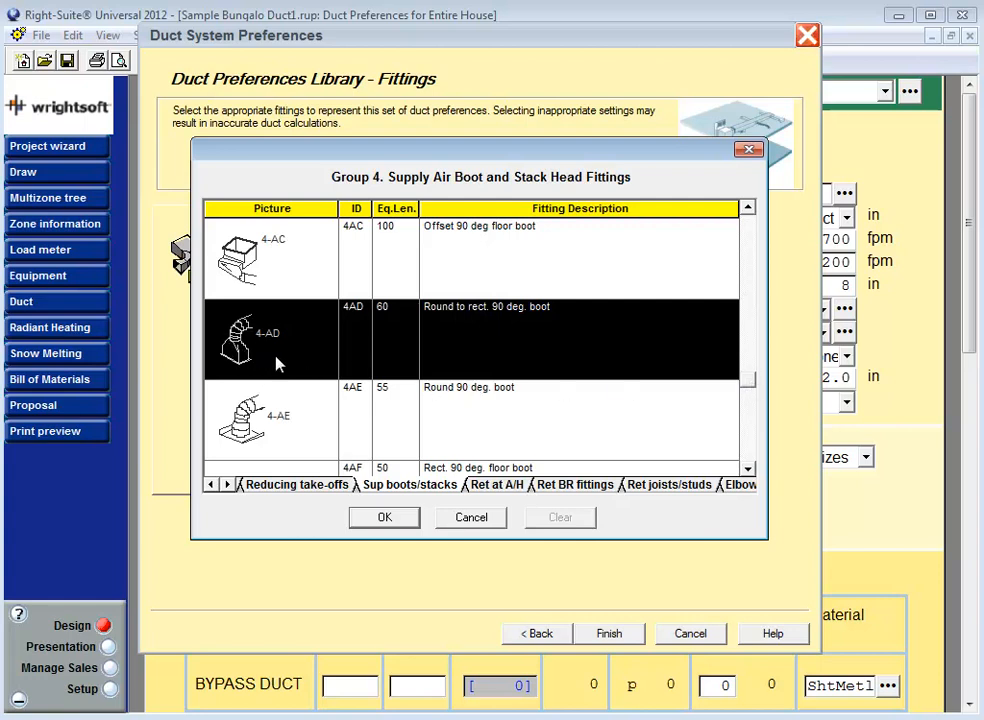
{"action": "mouse_move", "coordinate": [404, 374]}
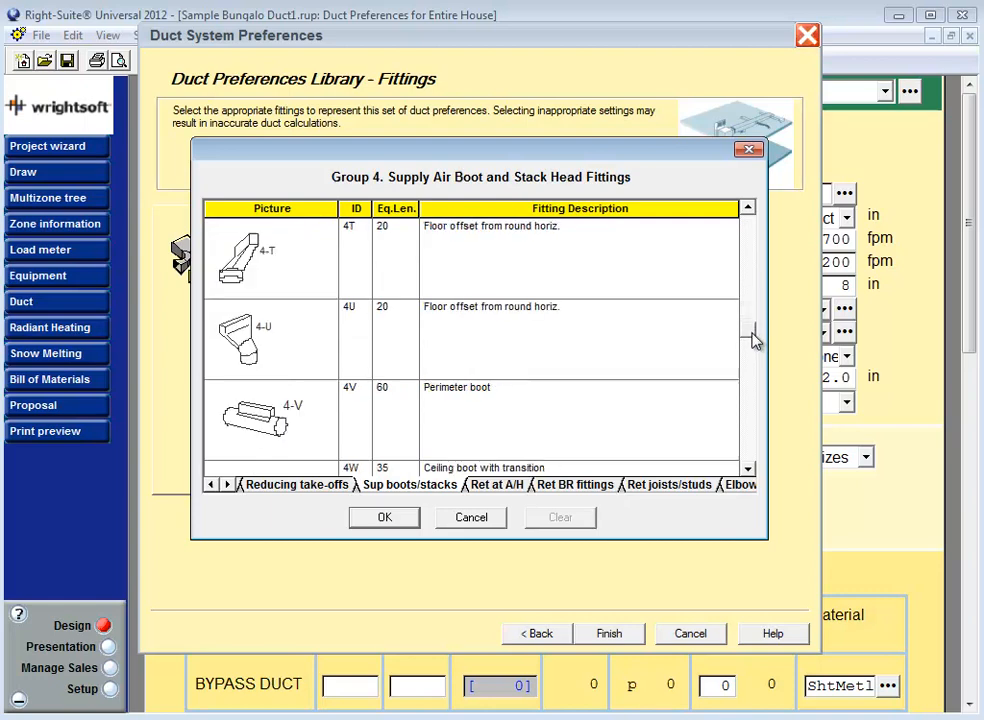
{"action": "scroll", "scroll_direction": "down", "scroll_amount": 3}
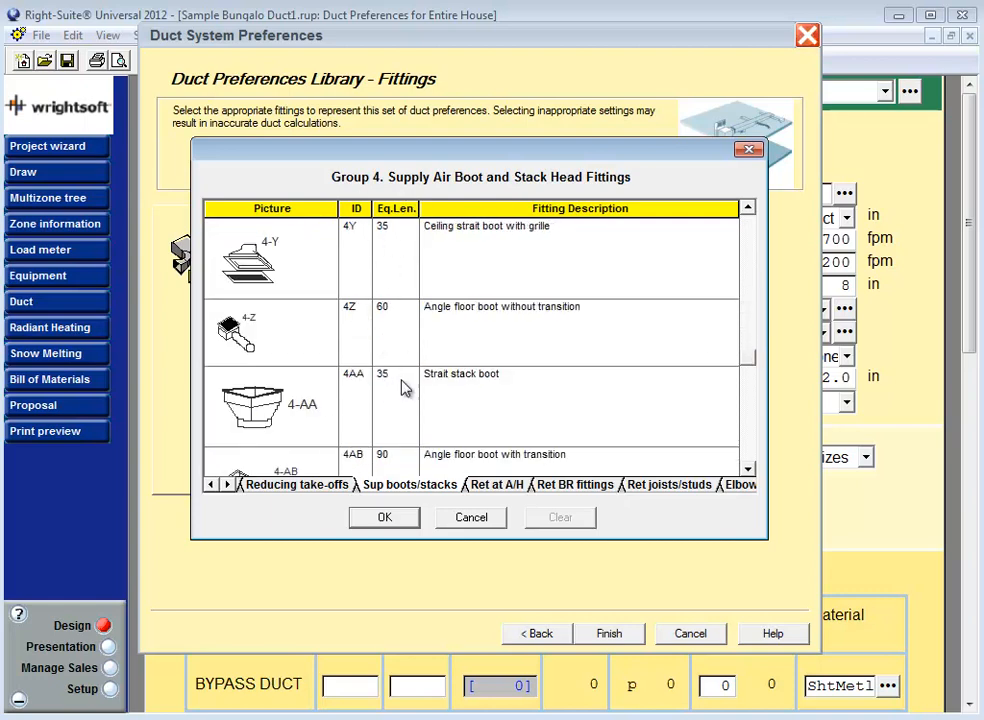
{"action": "mouse_move", "coordinate": [756, 362]}
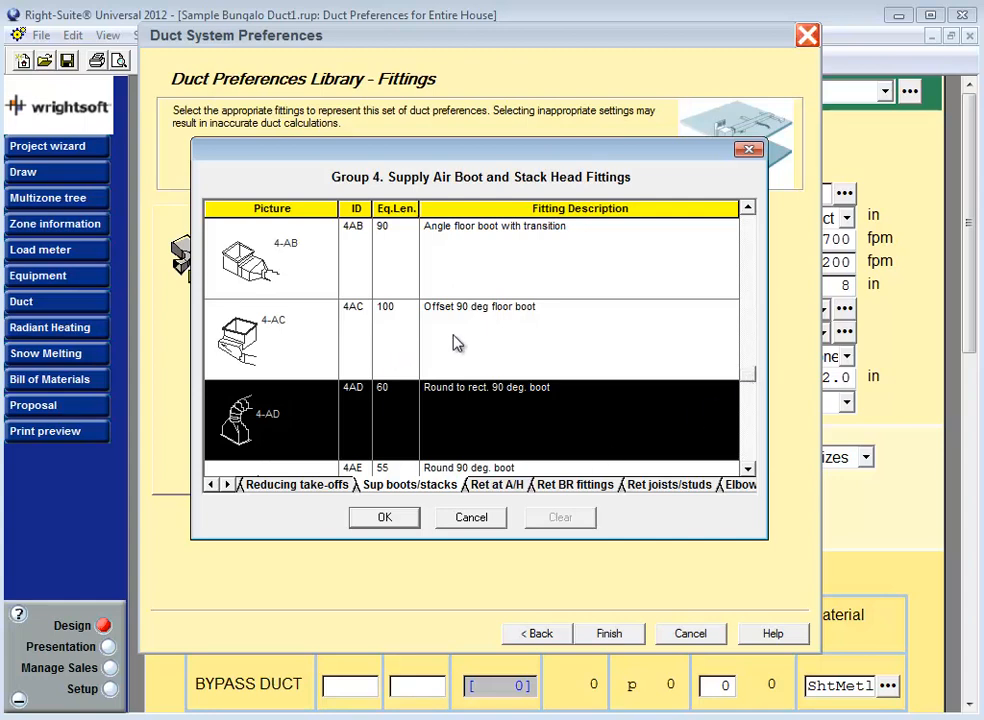
{"action": "scroll", "scroll_direction": "down", "scroll_amount": 3}
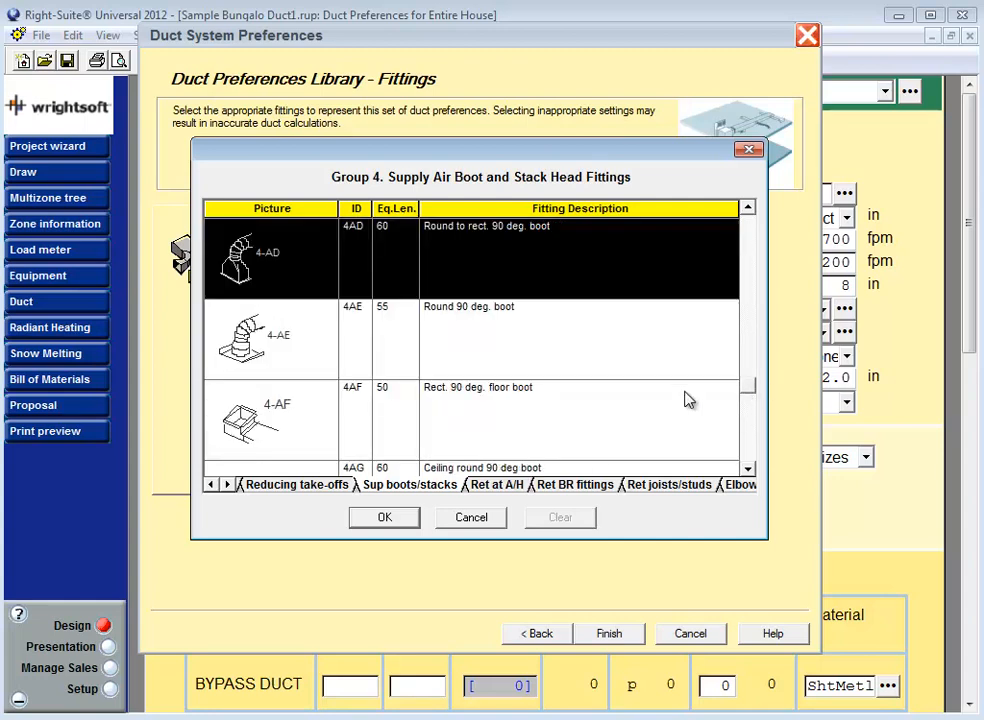
{"action": "mouse_move", "coordinate": [404, 224]}
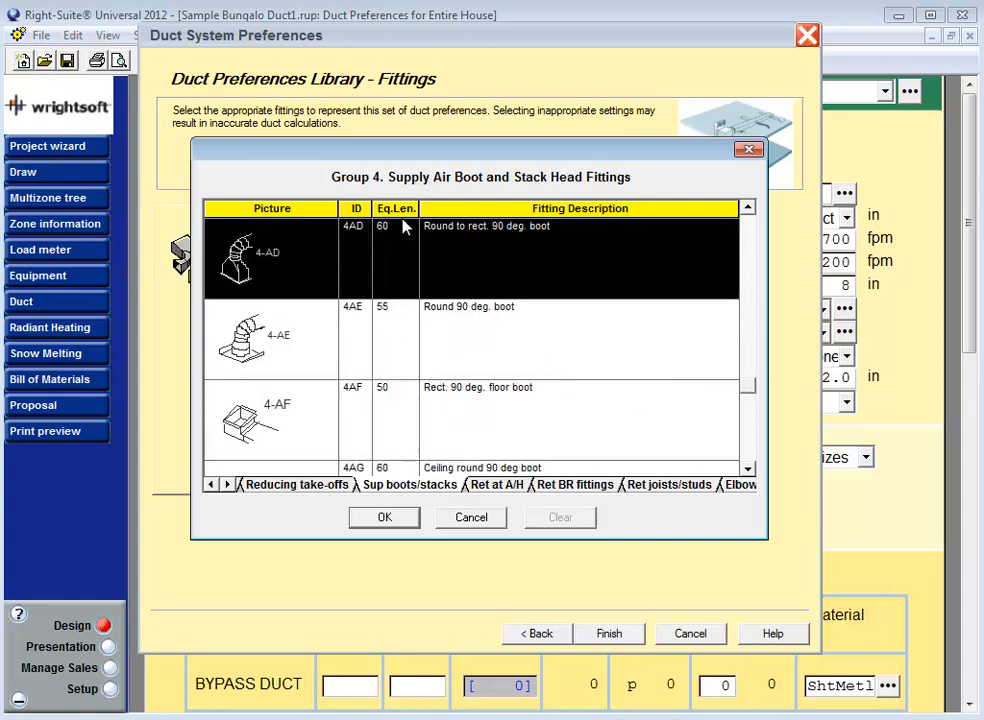
{"action": "mouse_move", "coordinate": [424, 332]}
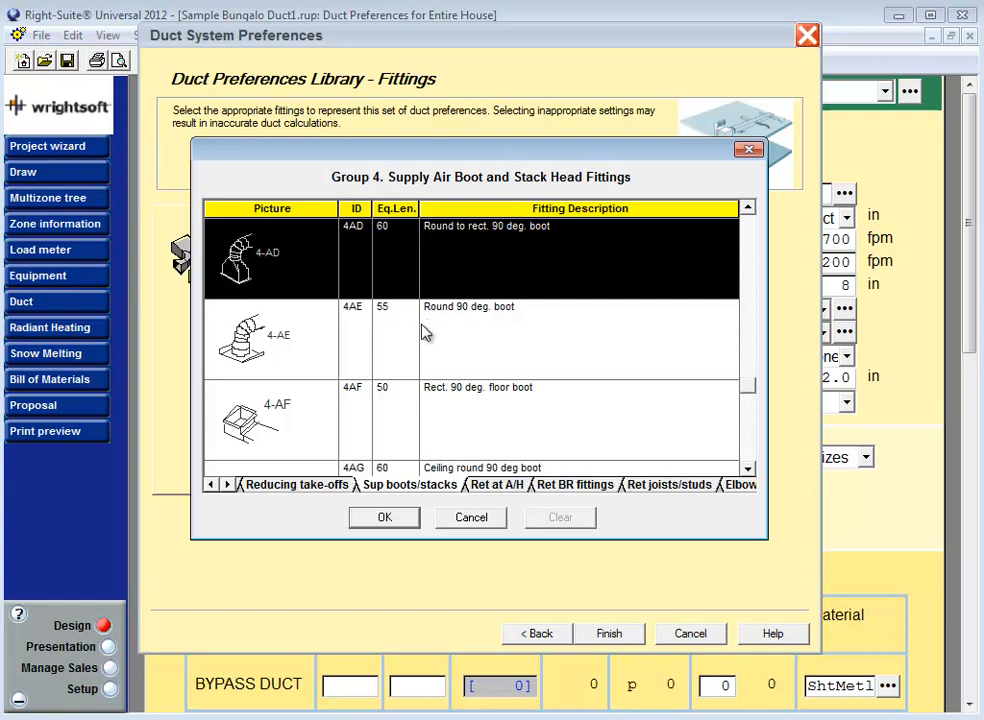
{"action": "mouse_move", "coordinate": [408, 324]}
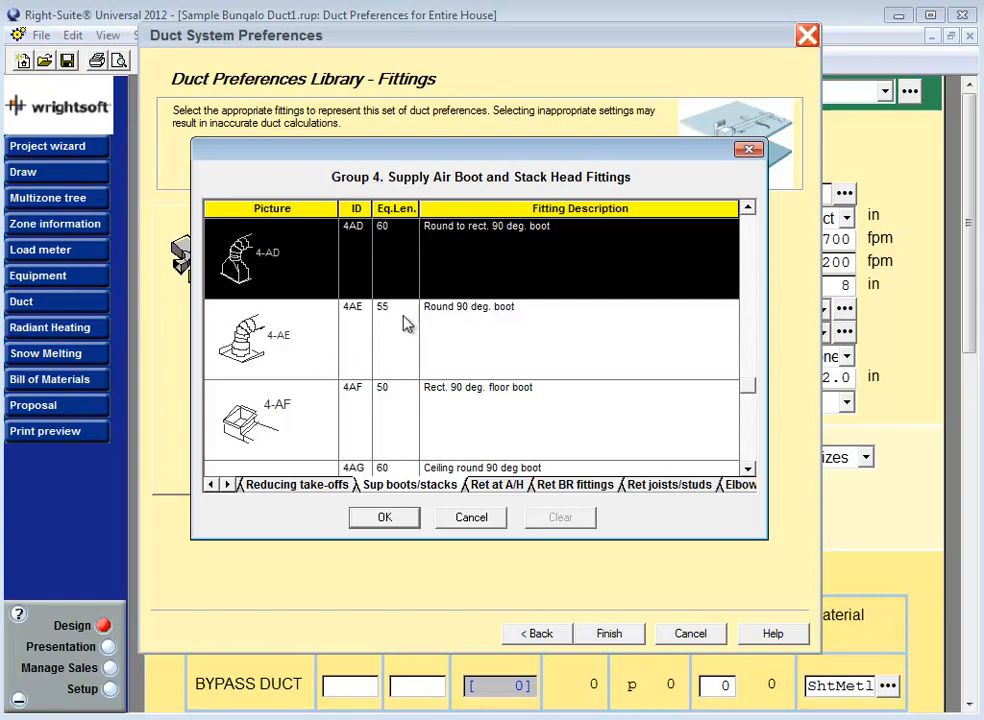
{"action": "mouse_move", "coordinate": [388, 318]}
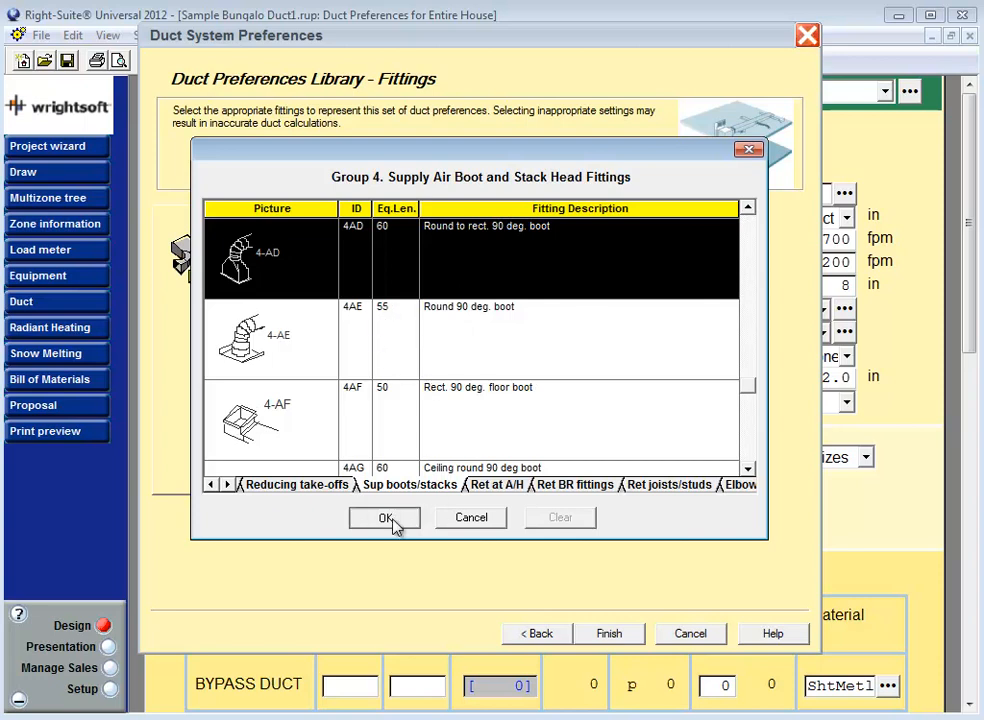
{"action": "left_click", "coordinate": [384, 516]}
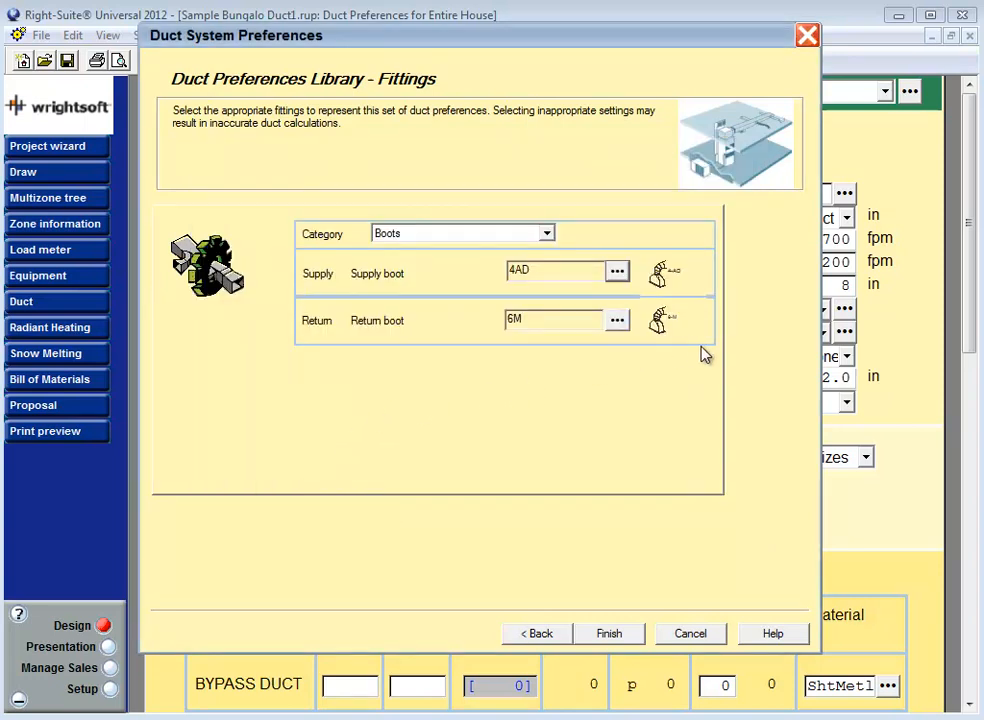
Step: Review the return boot catalog and keep 6M as the return boot
{"action": "left_click", "coordinate": [616, 320]}
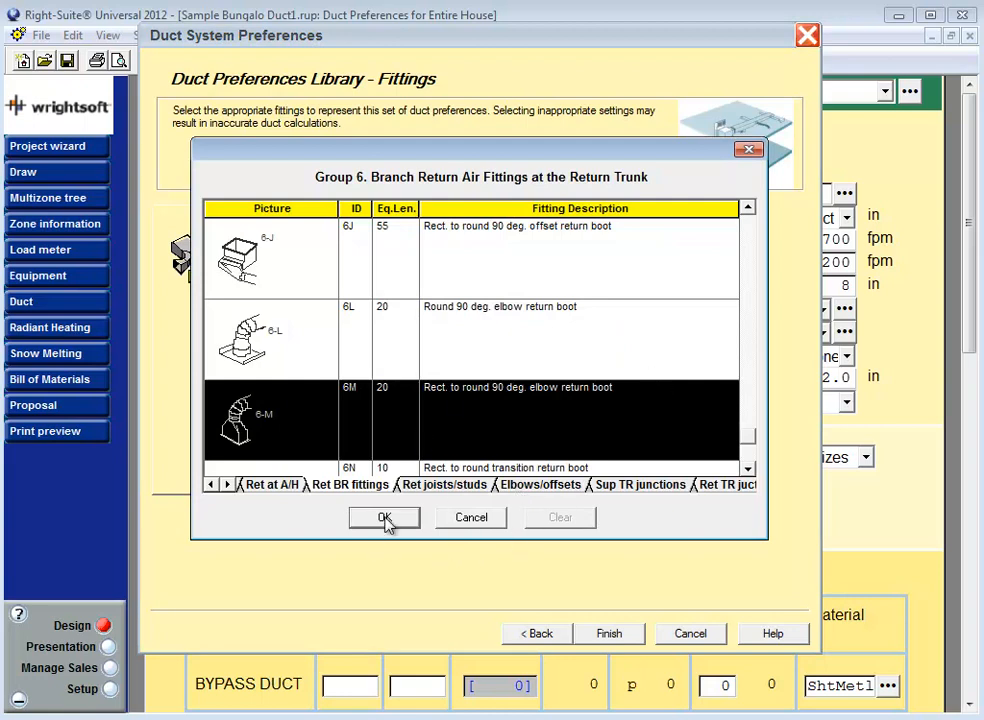
{"action": "left_click", "coordinate": [384, 516]}
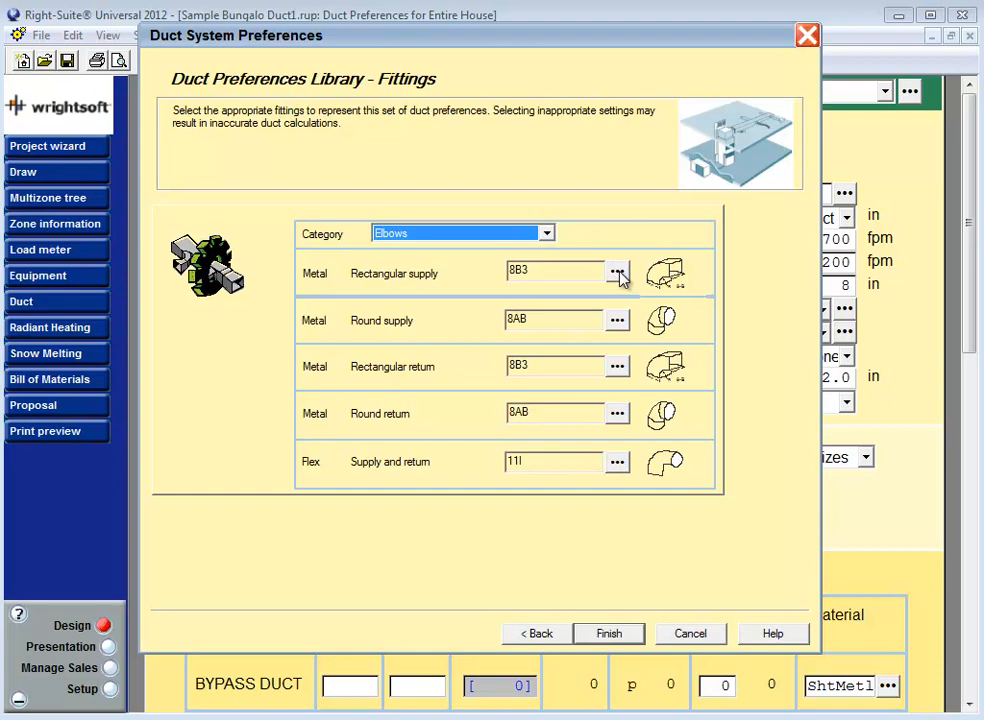
Step: Look through the Group 8 Elbows and Offsets catalog and keep 8B3 as the rectangular supply elbow
{"action": "left_click", "coordinate": [618, 272]}
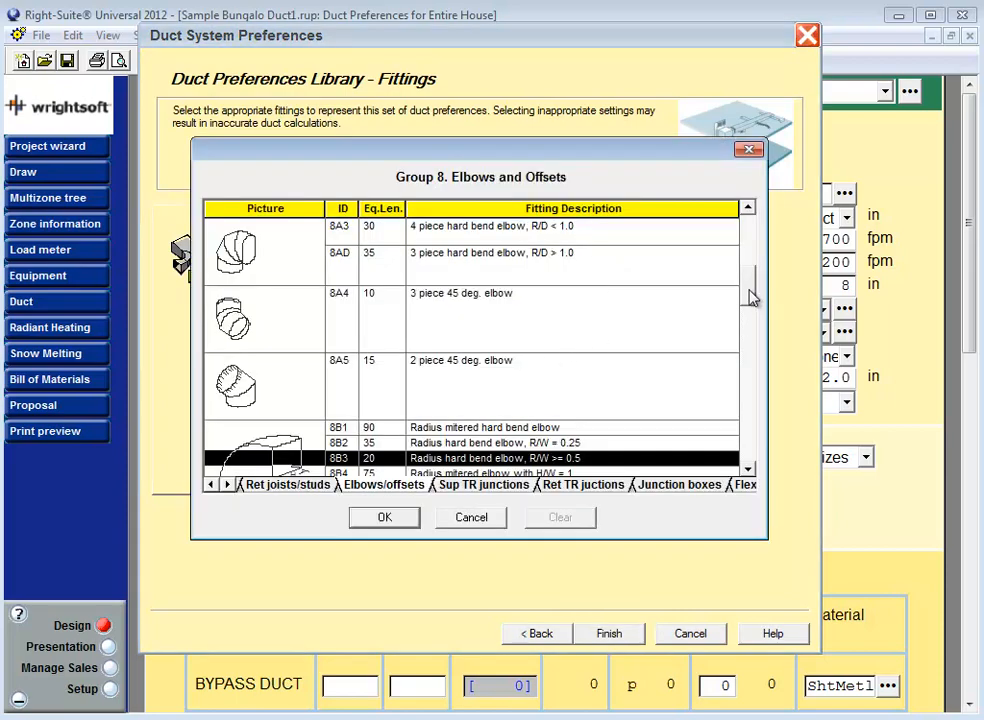
{"action": "scroll", "scroll_direction": "down", "scroll_amount": 3}
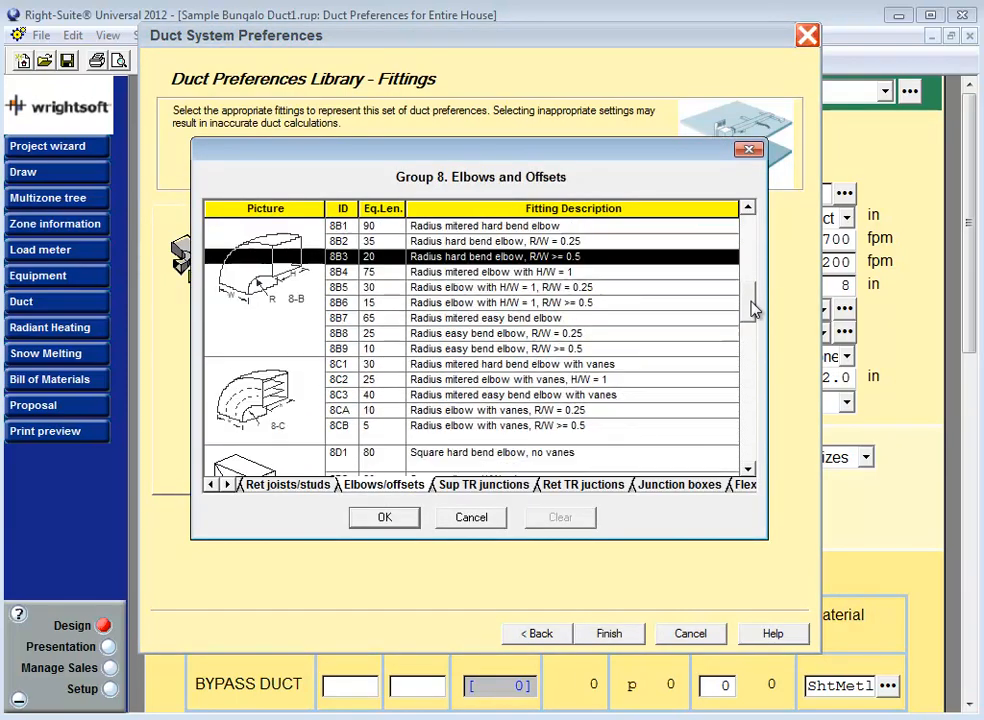
{"action": "scroll", "scroll_direction": "up", "scroll_amount": 3}
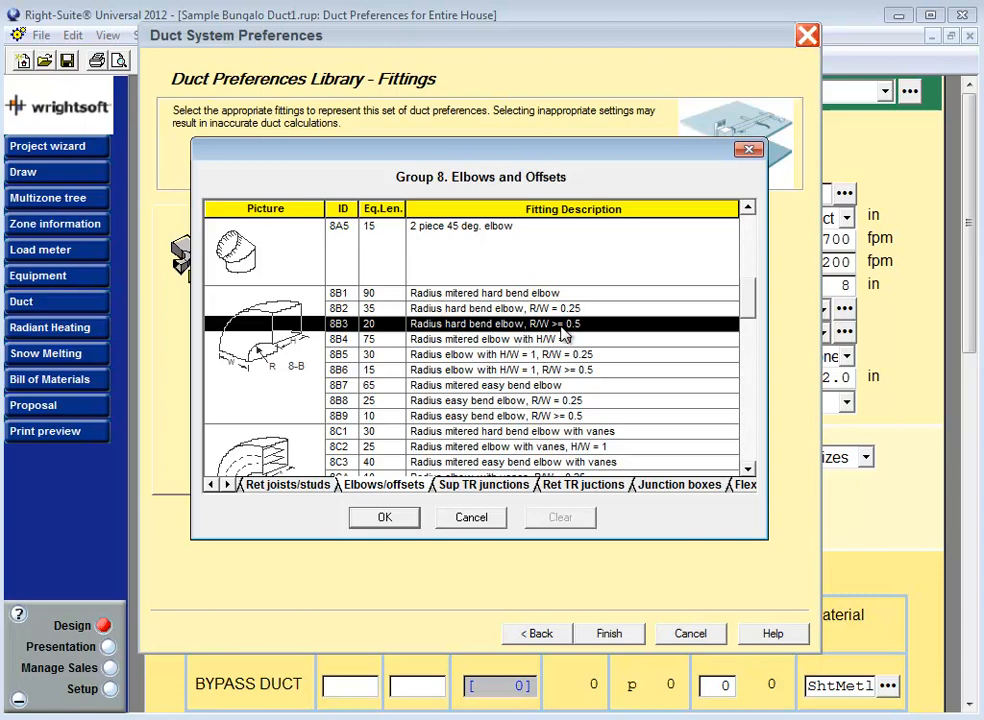
{"action": "mouse_move", "coordinate": [570, 336]}
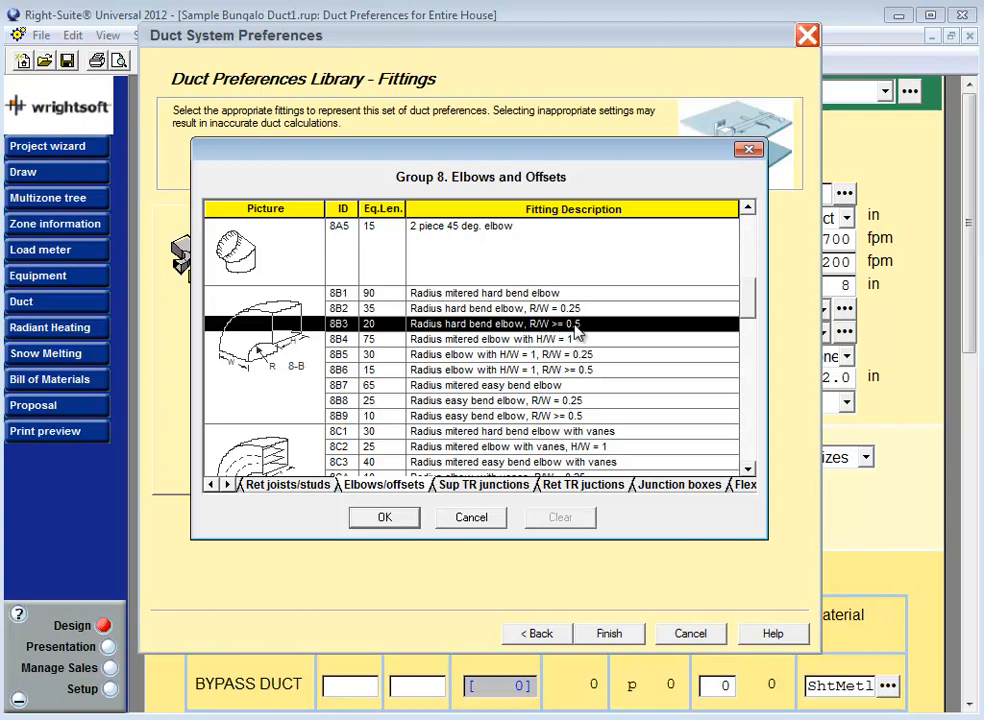
{"action": "mouse_move", "coordinate": [570, 336]}
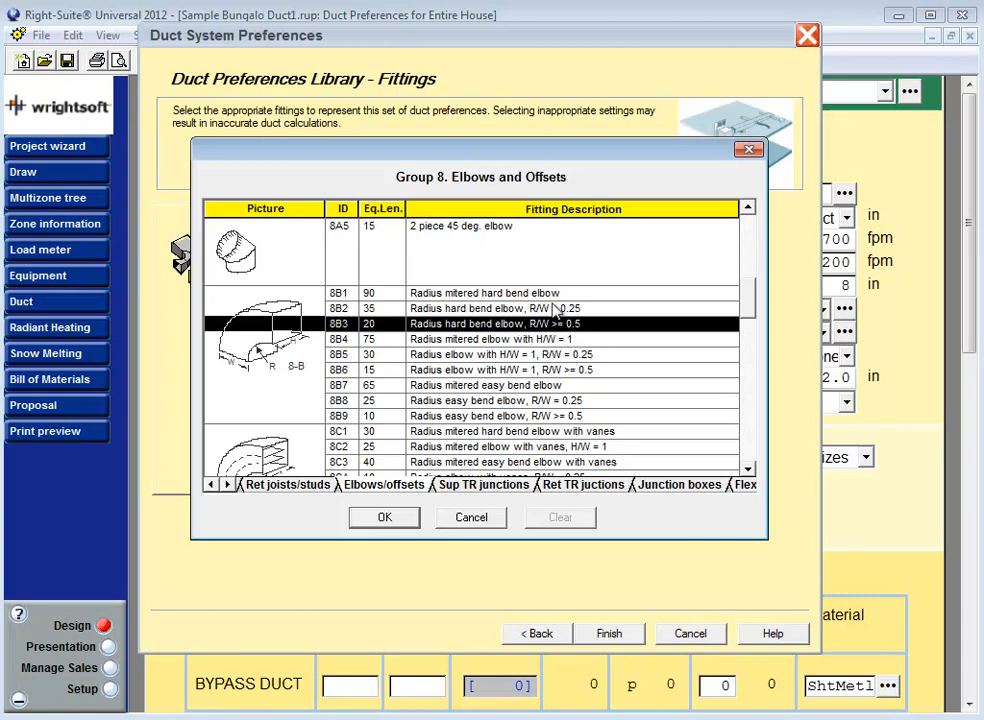
{"action": "mouse_move", "coordinate": [540, 338]}
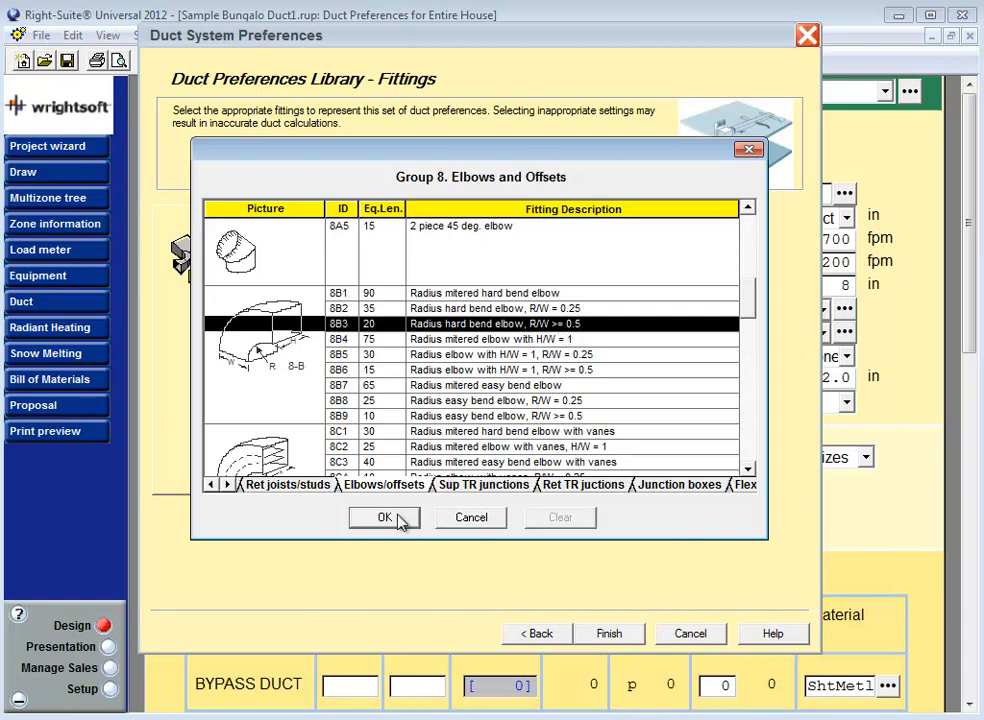
{"action": "left_click", "coordinate": [384, 516]}
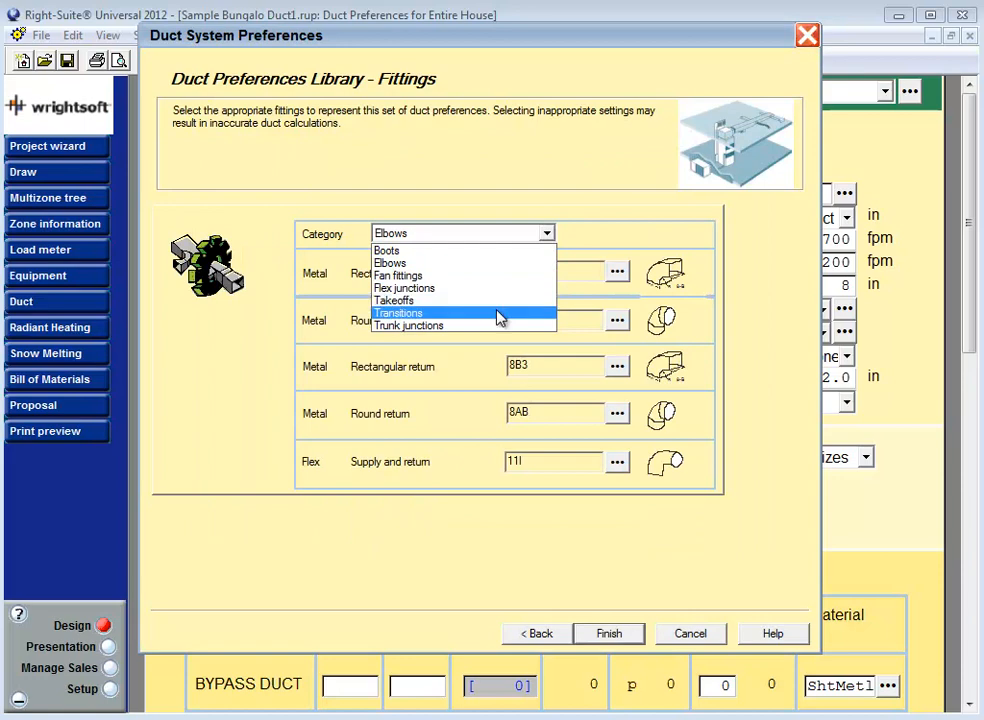
Step: Switch to Takeoffs, keep round supply 2A0, and bring up the rectangular return takeoff catalog
{"action": "left_click", "coordinate": [392, 300]}
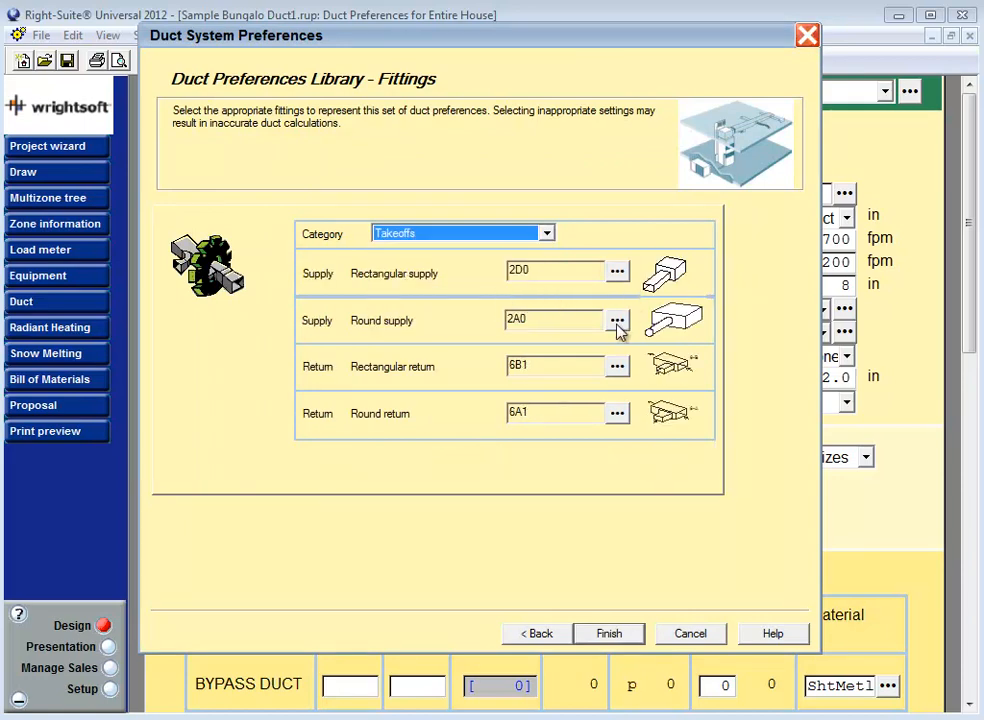
{"action": "left_click", "coordinate": [616, 320]}
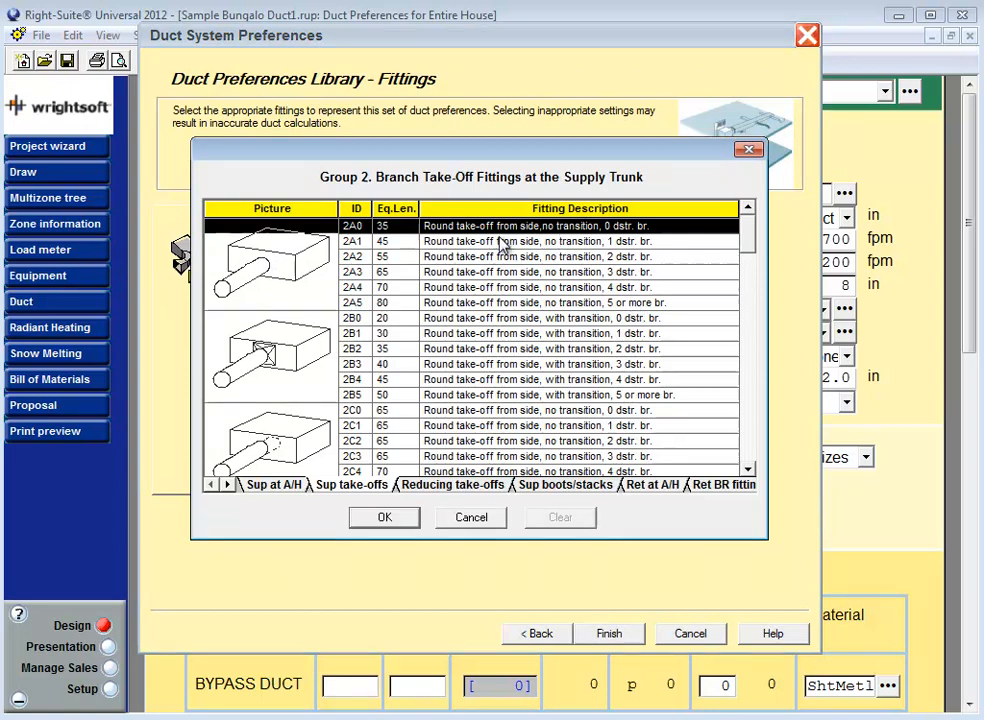
{"action": "mouse_move", "coordinate": [576, 236]}
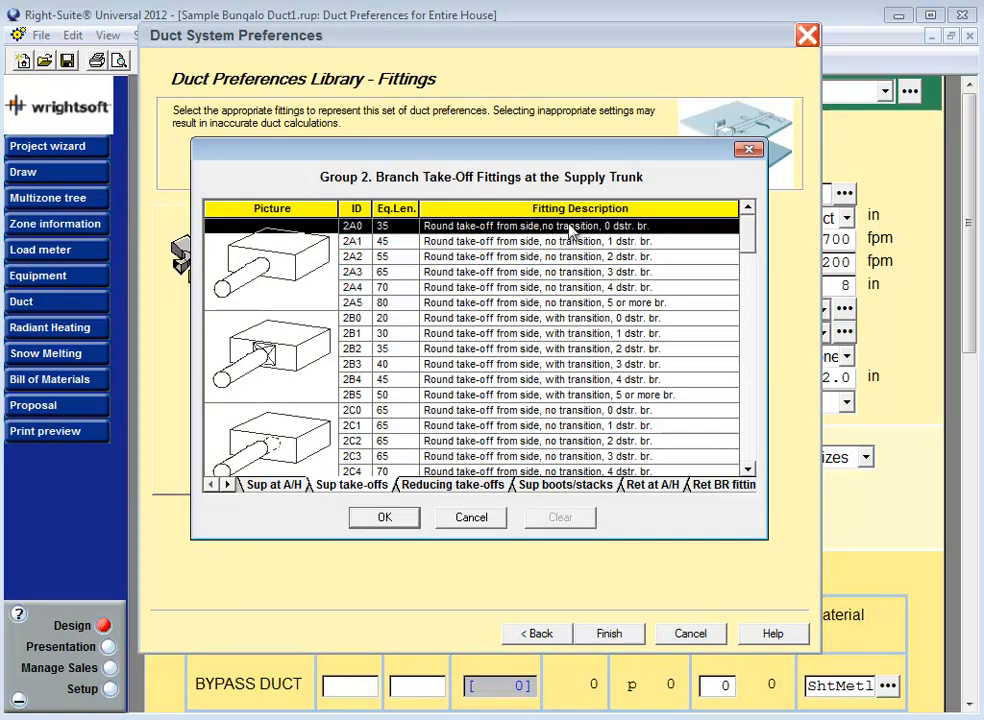
{"action": "mouse_move", "coordinate": [604, 310]}
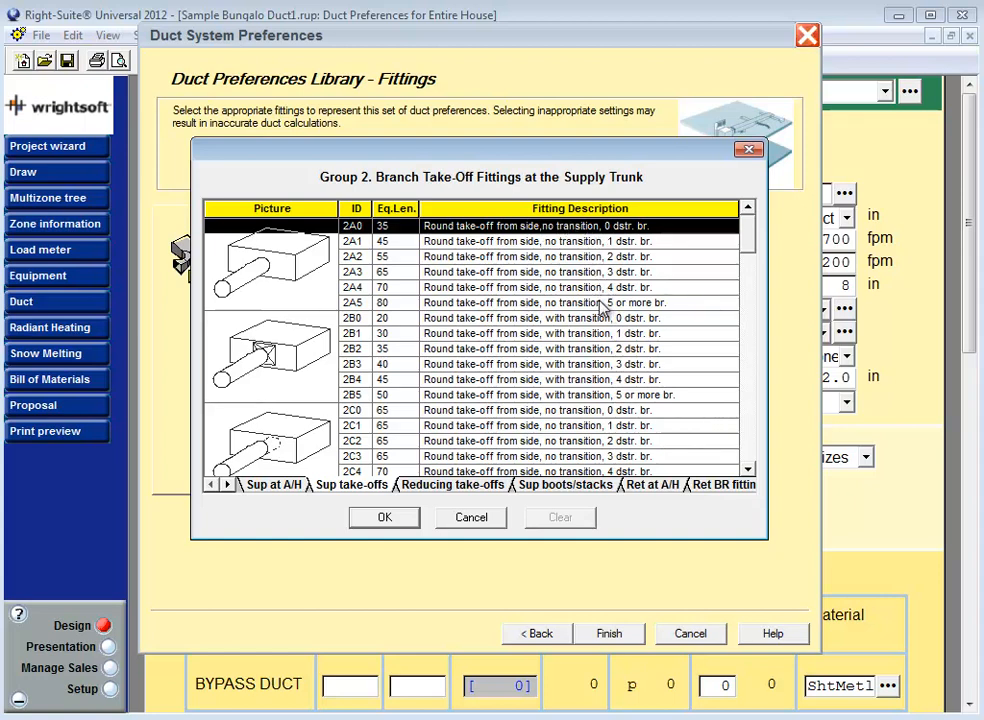
{"action": "mouse_move", "coordinate": [540, 302]}
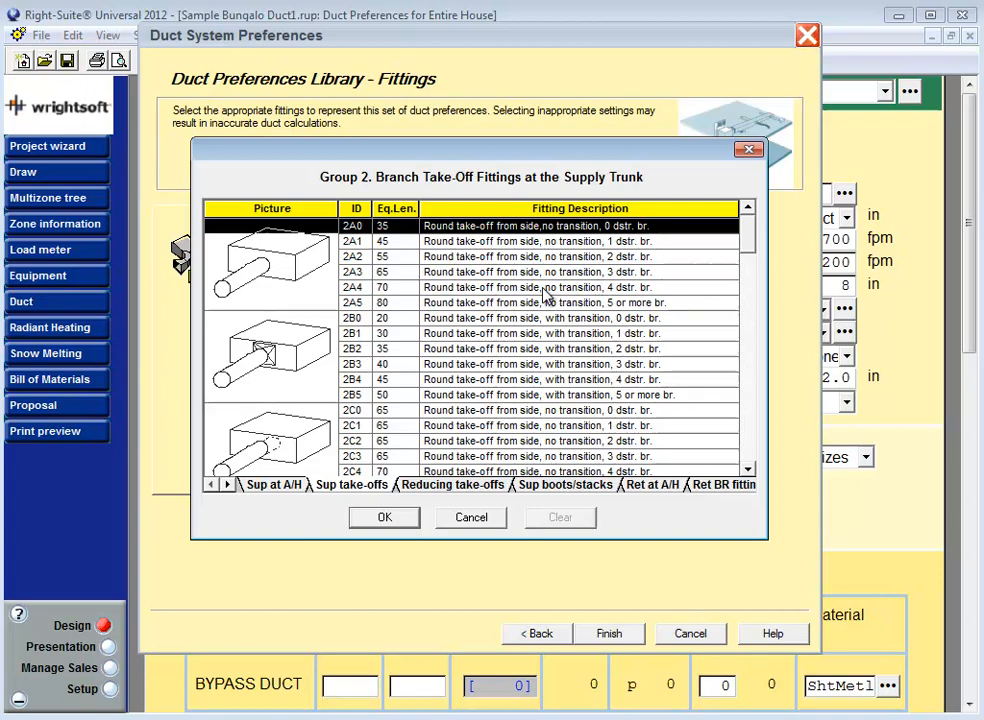
{"action": "left_click", "coordinate": [384, 516]}
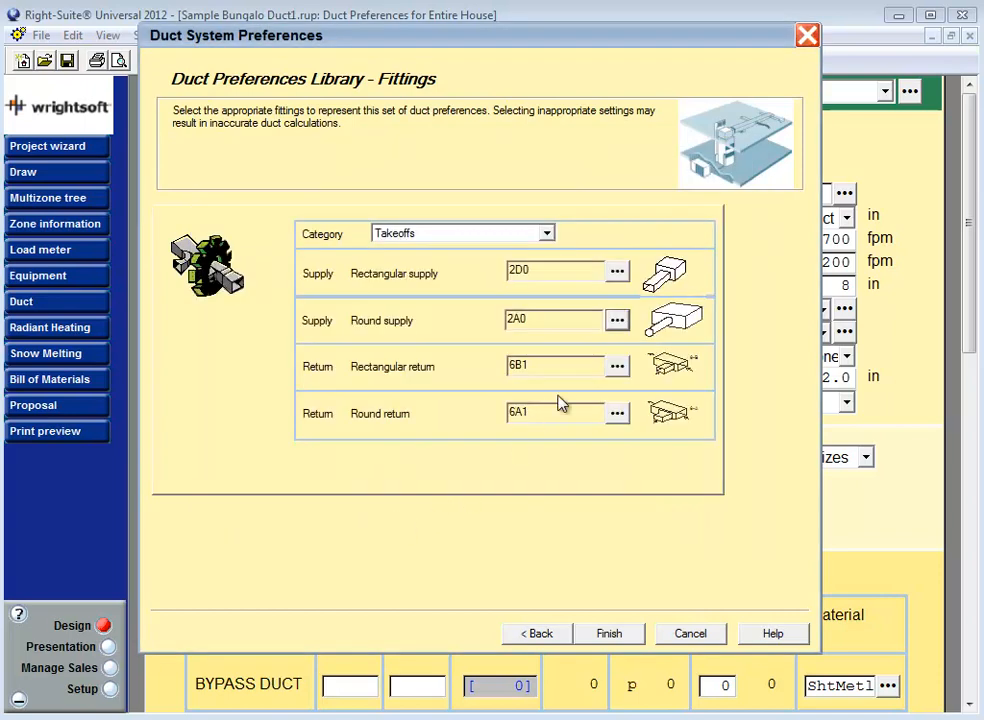
{"action": "left_click", "coordinate": [616, 412]}
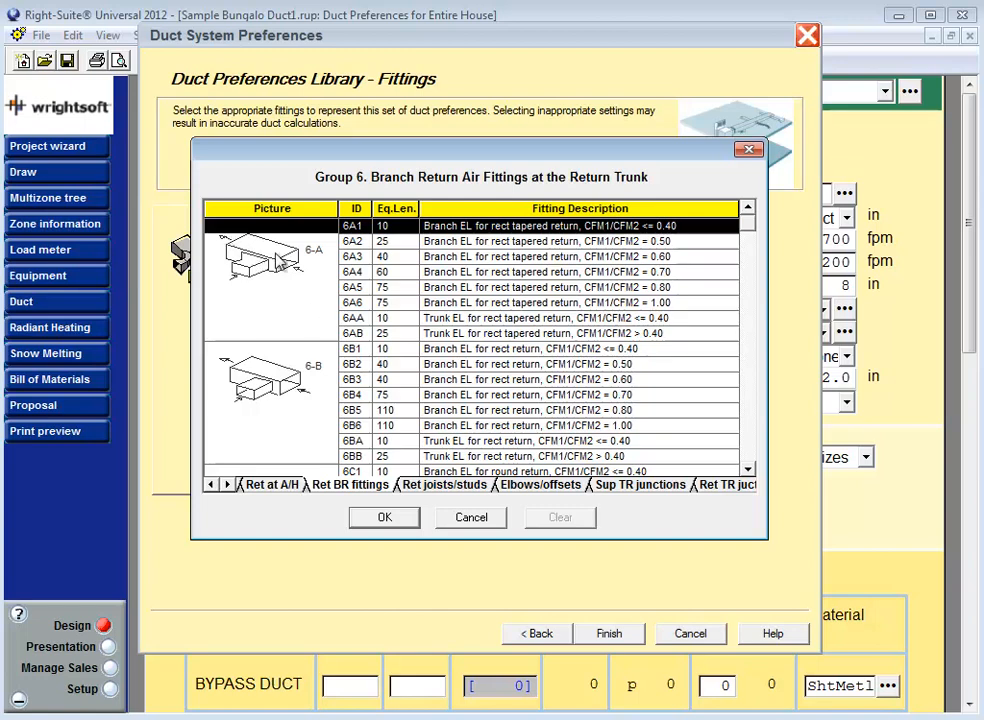
{"action": "mouse_move", "coordinate": [614, 268]}
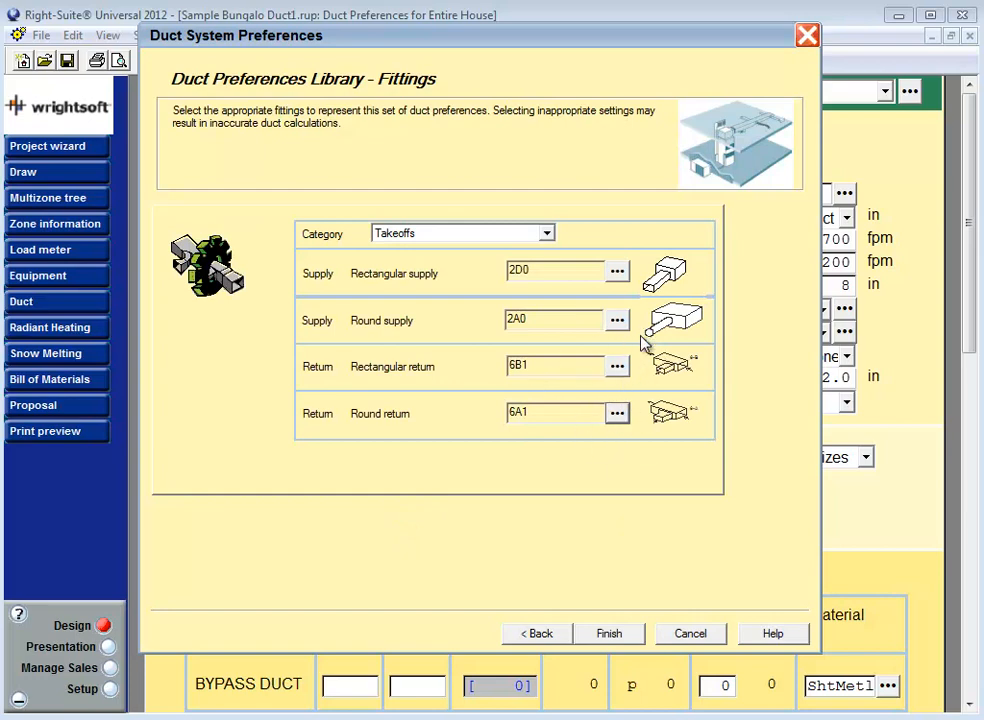
{"action": "mouse_move", "coordinate": [624, 276]}
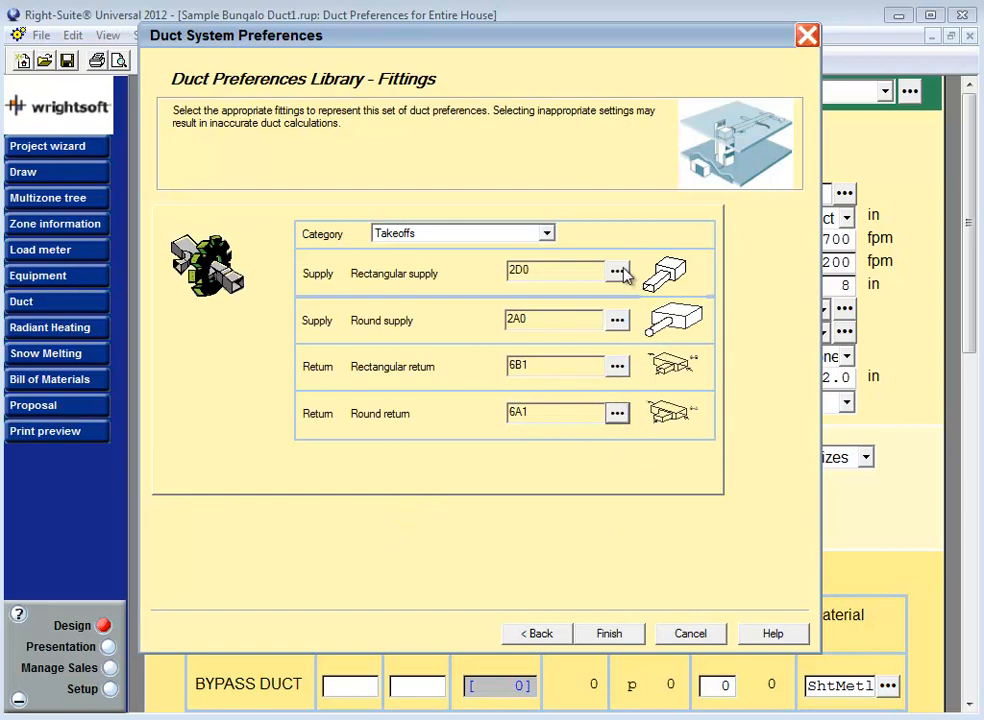
{"action": "left_click", "coordinate": [616, 272]}
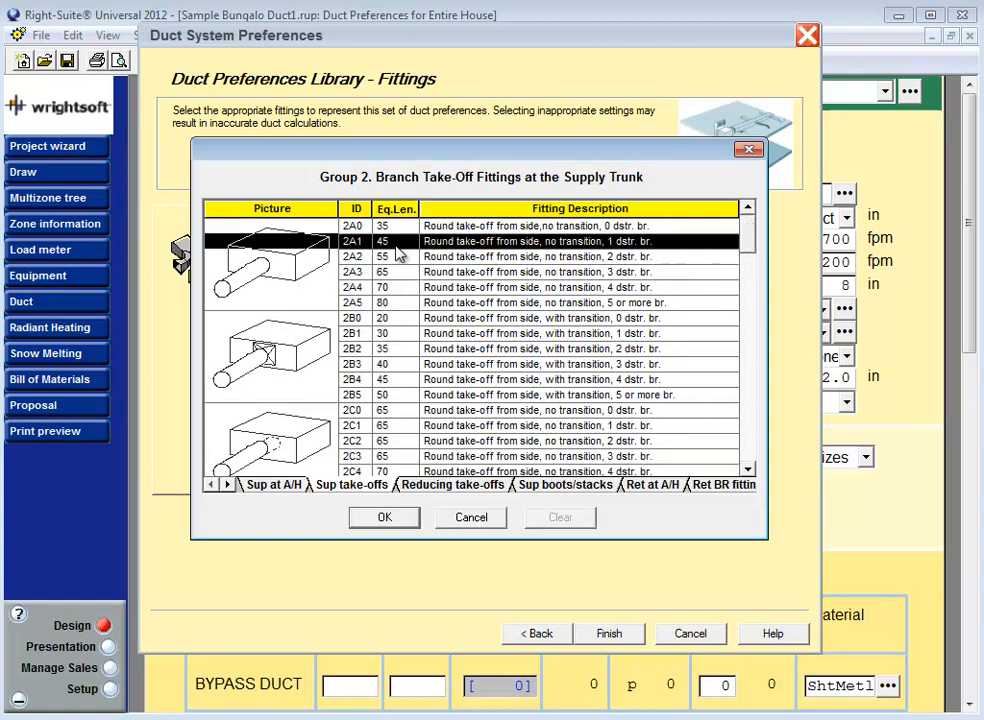
{"action": "left_click", "coordinate": [384, 516]}
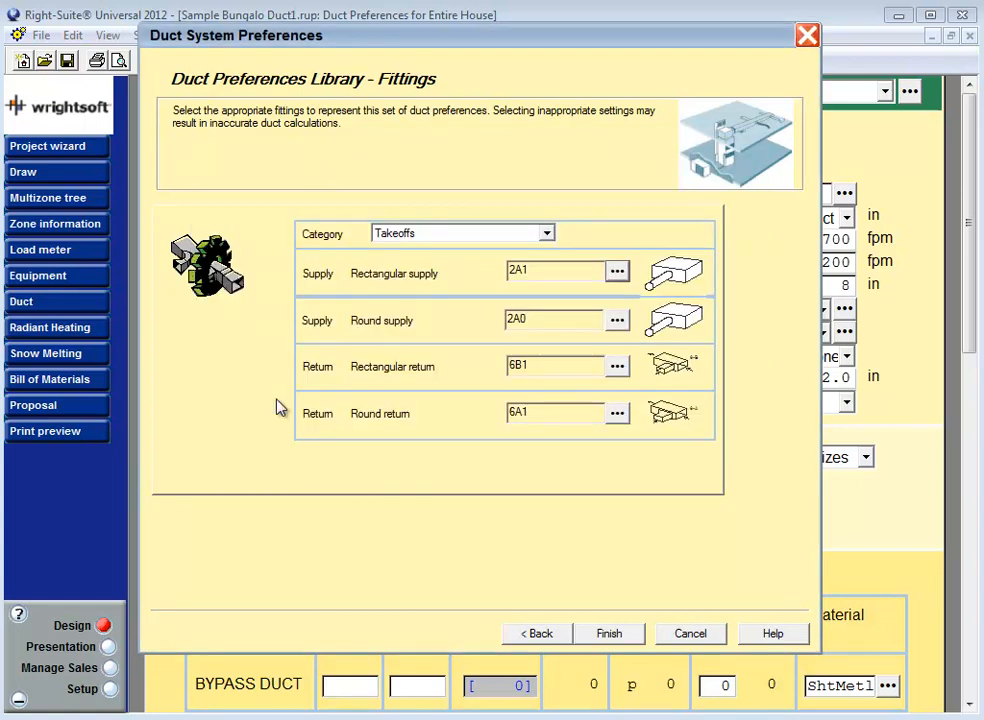
{"action": "mouse_move", "coordinate": [576, 252]}
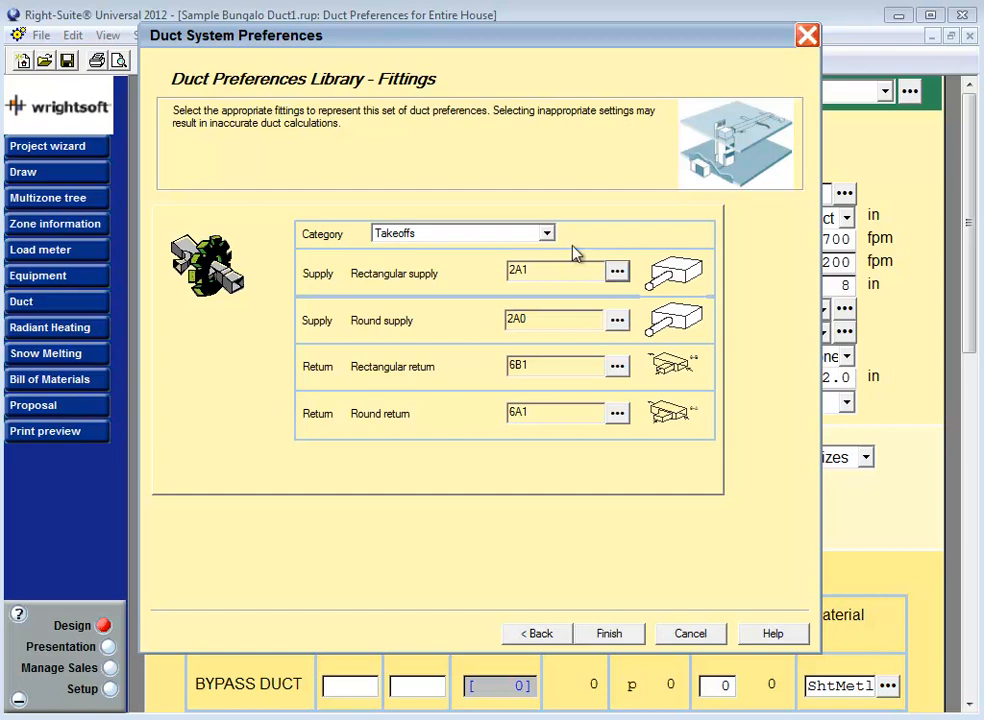
Step: Try fitting 1D in the rectangular supply catalog, then cancel so it stays 1C
{"action": "left_click", "coordinate": [546, 232]}
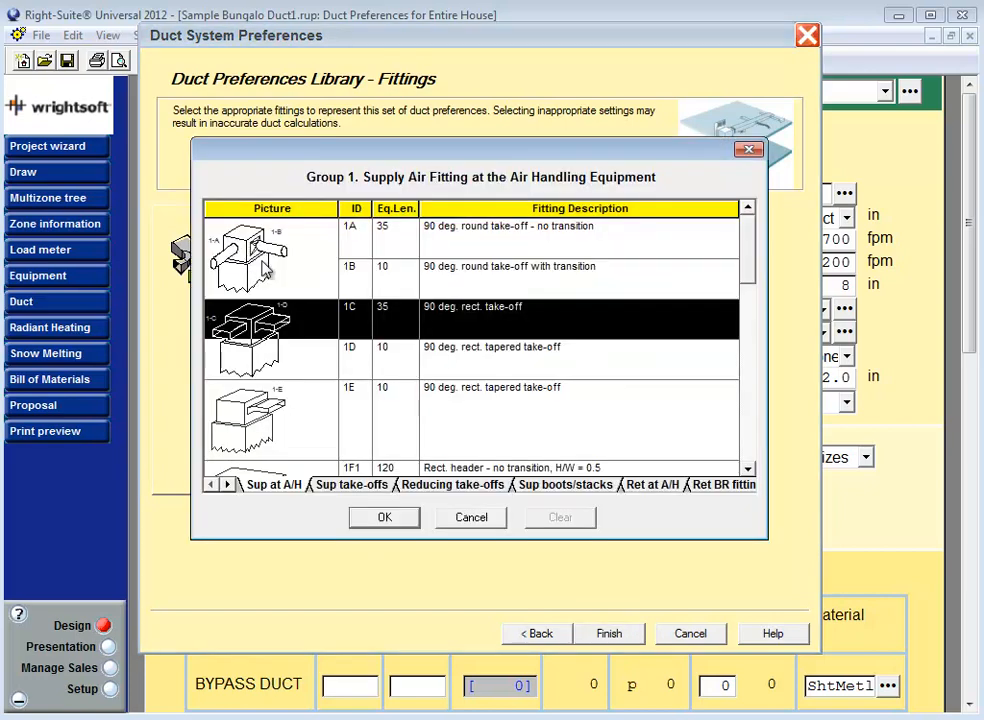
{"action": "mouse_move", "coordinate": [304, 252]}
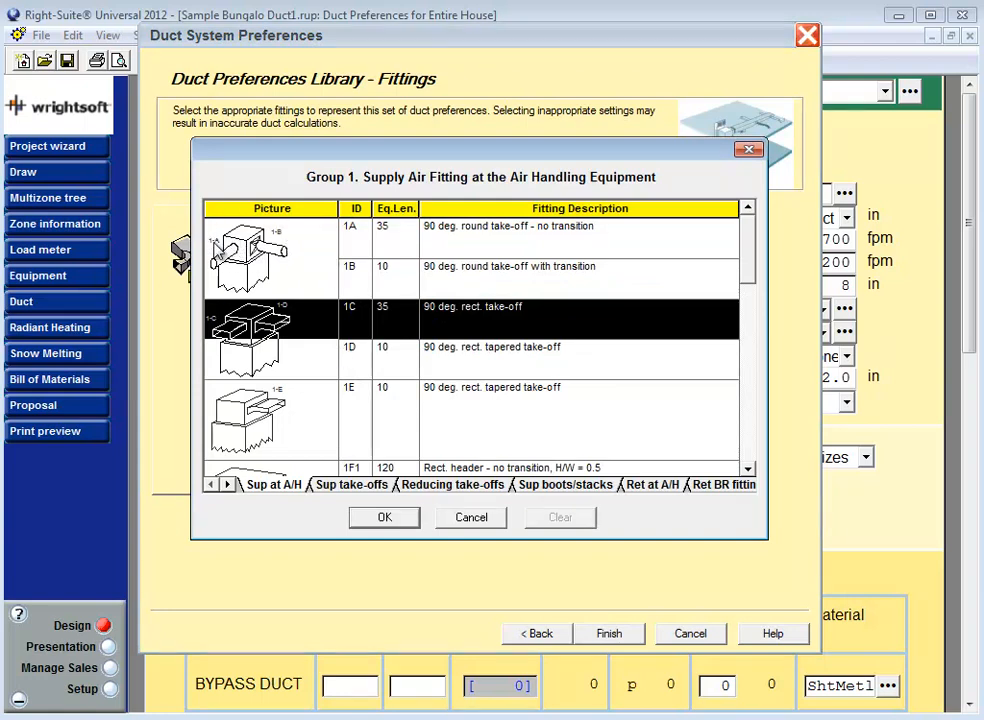
{"action": "mouse_move", "coordinate": [430, 248]}
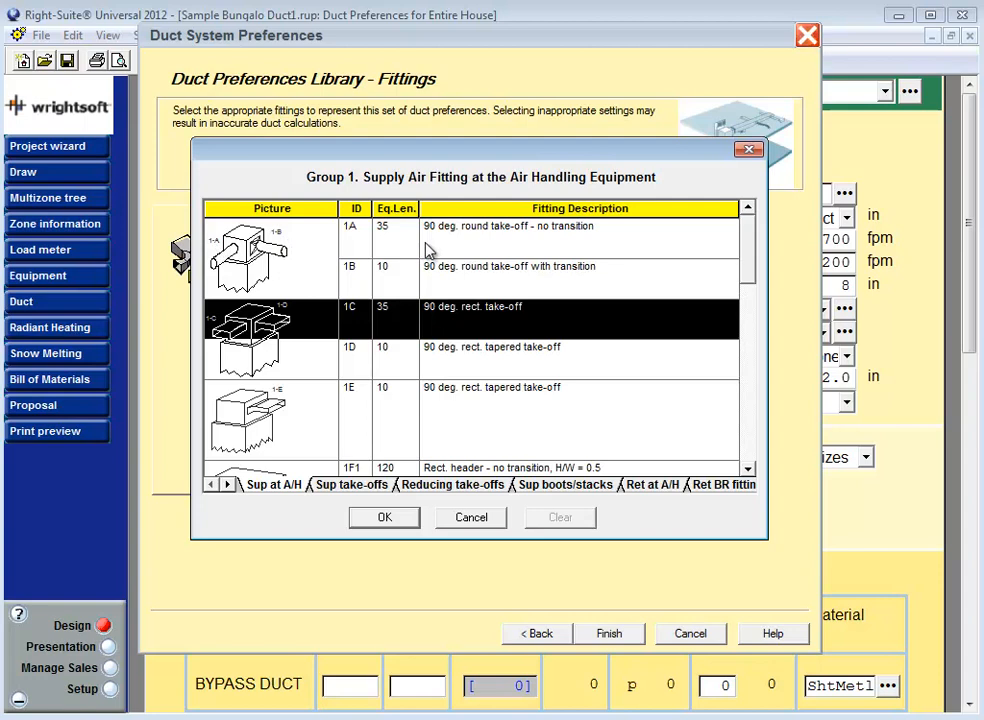
{"action": "mouse_move", "coordinate": [408, 344]}
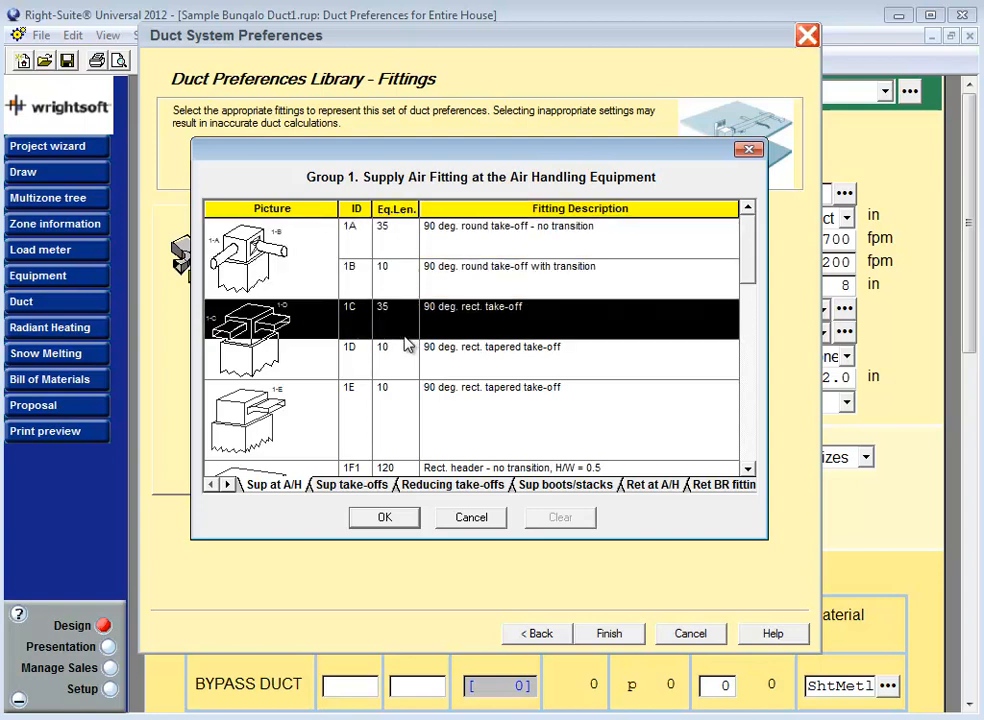
{"action": "mouse_move", "coordinate": [432, 384]}
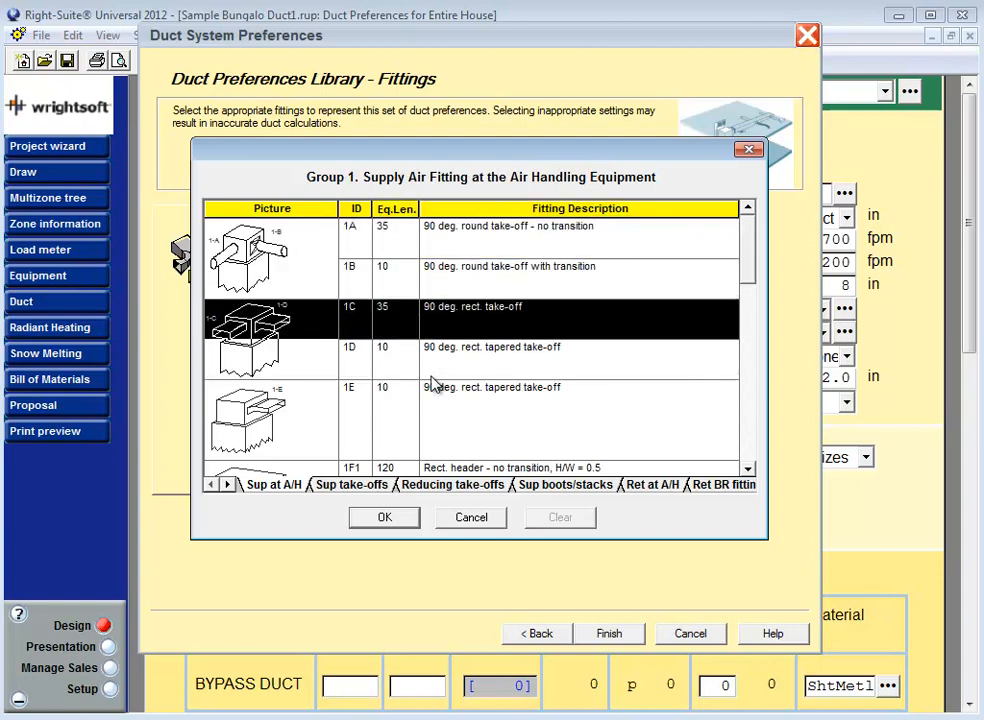
{"action": "left_click", "coordinate": [490, 348]}
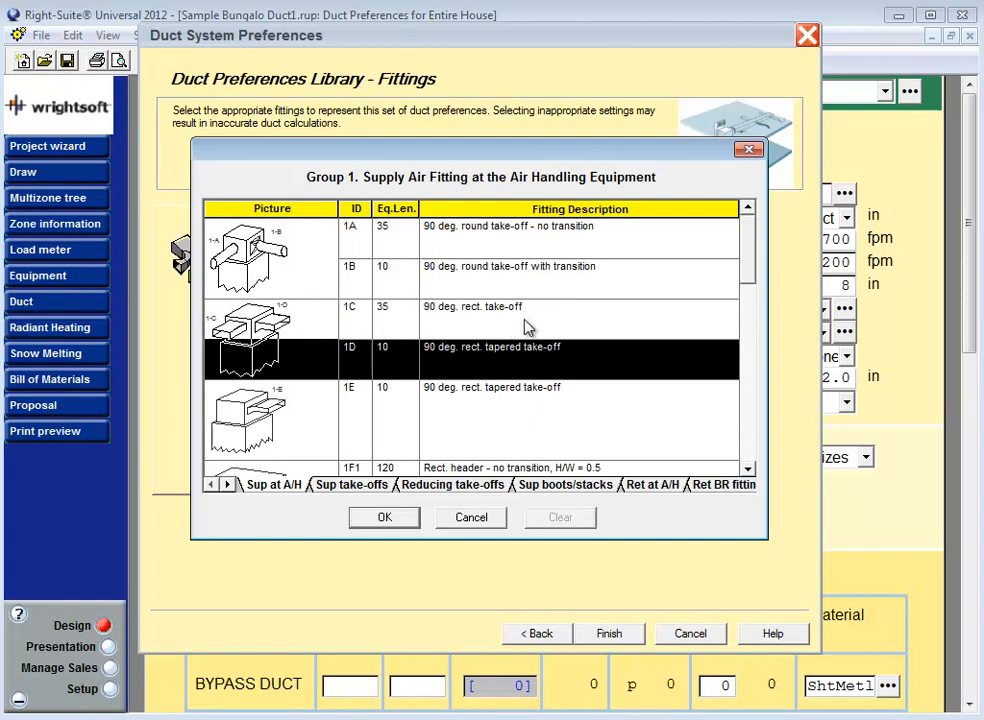
{"action": "mouse_move", "coordinate": [516, 256]}
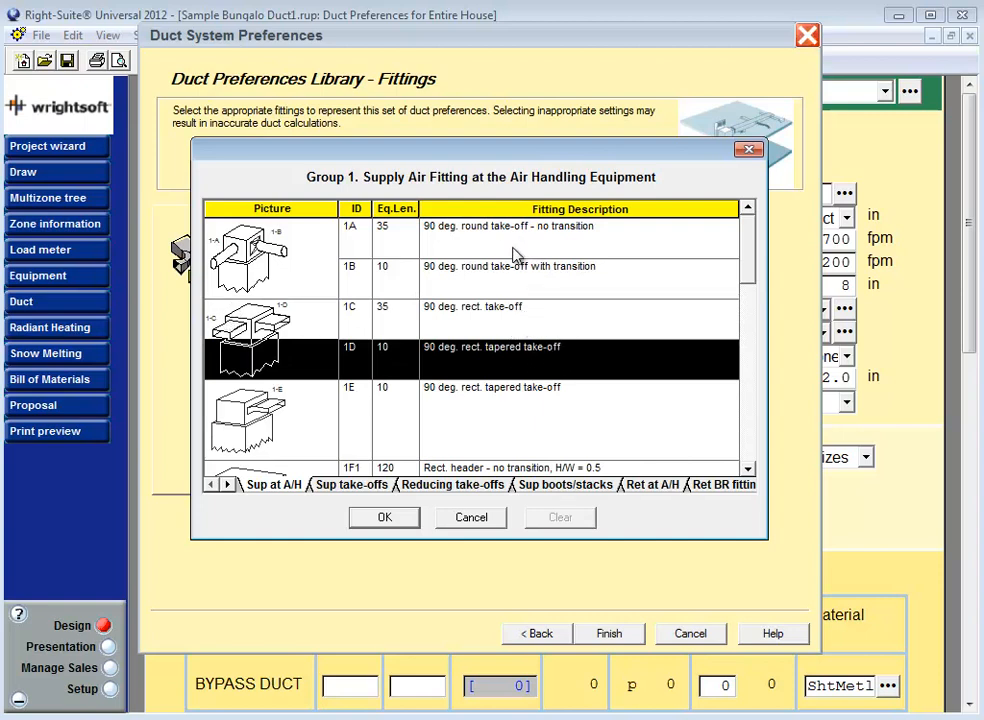
{"action": "left_click", "coordinate": [384, 516]}
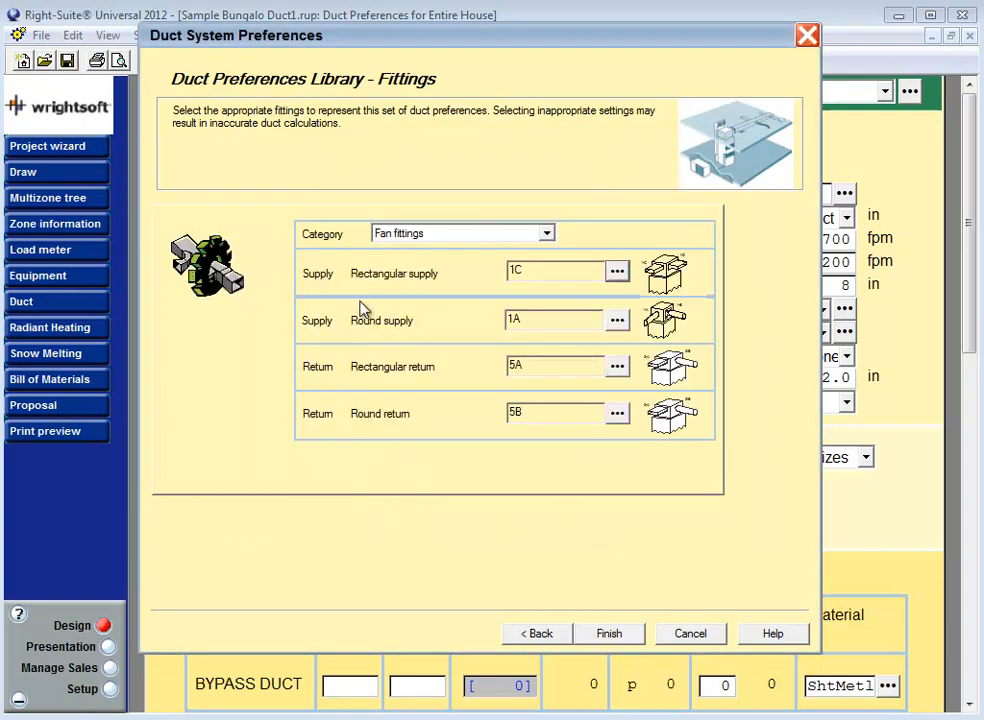
Step: Check the fitting categories and browse the supply catalog's rectangular elbows and tees
{"action": "left_click", "coordinate": [546, 232]}
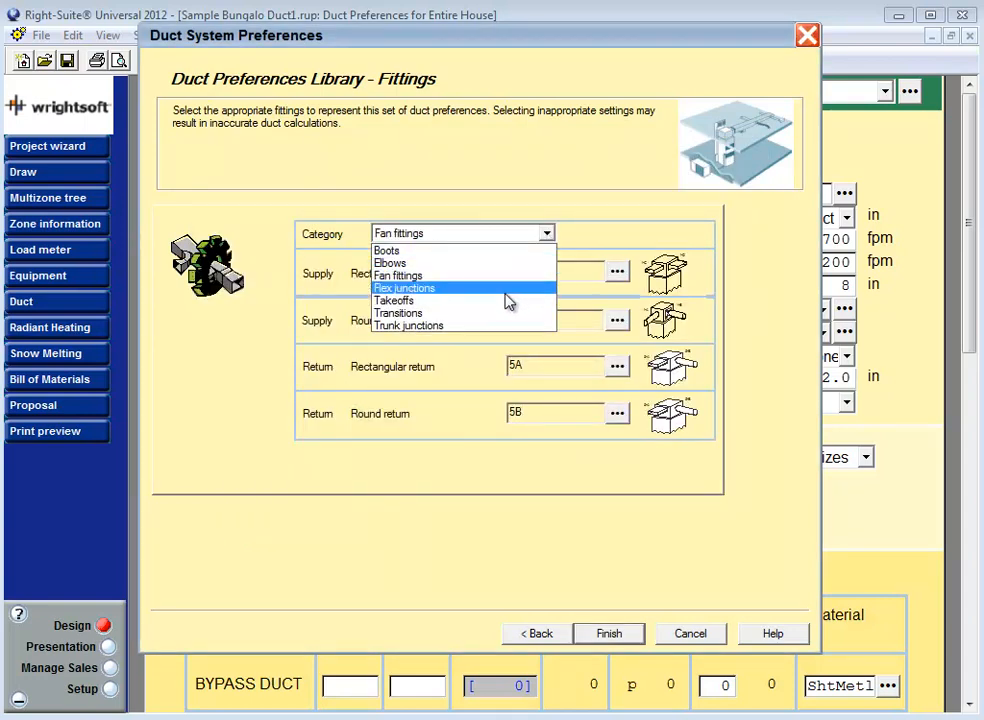
{"action": "mouse_move", "coordinate": [498, 250]}
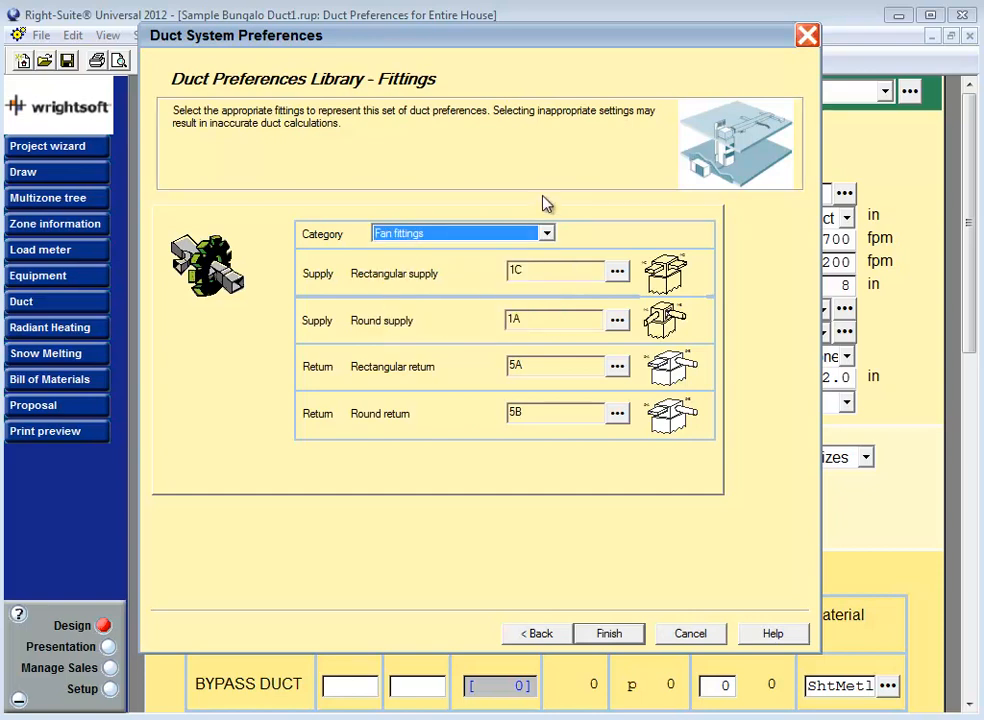
{"action": "mouse_move", "coordinate": [520, 344]}
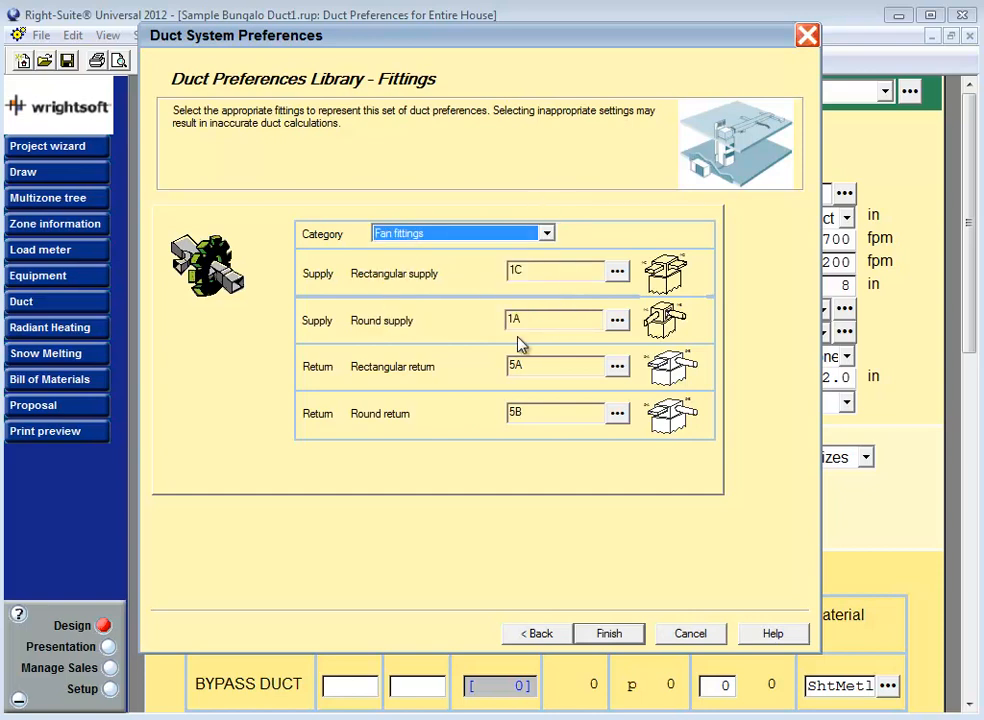
{"action": "left_click", "coordinate": [616, 272]}
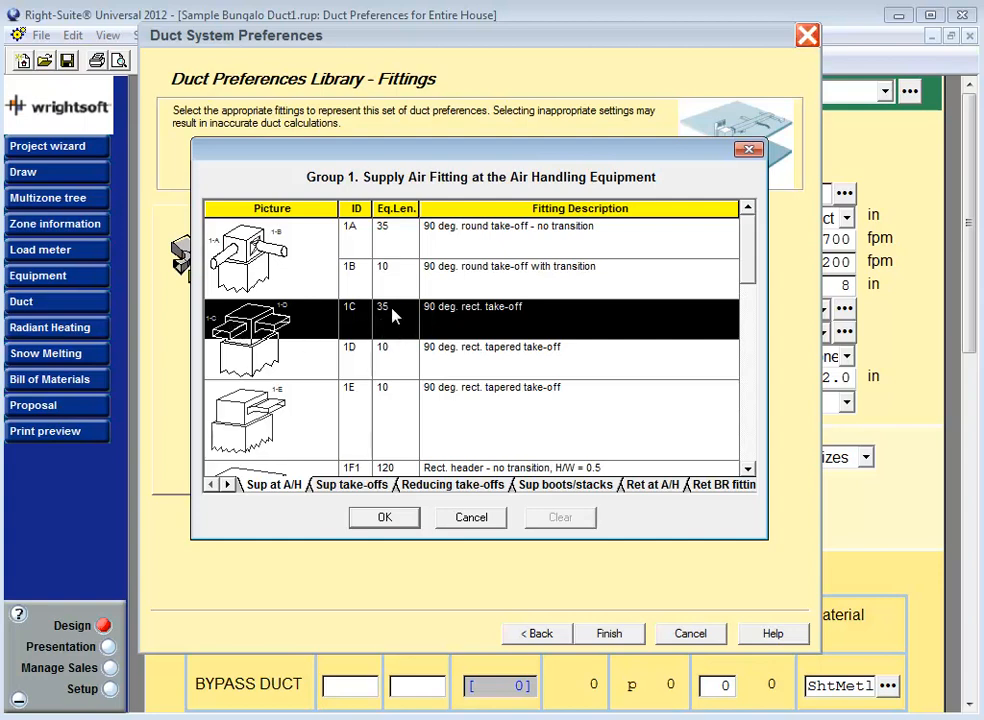
{"action": "mouse_move", "coordinate": [360, 312]}
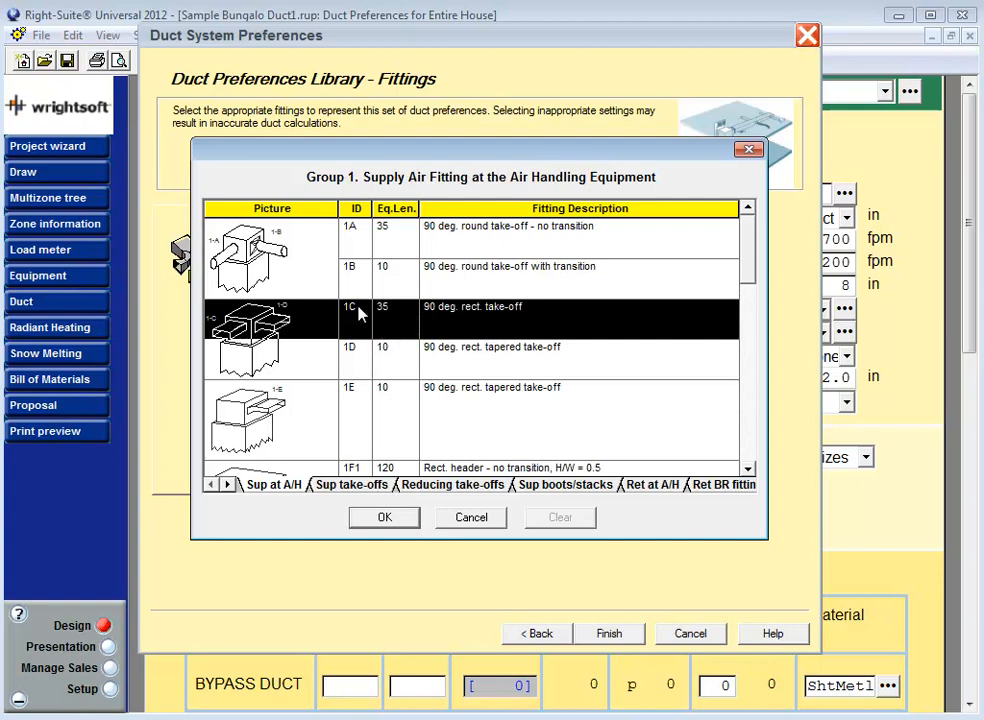
{"action": "scroll", "scroll_direction": "down", "scroll_amount": 3}
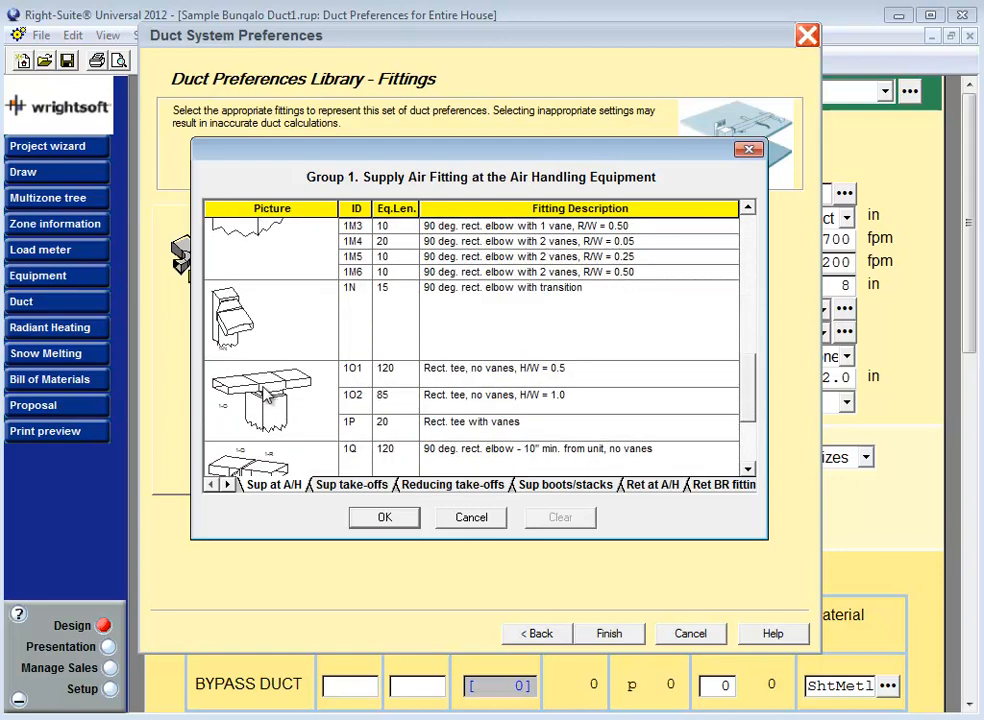
{"action": "mouse_move", "coordinate": [398, 384]}
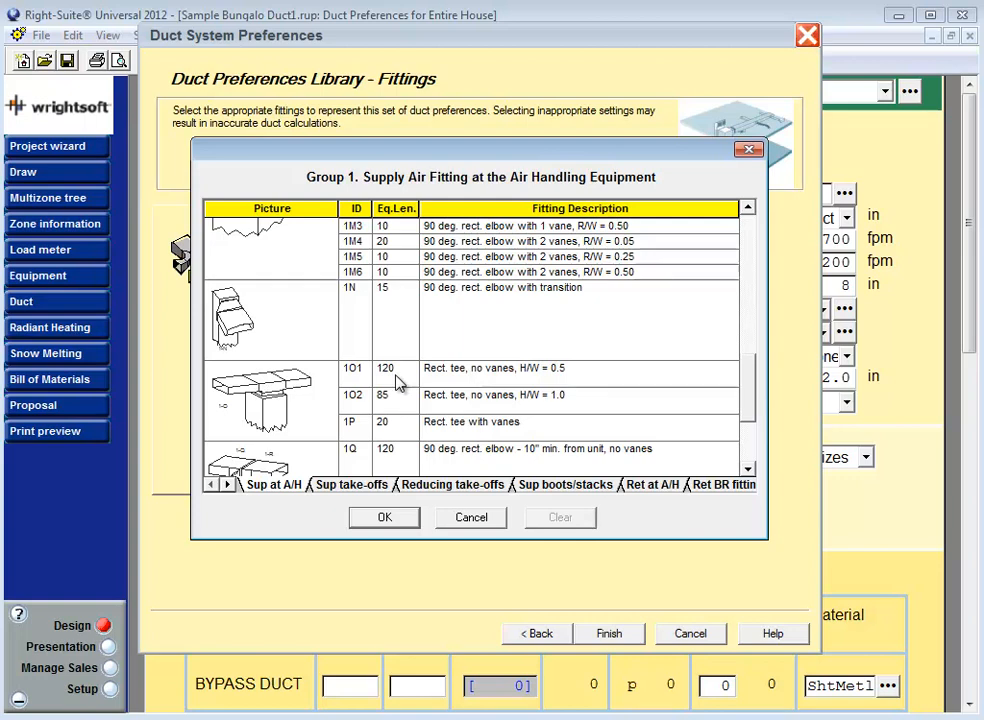
{"action": "mouse_move", "coordinate": [272, 388]}
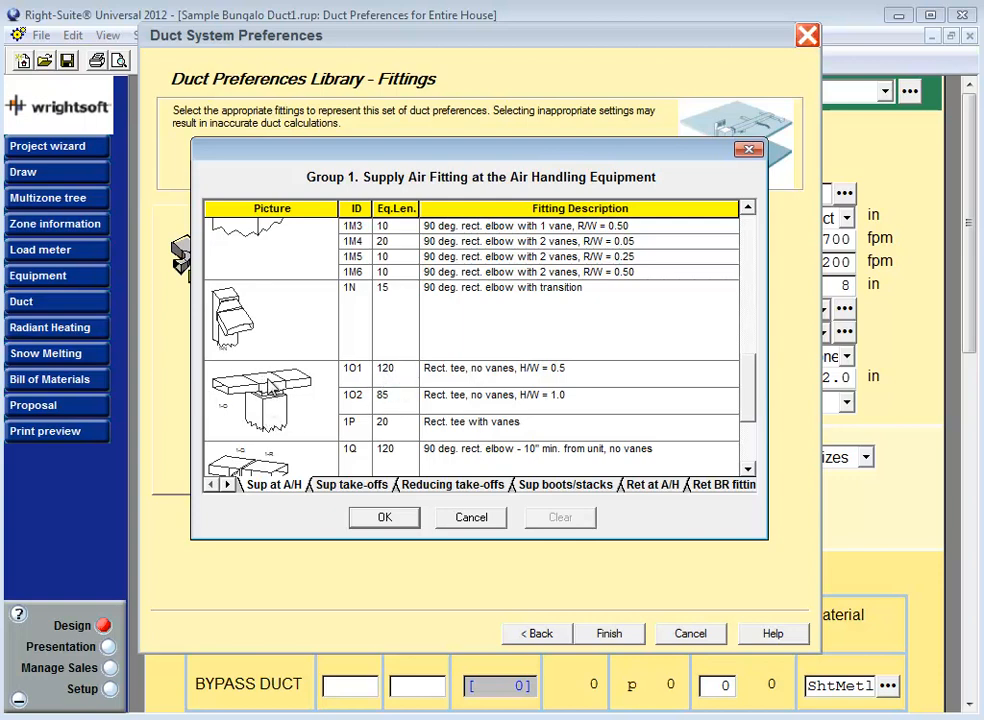
{"action": "mouse_move", "coordinate": [288, 418]}
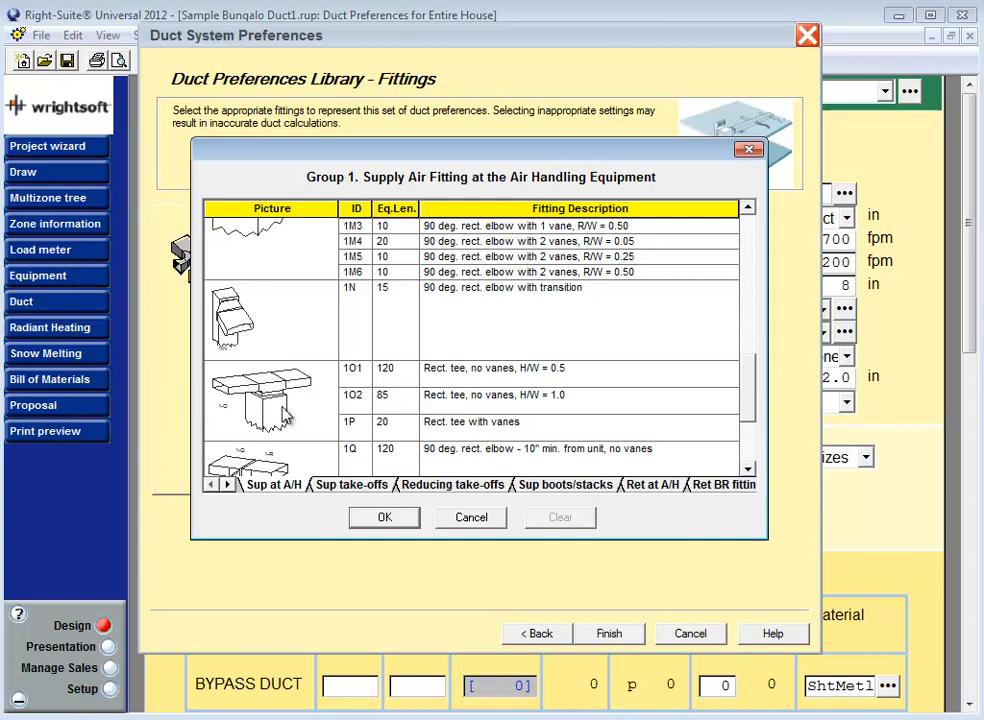
{"action": "mouse_move", "coordinate": [548, 344]}
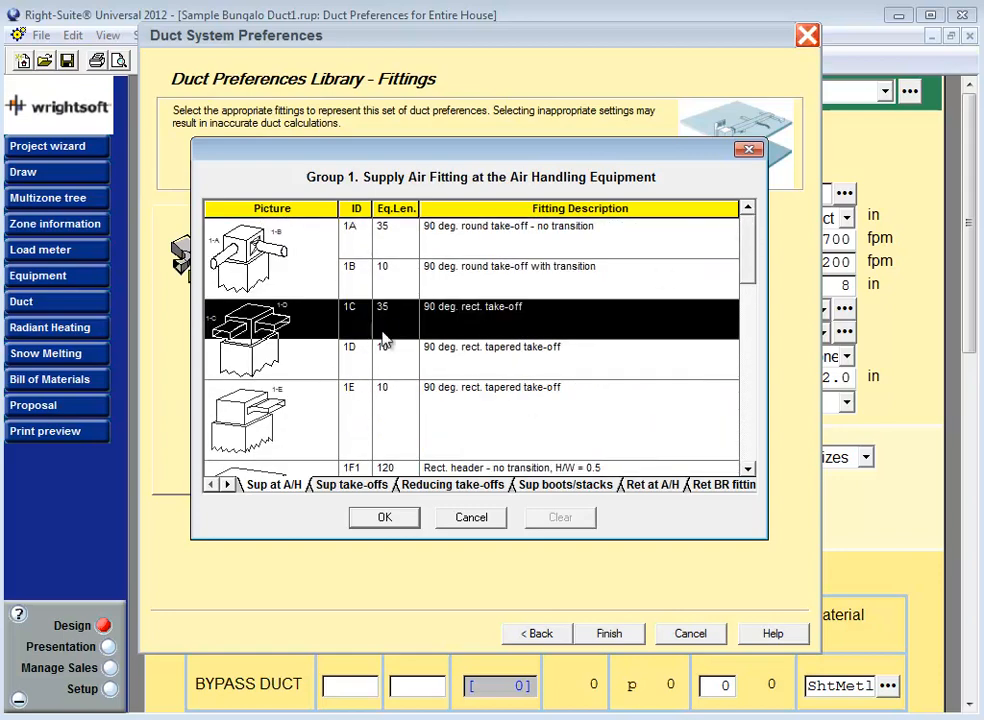
Step: Close the fitting catalog unchanged and finish the wizard, saving the Sample Sheet Metal library
{"action": "left_click", "coordinate": [472, 516]}
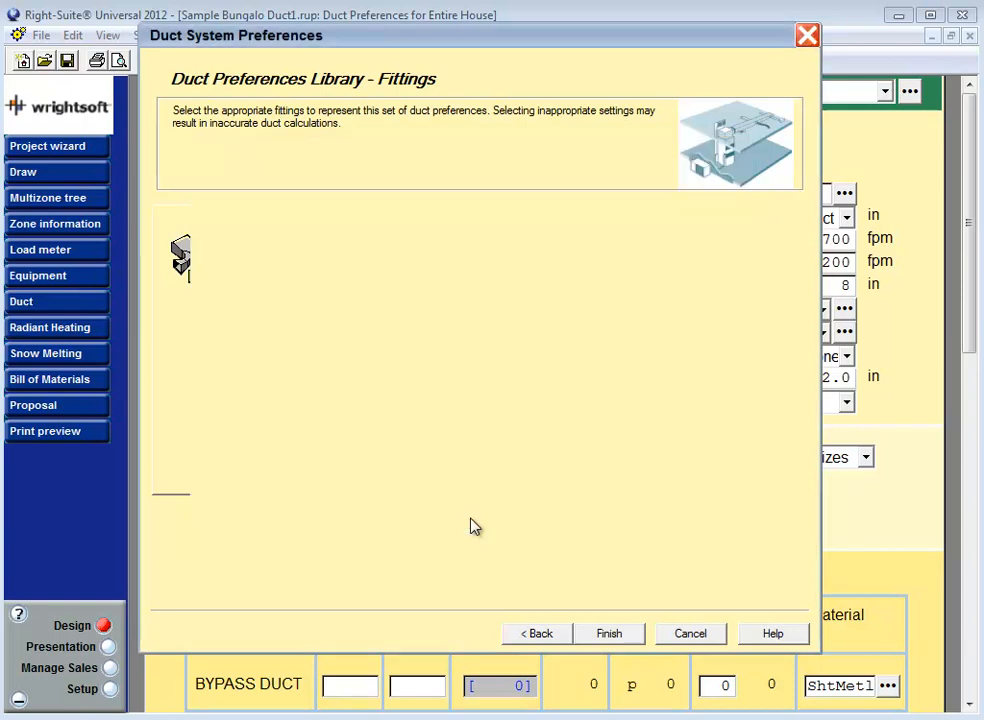
{"action": "left_click", "coordinate": [180, 256]}
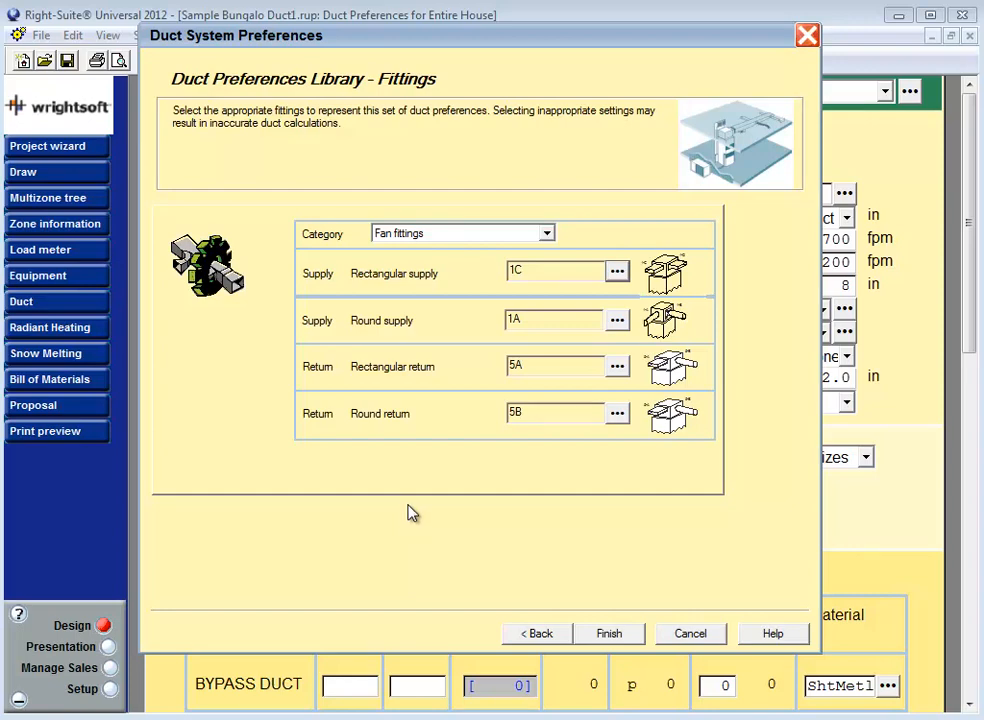
{"action": "left_click", "coordinate": [608, 632]}
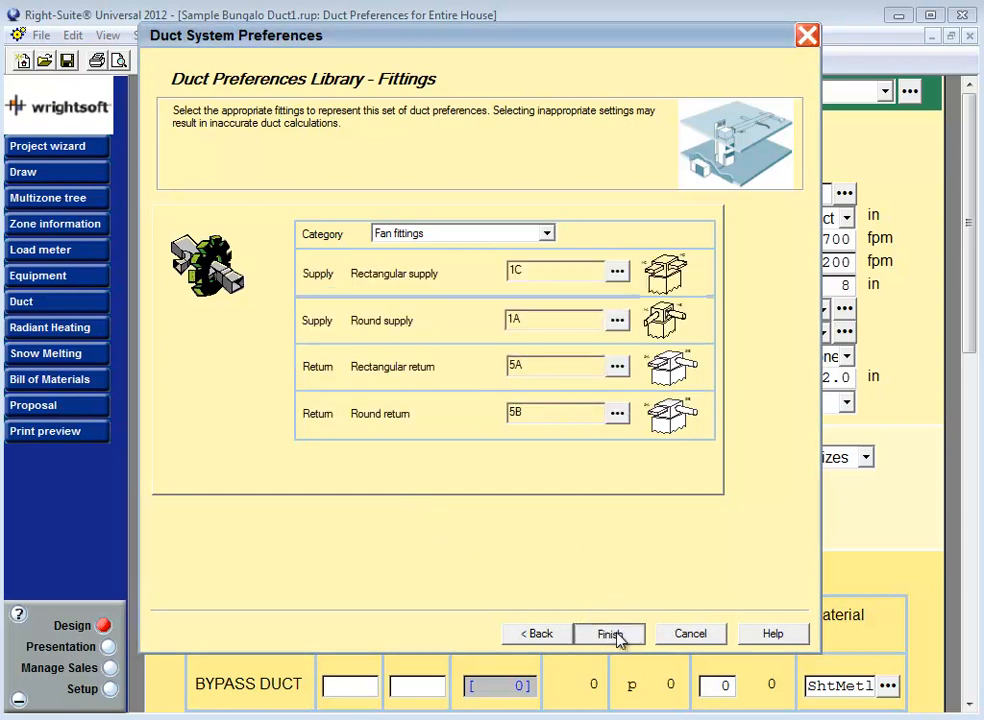
{"action": "left_click", "coordinate": [608, 632]}
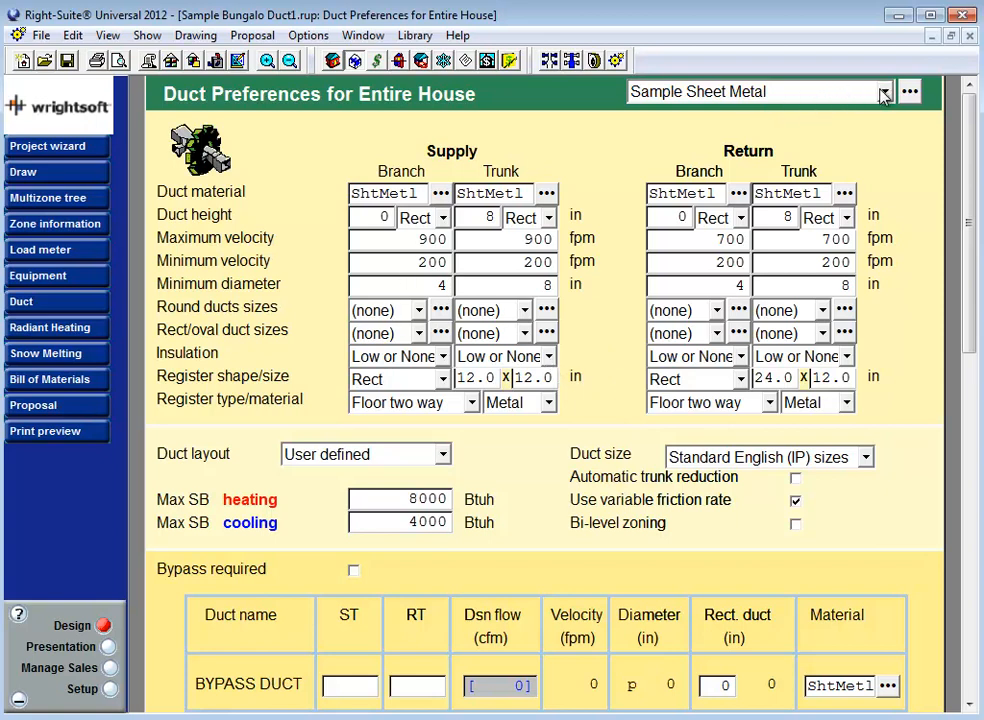
{"action": "left_click", "coordinate": [882, 92]}
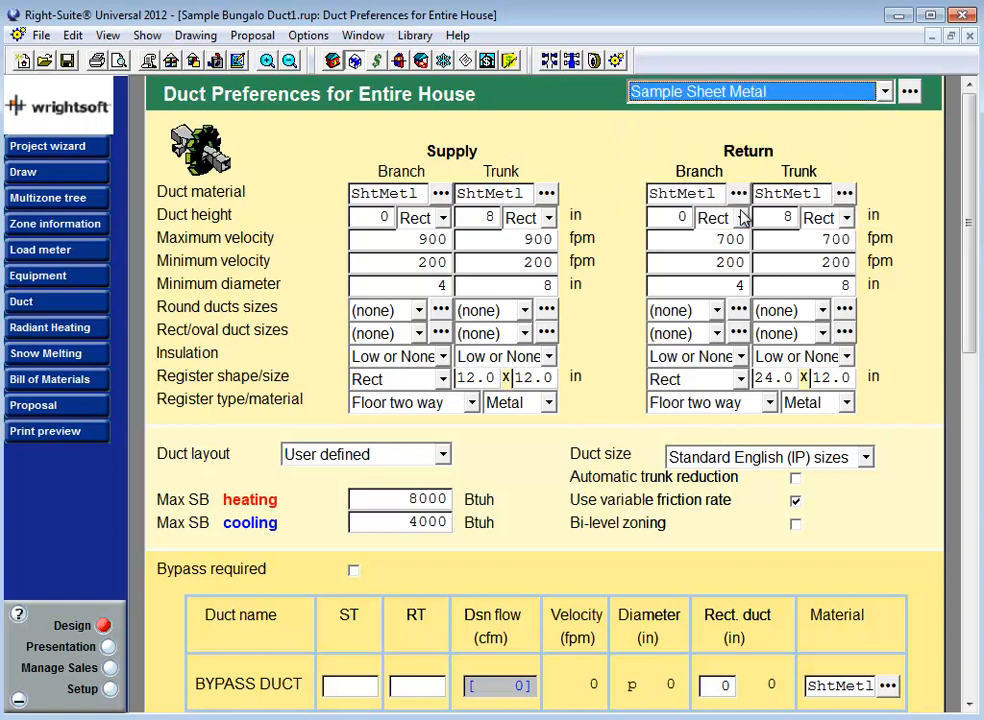
{"action": "mouse_move", "coordinate": [748, 76]}
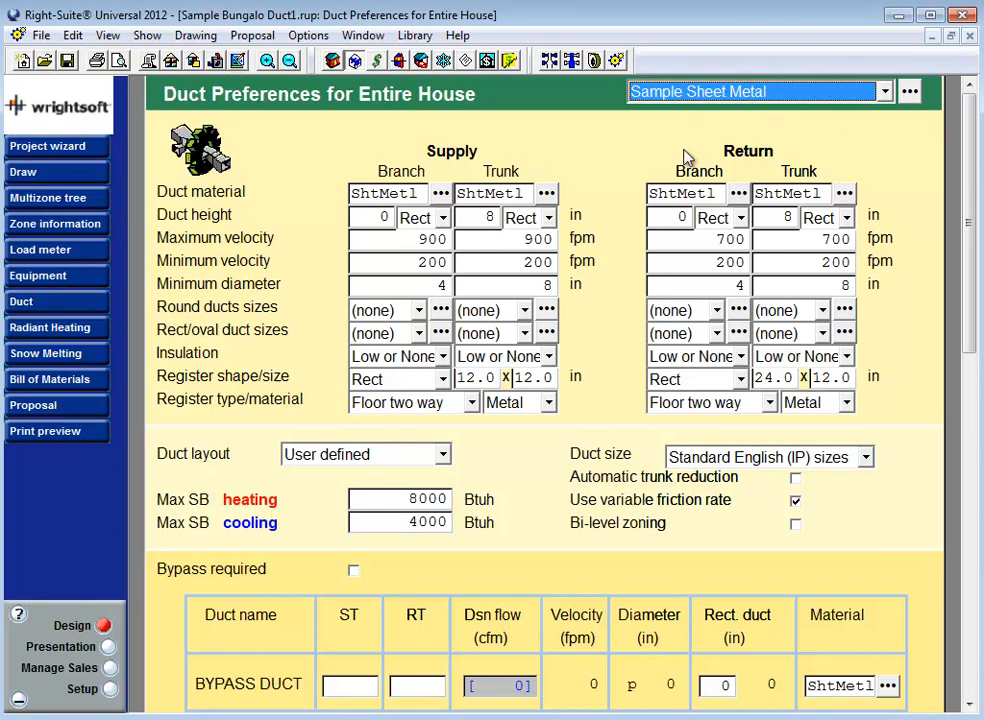
{"action": "mouse_move", "coordinate": [686, 156]}
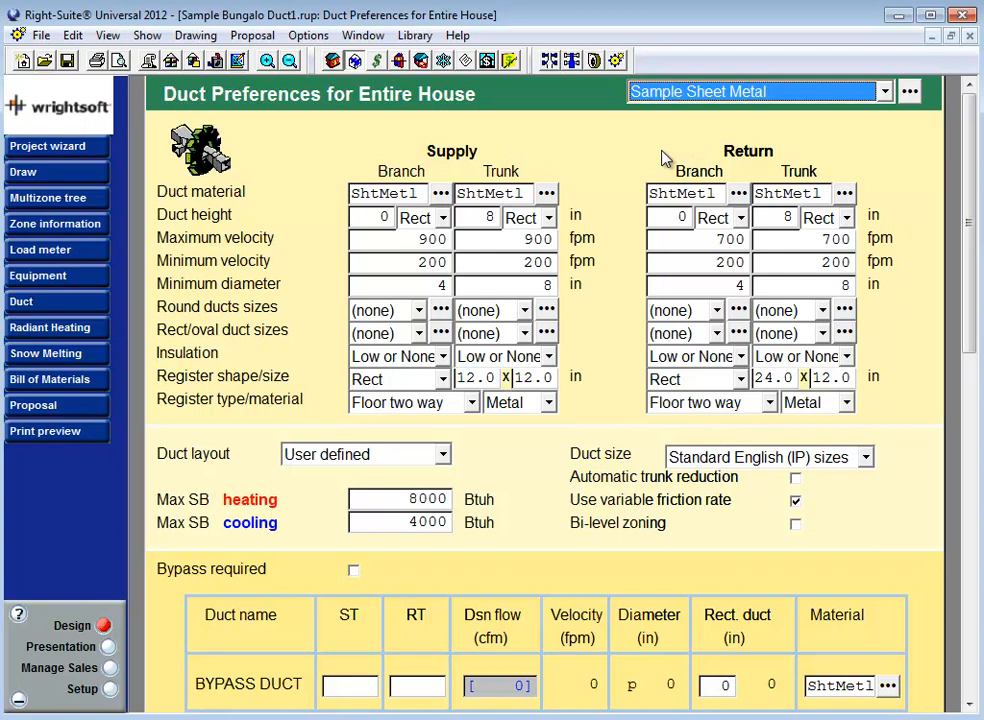
{"action": "mouse_move", "coordinate": [712, 58]}
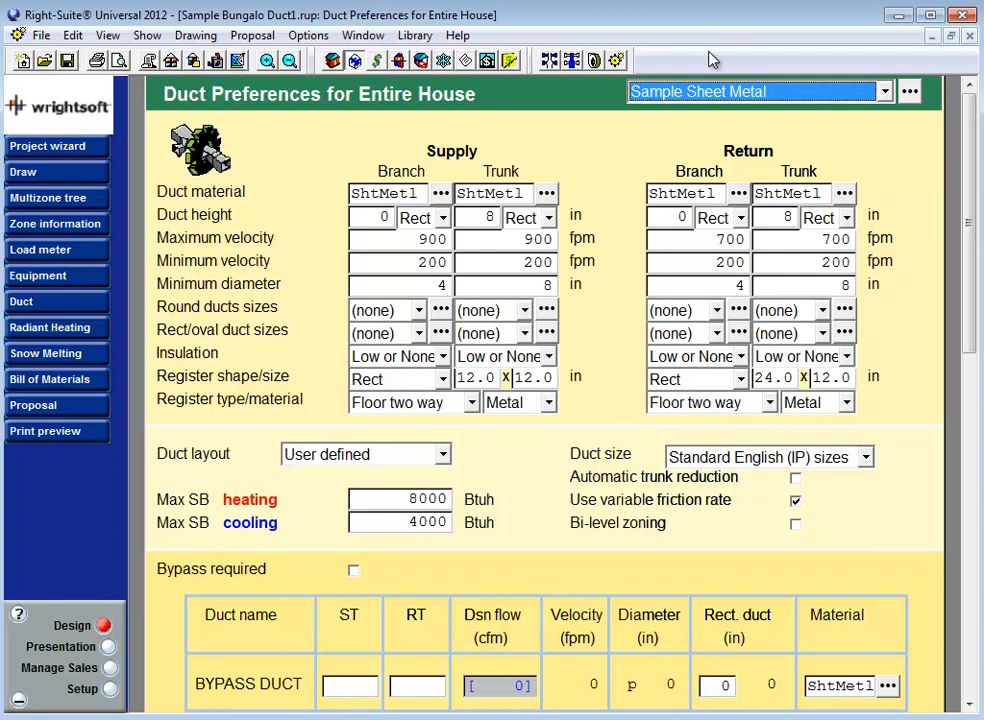